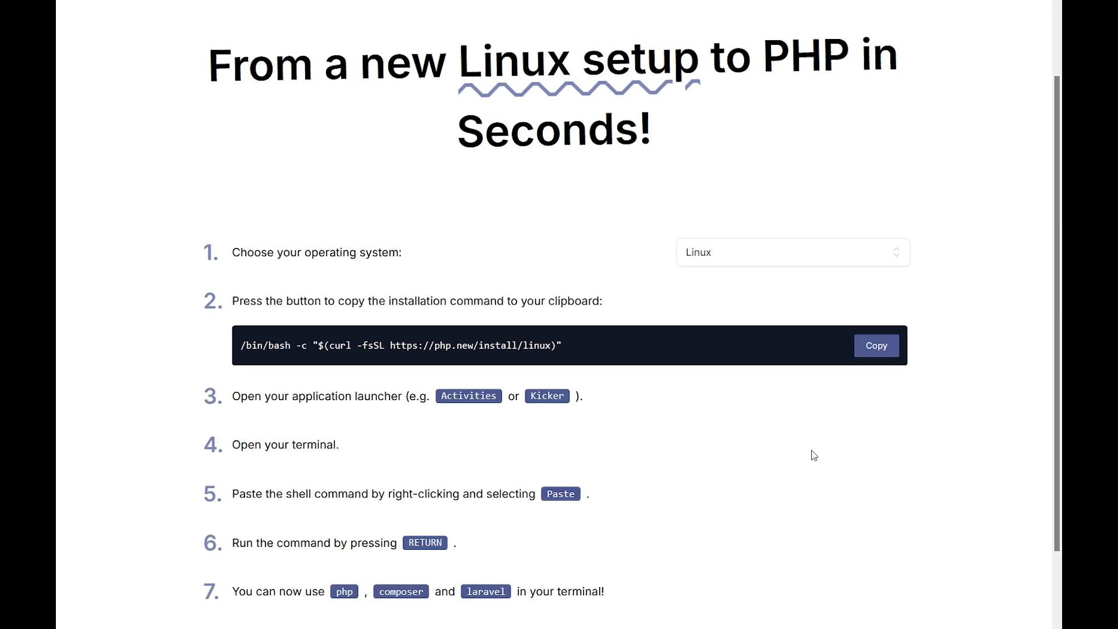
mouse_move(588, 335)
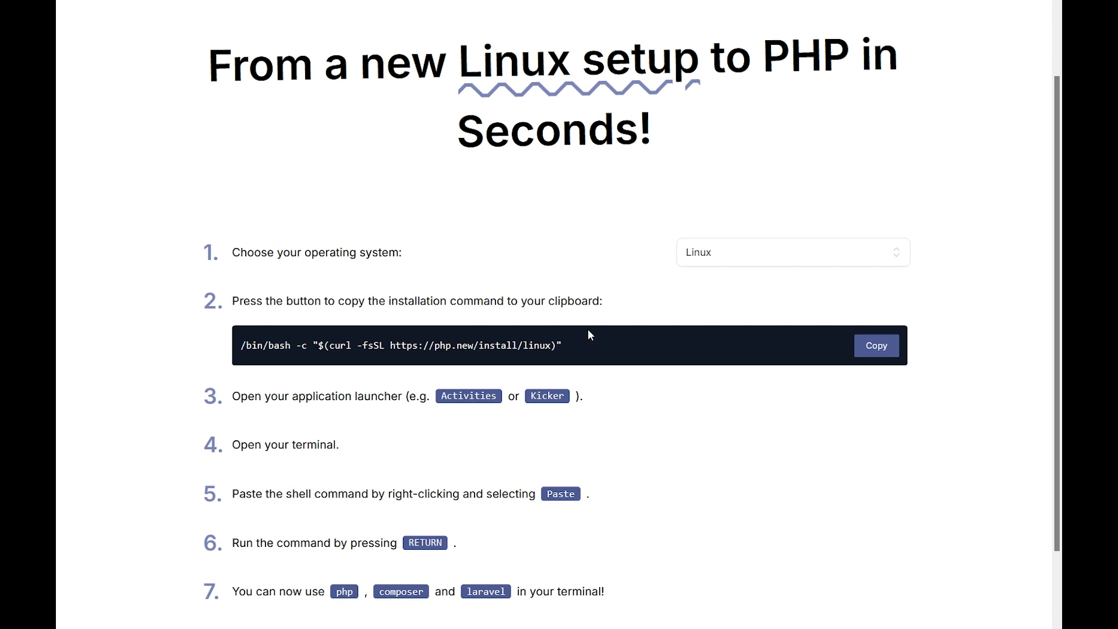
mouse_move(596, 297)
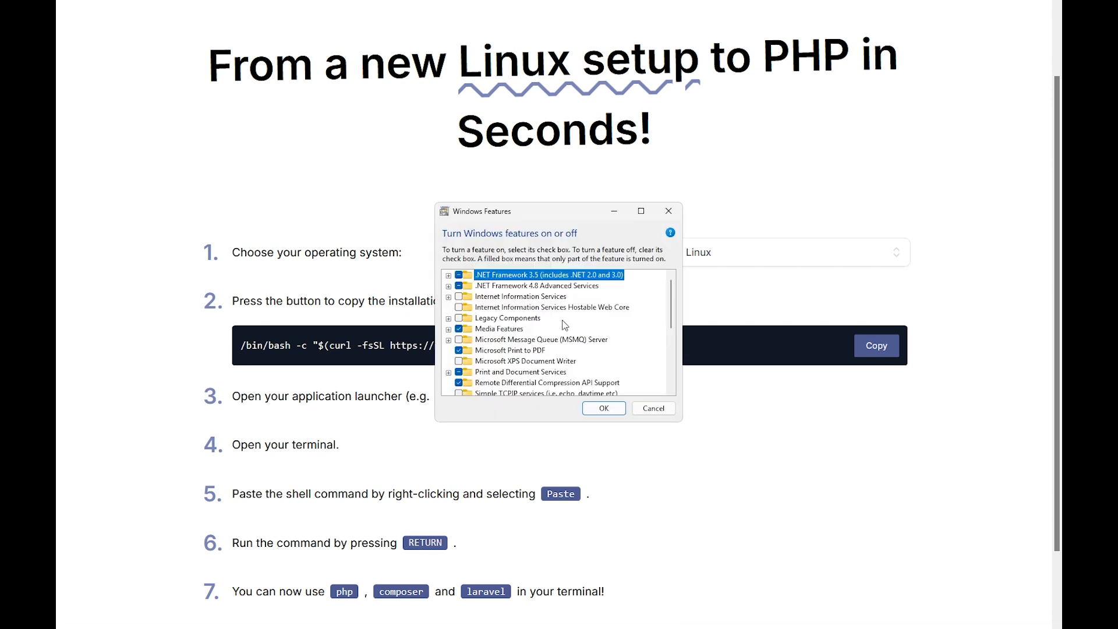
Turn on Windows Subsystem for Linux and Virtual Machine Platform, then apply with OK
scroll("down", 3)
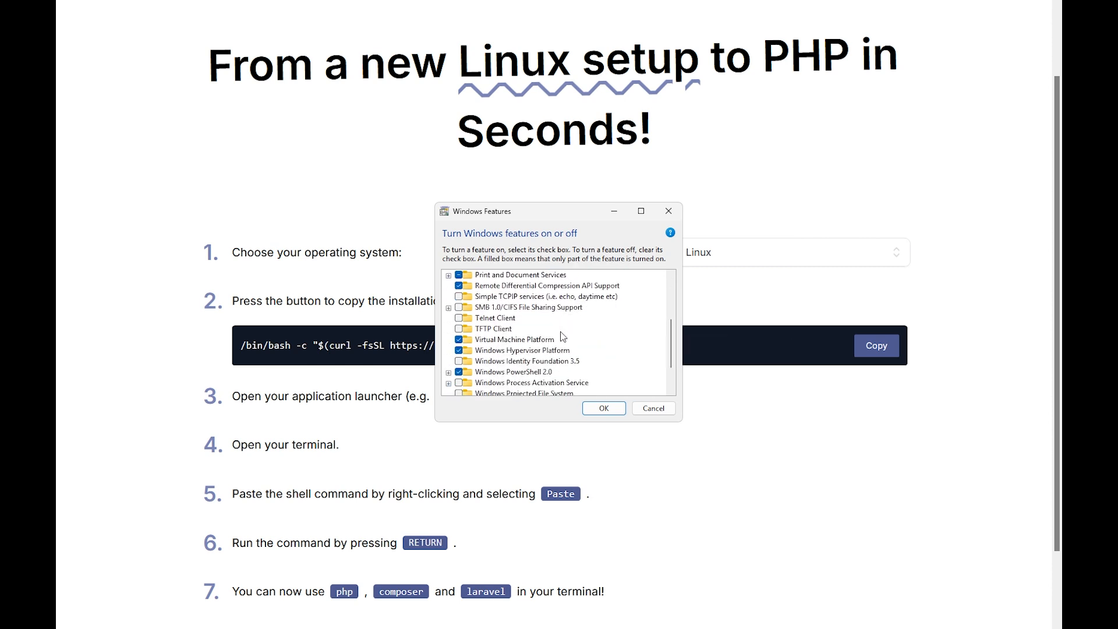
scroll("up", 3)
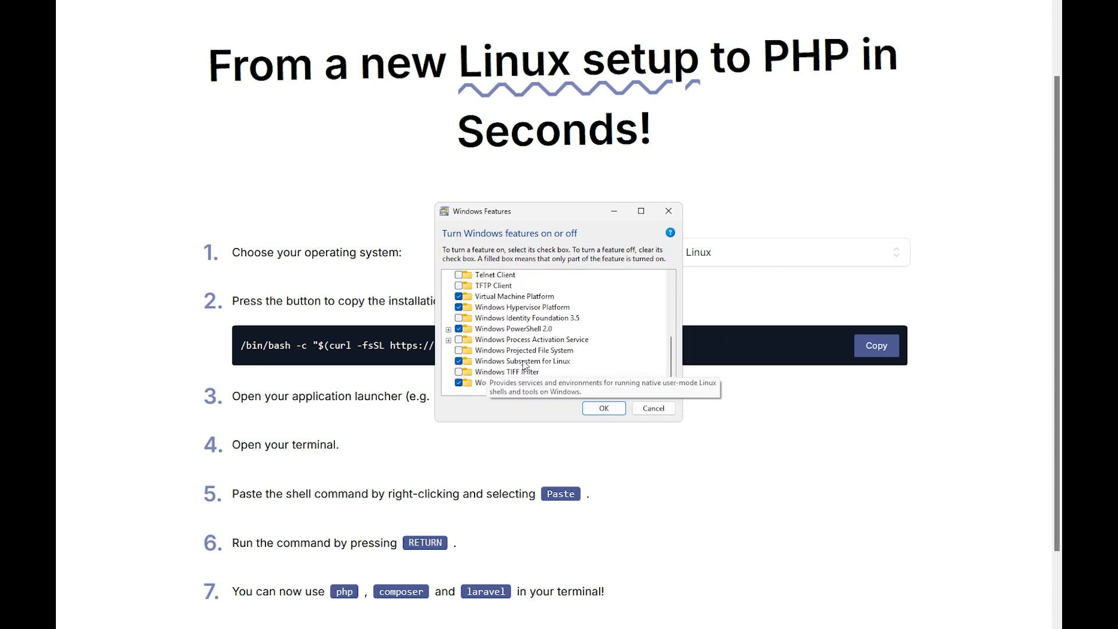
mouse_move(578, 371)
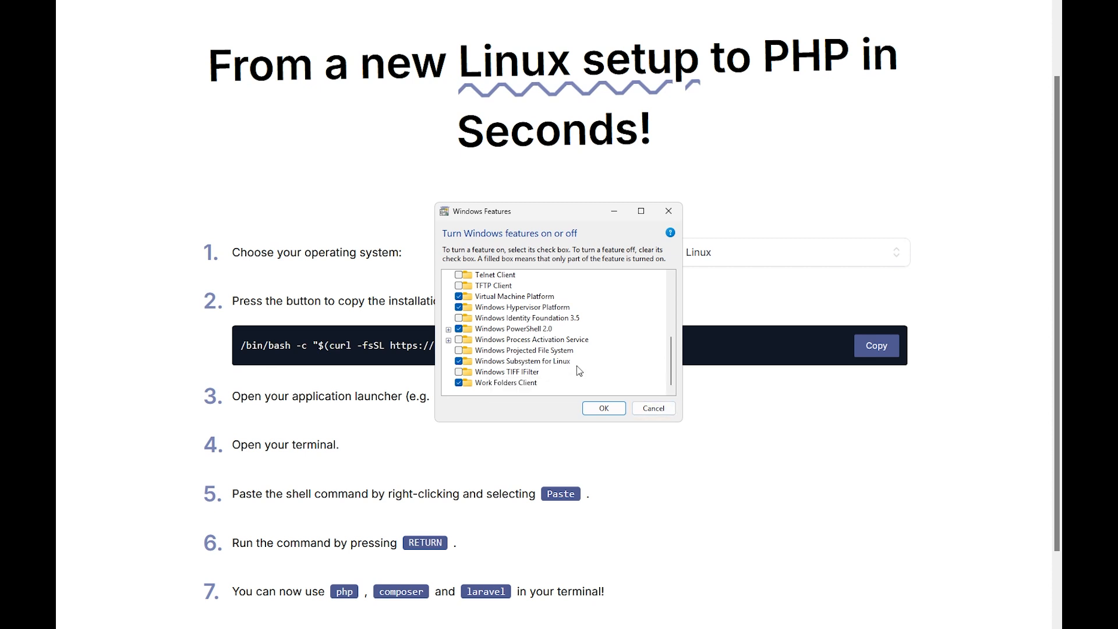
left_click(521, 361)
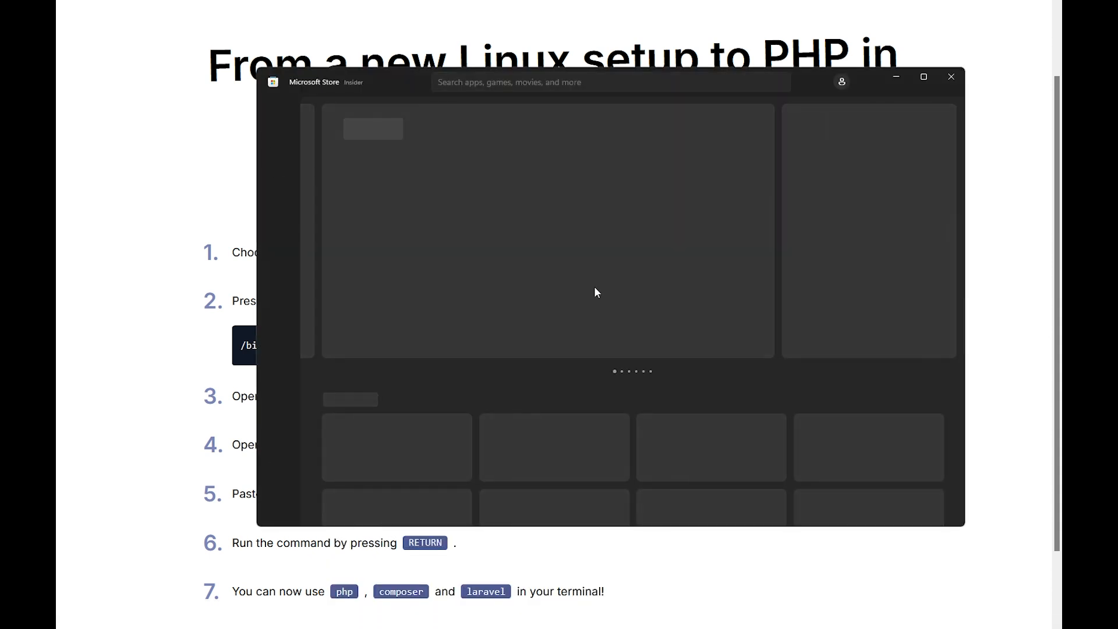
Find Ubuntu in the Microsoft Store, launch it, then close its terminal window
type("ubuntu")
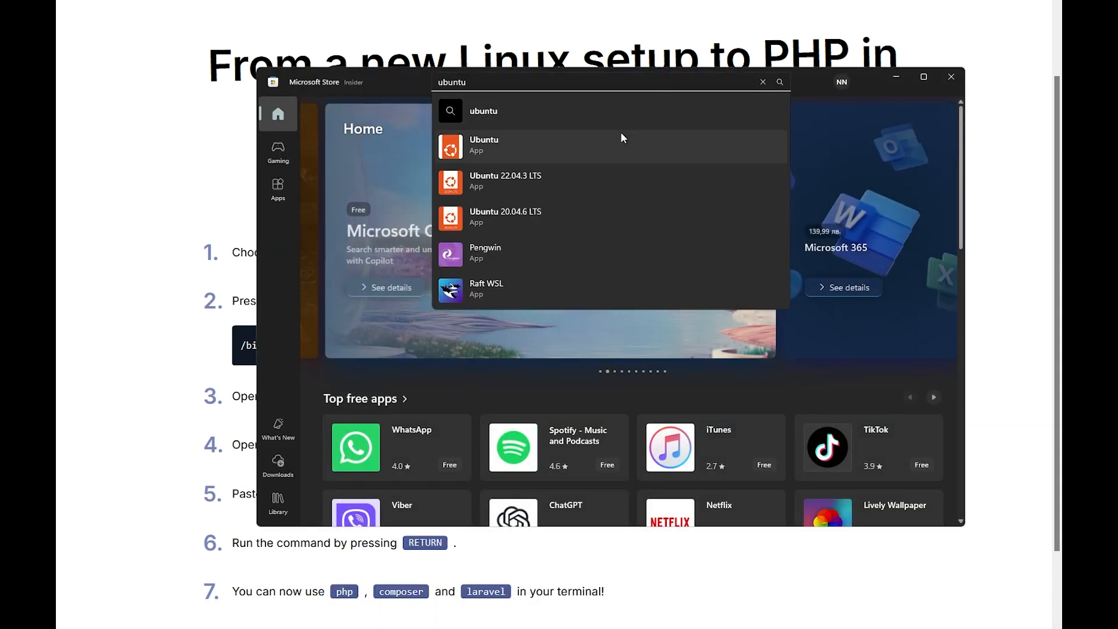
left_click(484, 145)
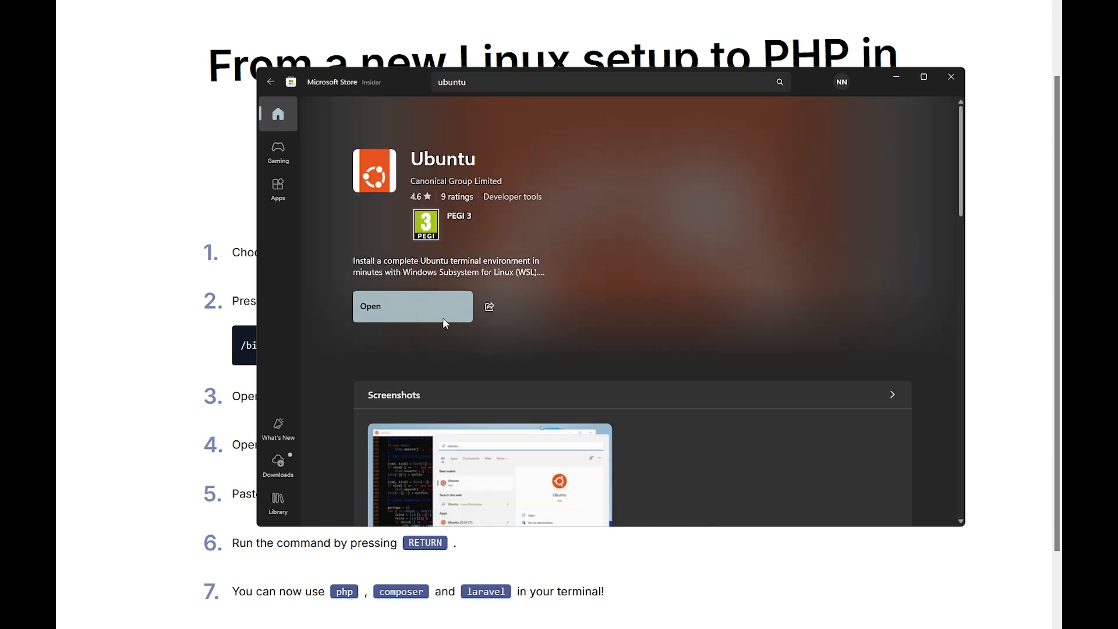
left_click(412, 307)
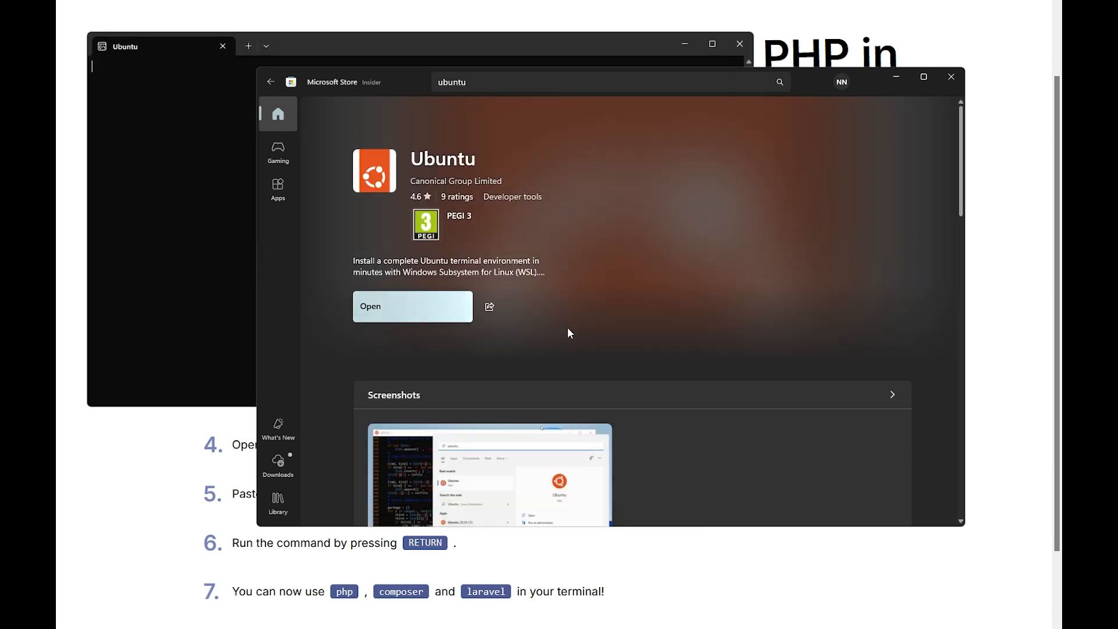
left_click(412, 307)
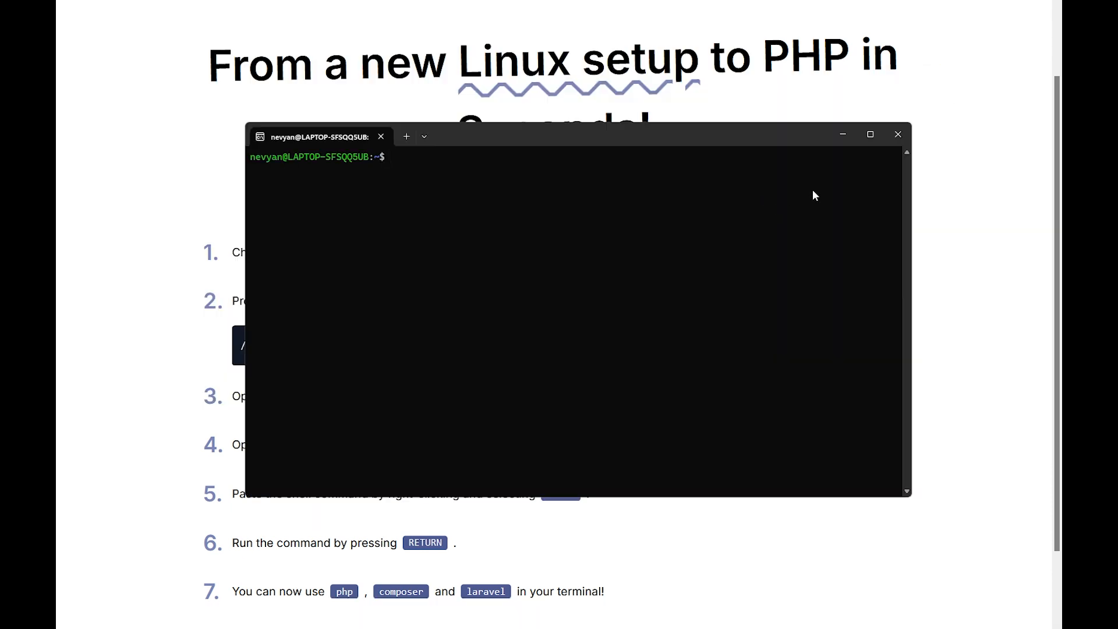
mouse_move(898, 134)
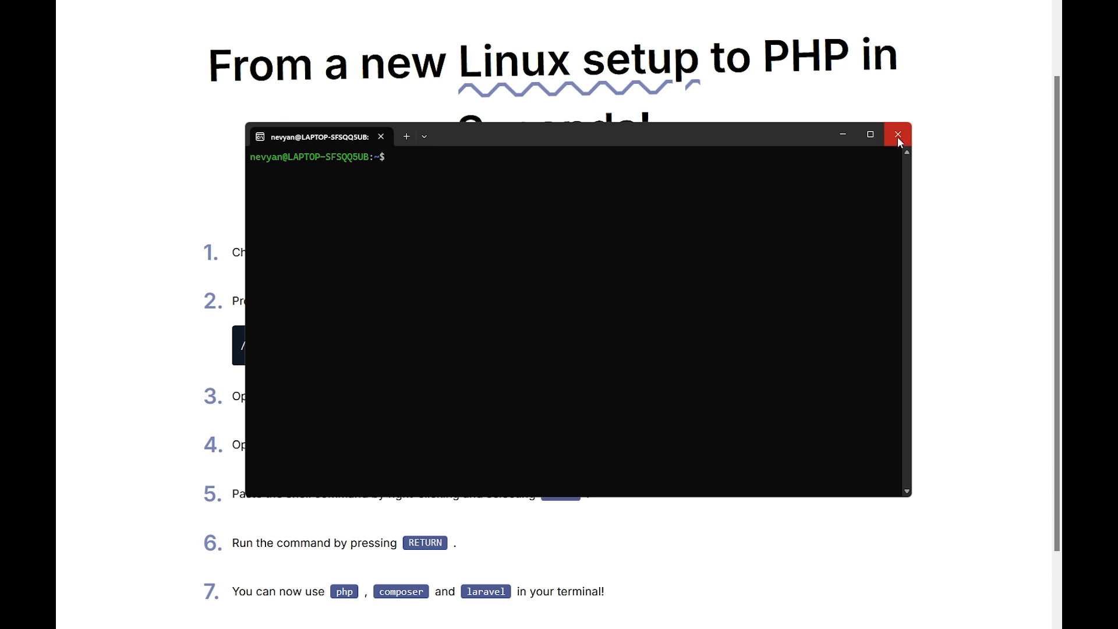
left_click(898, 135)
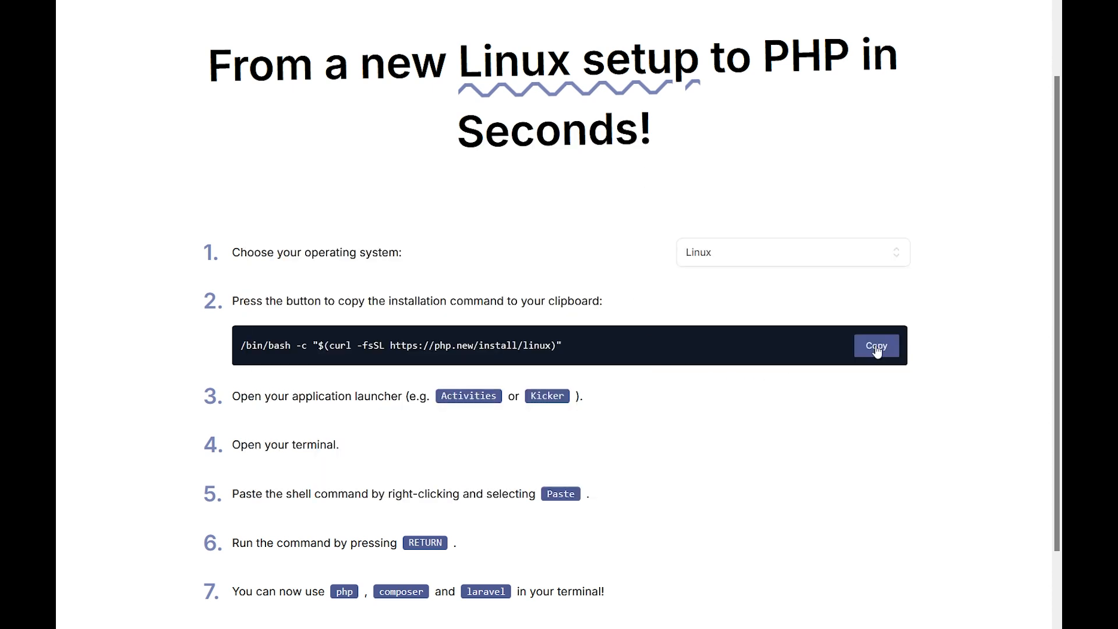
Copy the php.new Linux install command and scroll to the remaining steps
left_click(876, 345)
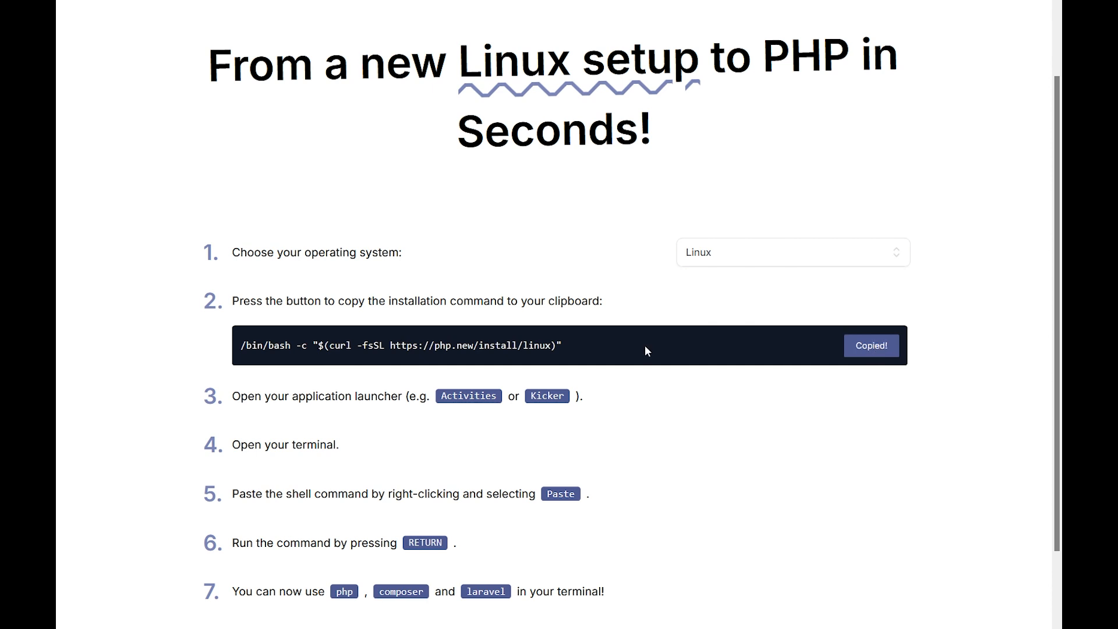
scroll("down", 3)
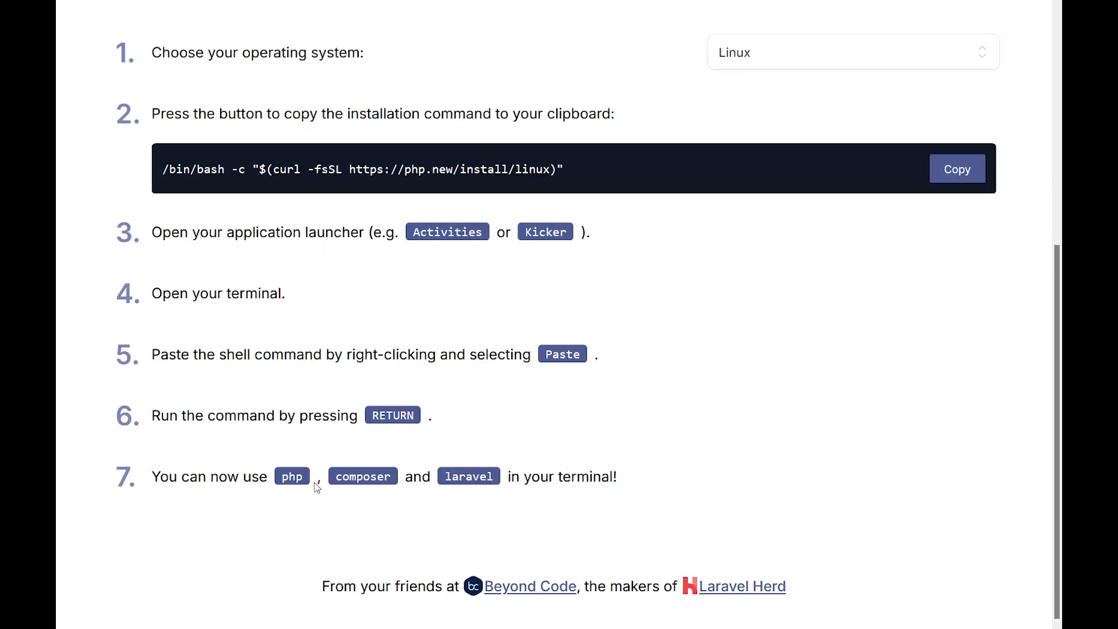
mouse_move(504, 480)
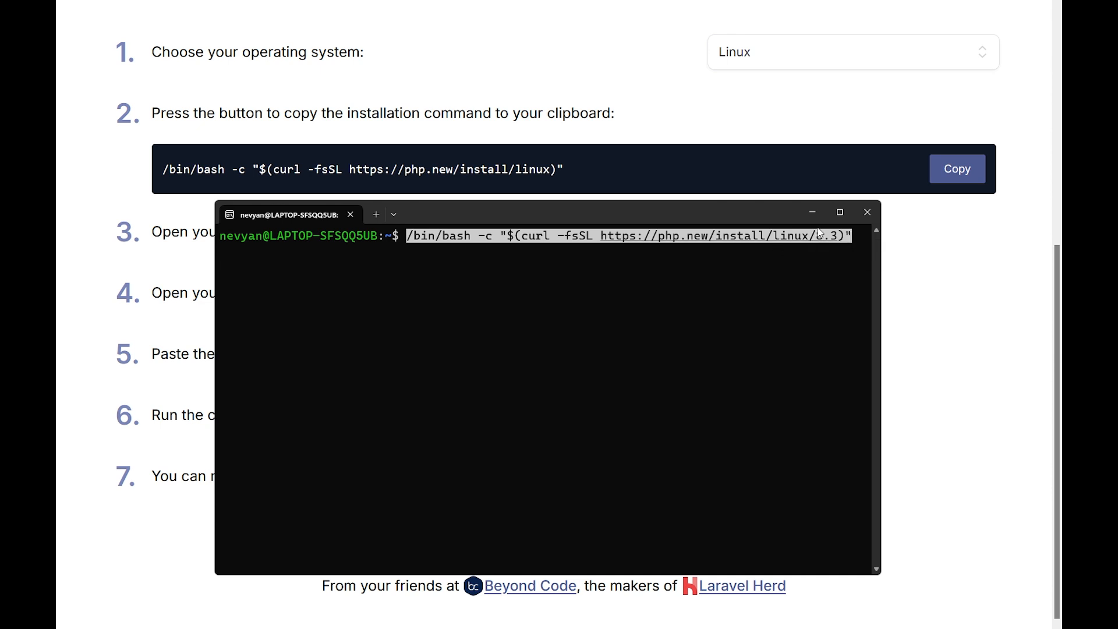
mouse_move(834, 242)
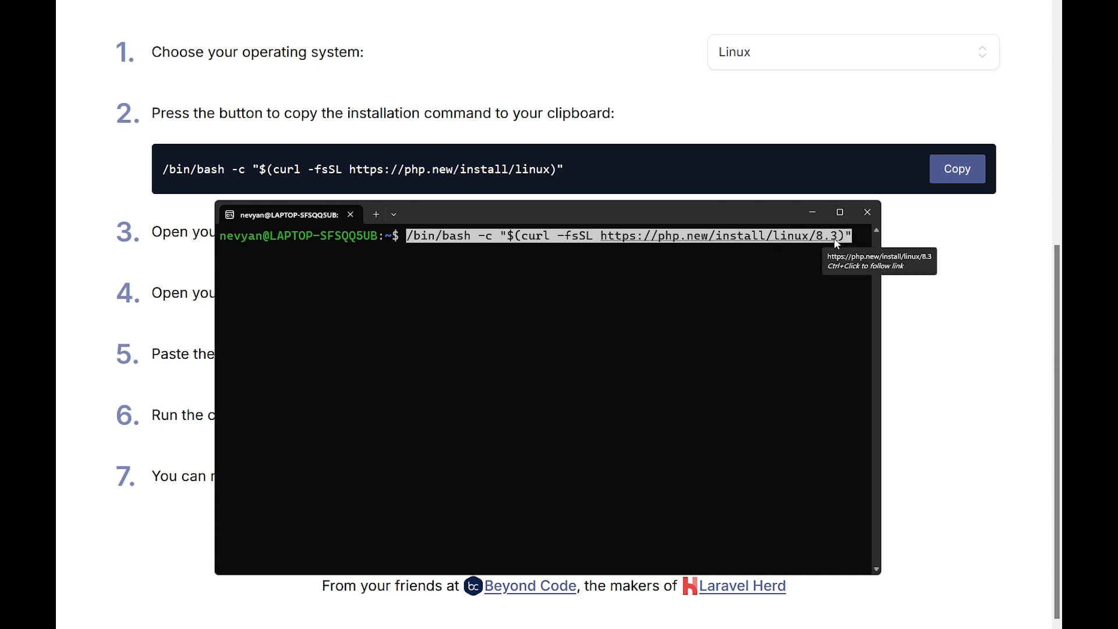
mouse_move(829, 248)
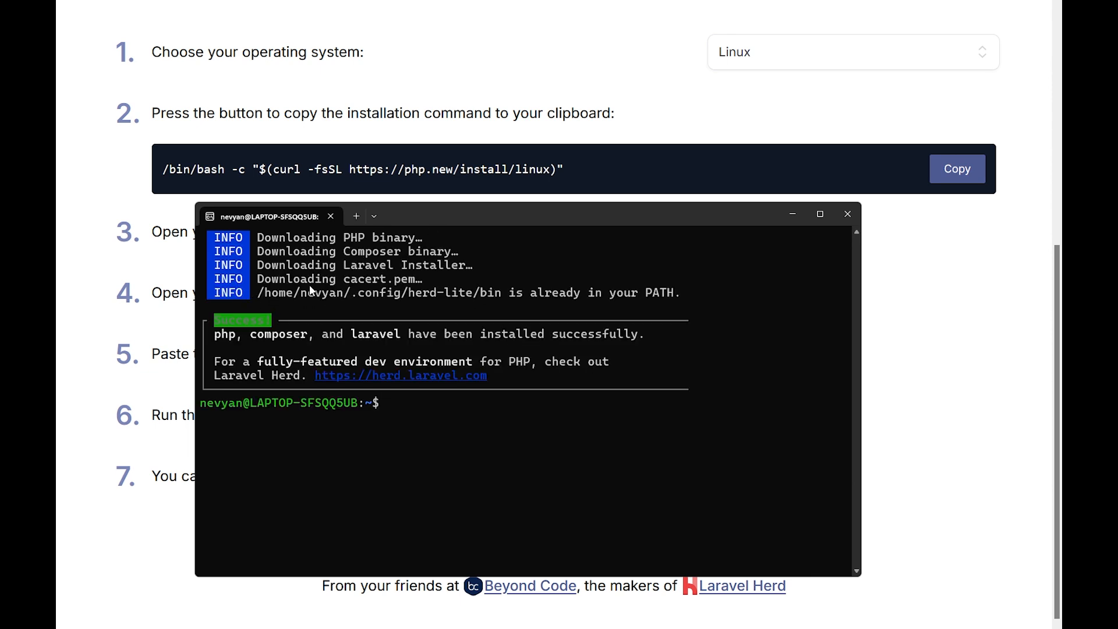
mouse_move(463, 299)
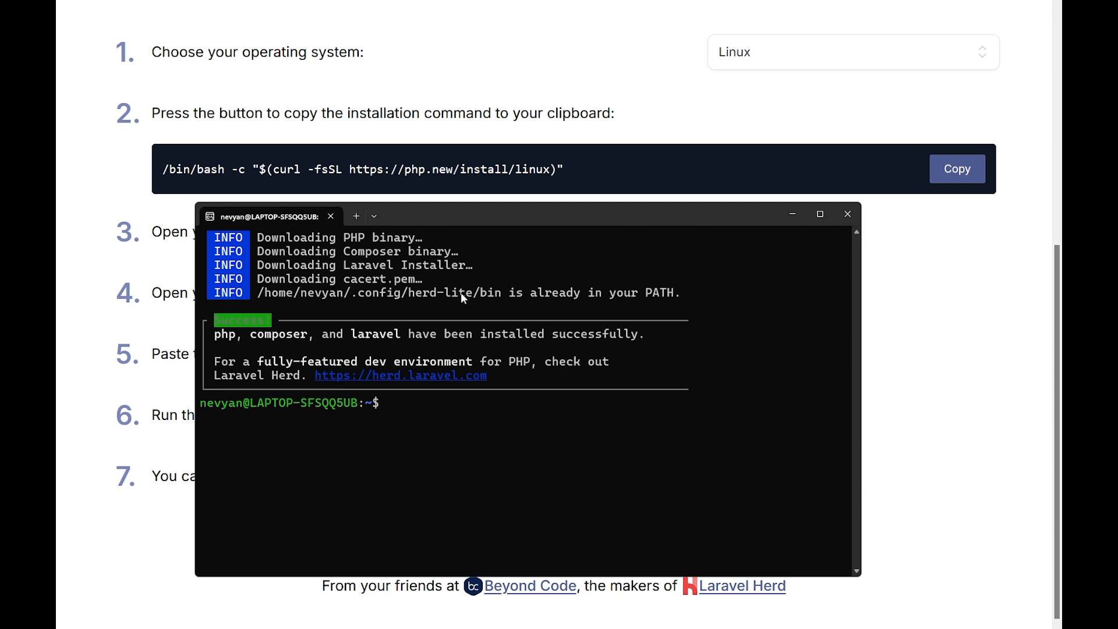
mouse_move(534, 306)
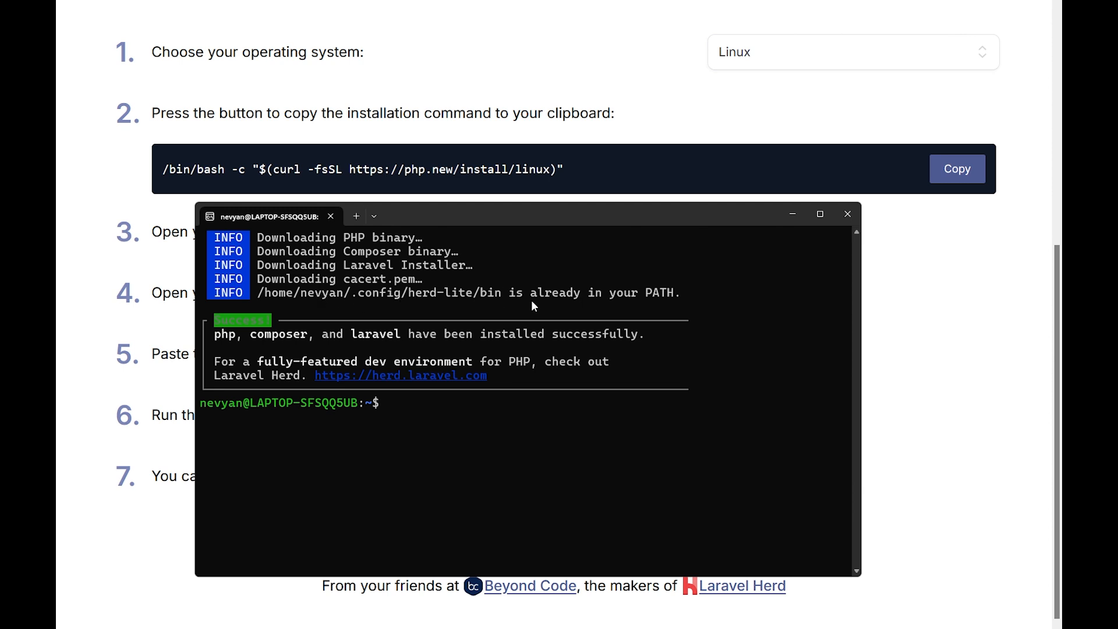
List the herd-lite bin folder, then run composer and laravel to confirm they work
type("ls /ho")
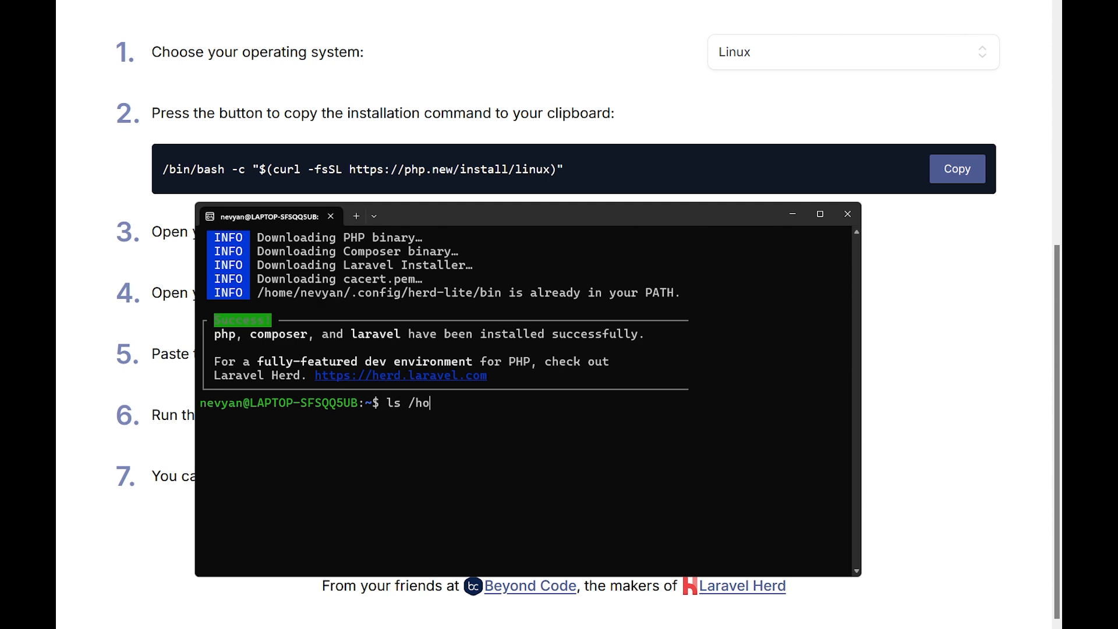
key("Return")
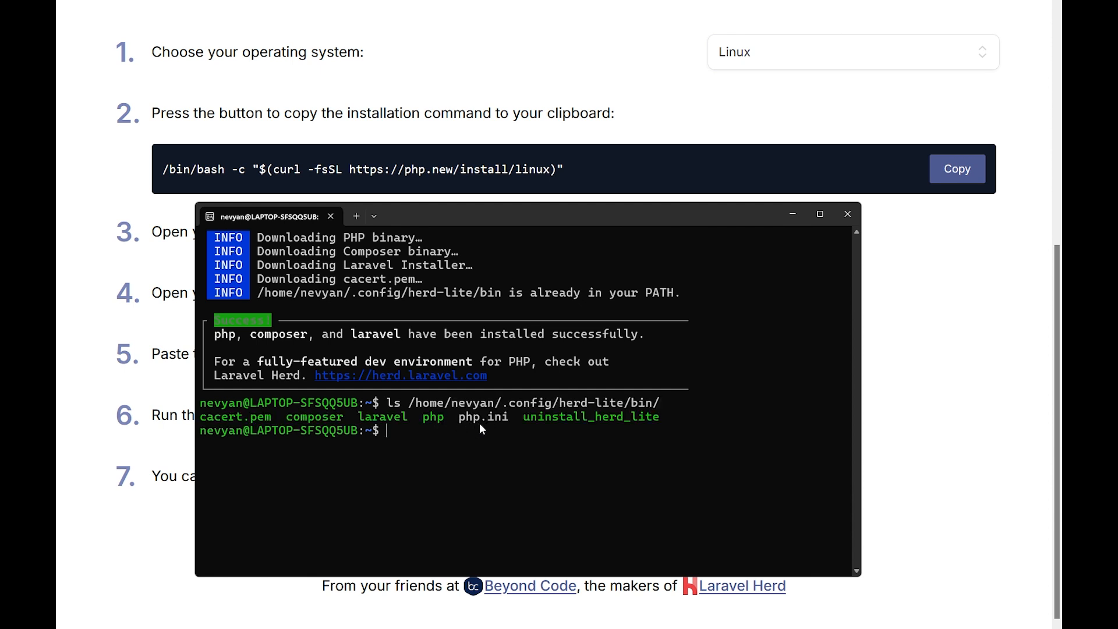
mouse_move(505, 433)
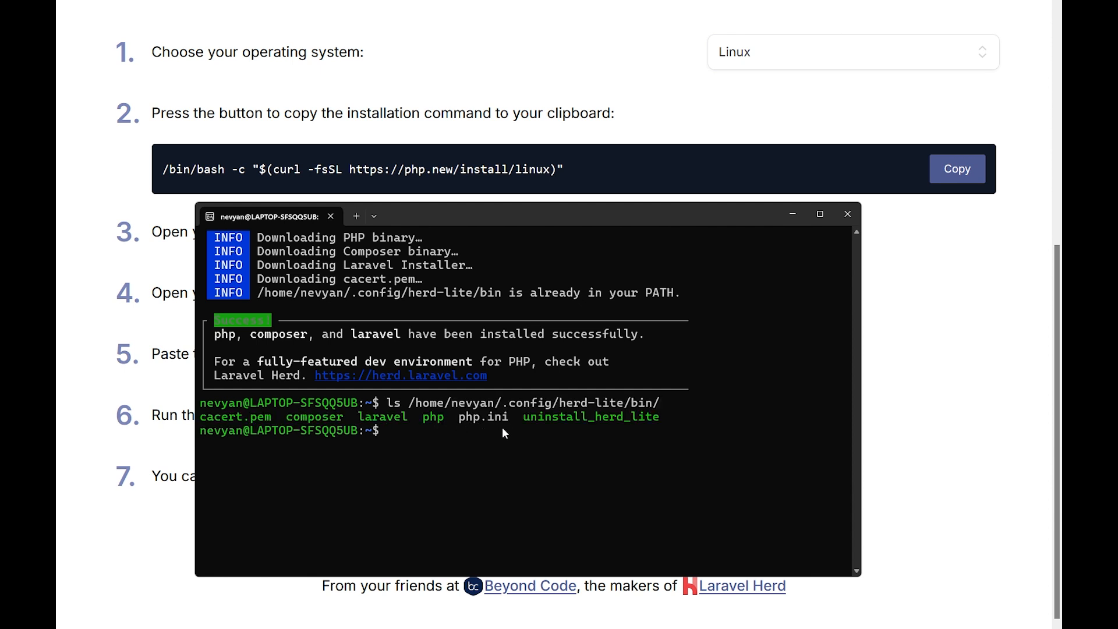
mouse_move(667, 425)
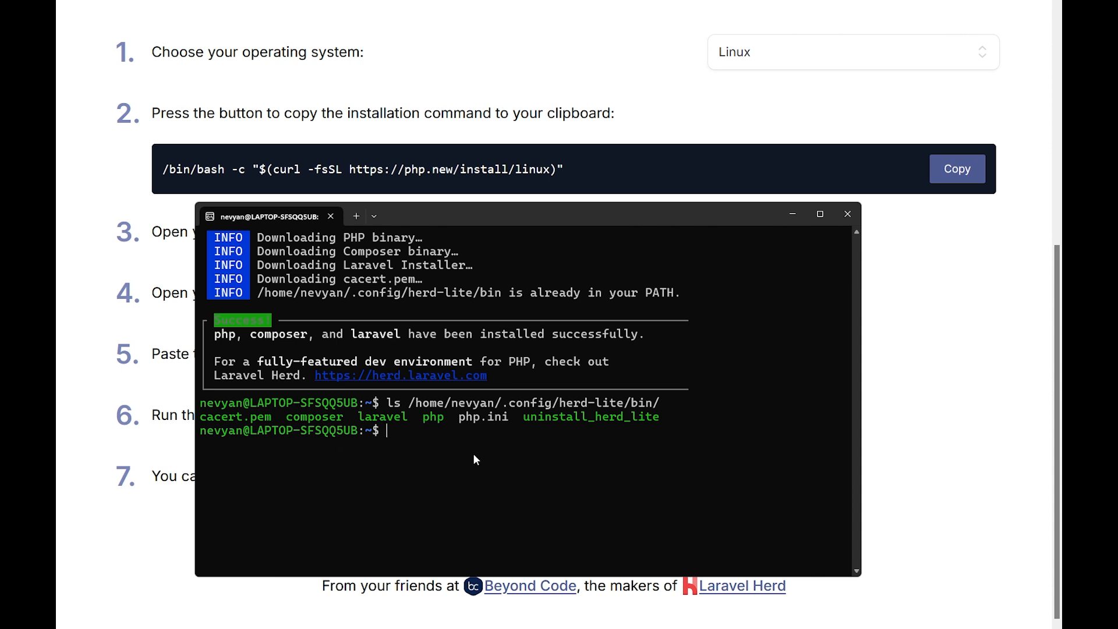
type("ph")
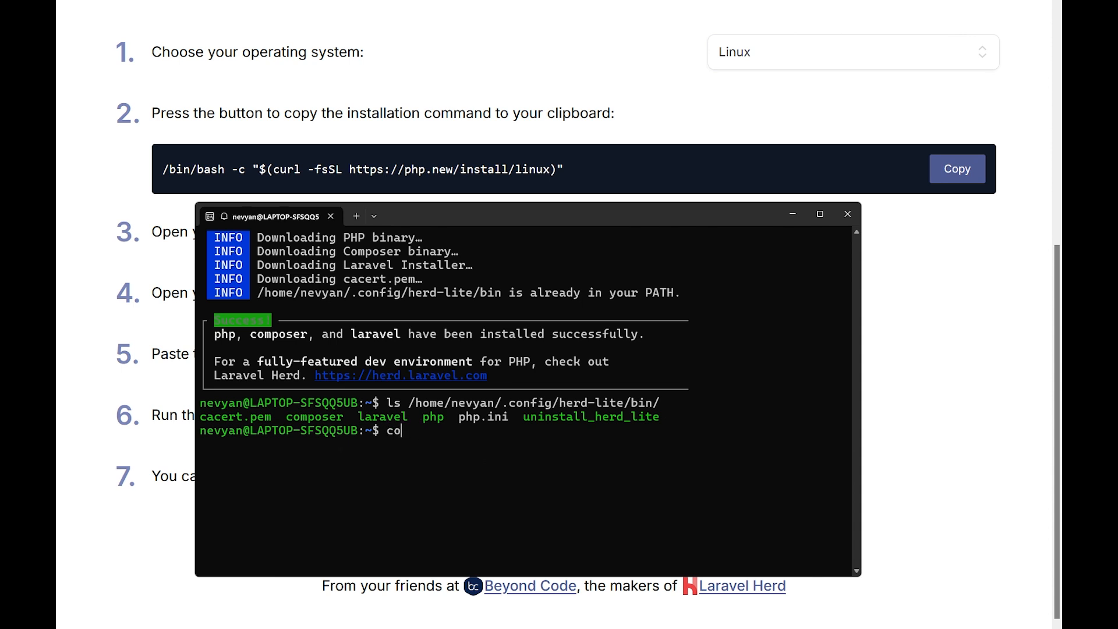
type("mposer")
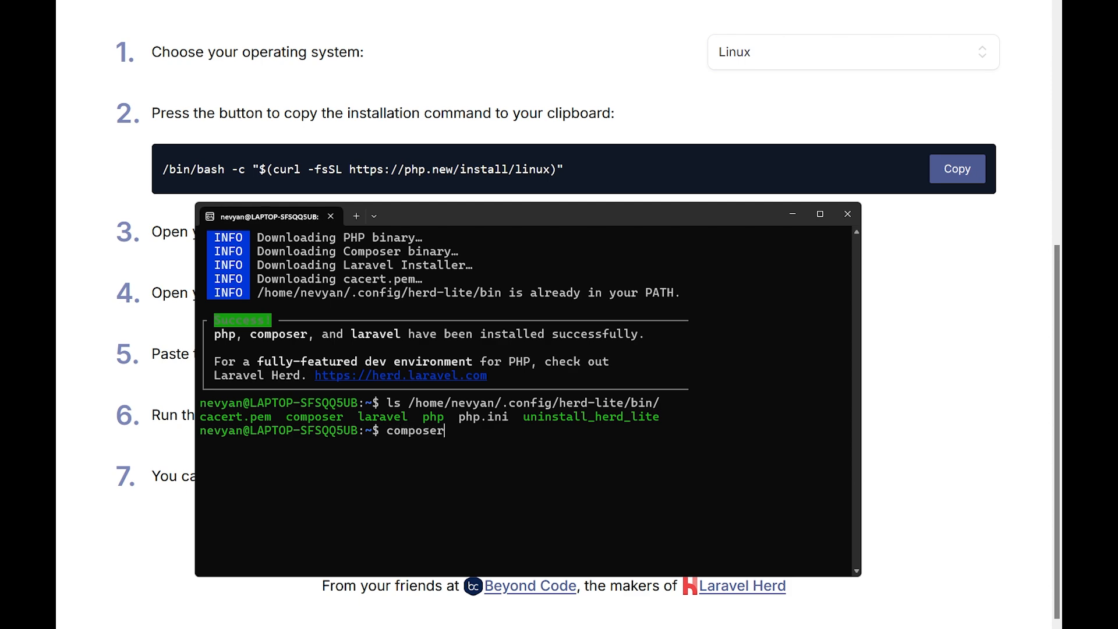
key("Return")
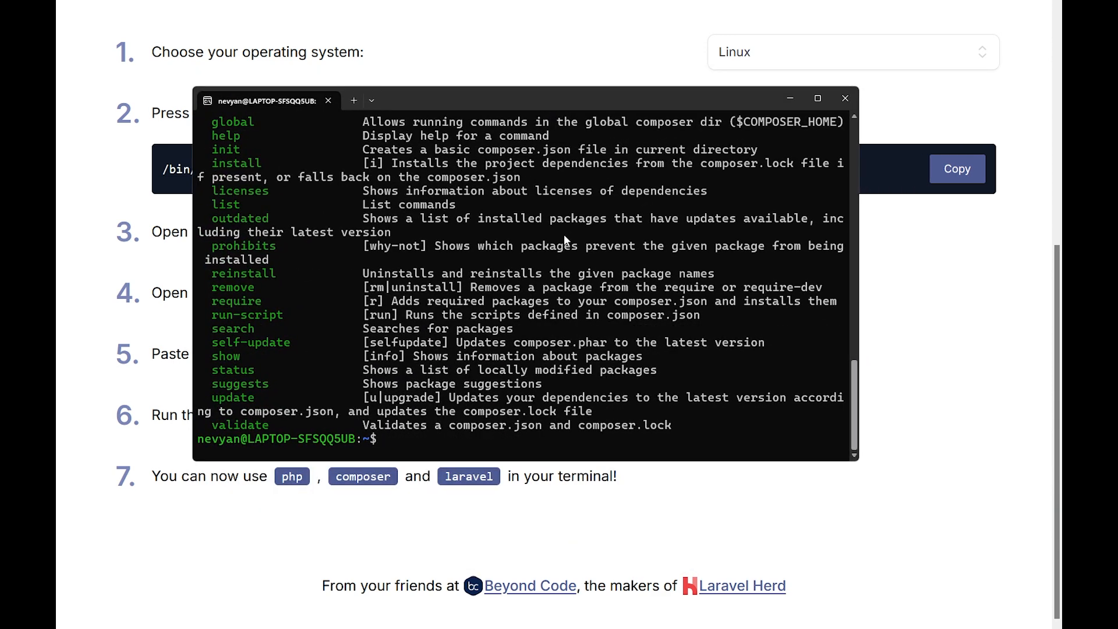
type("laravel")
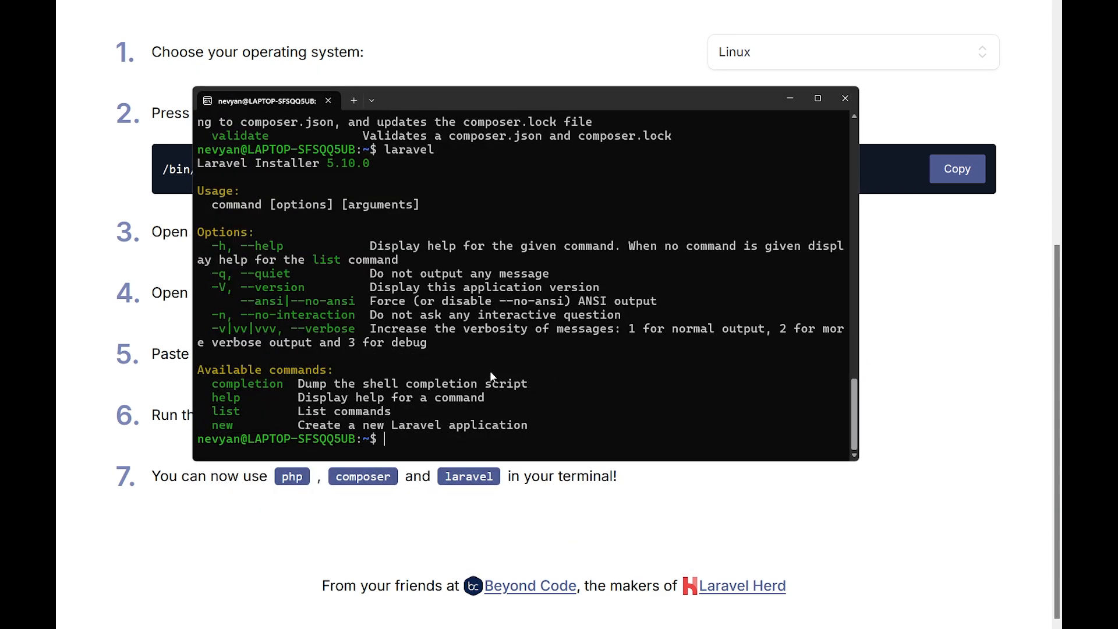
mouse_move(597, 336)
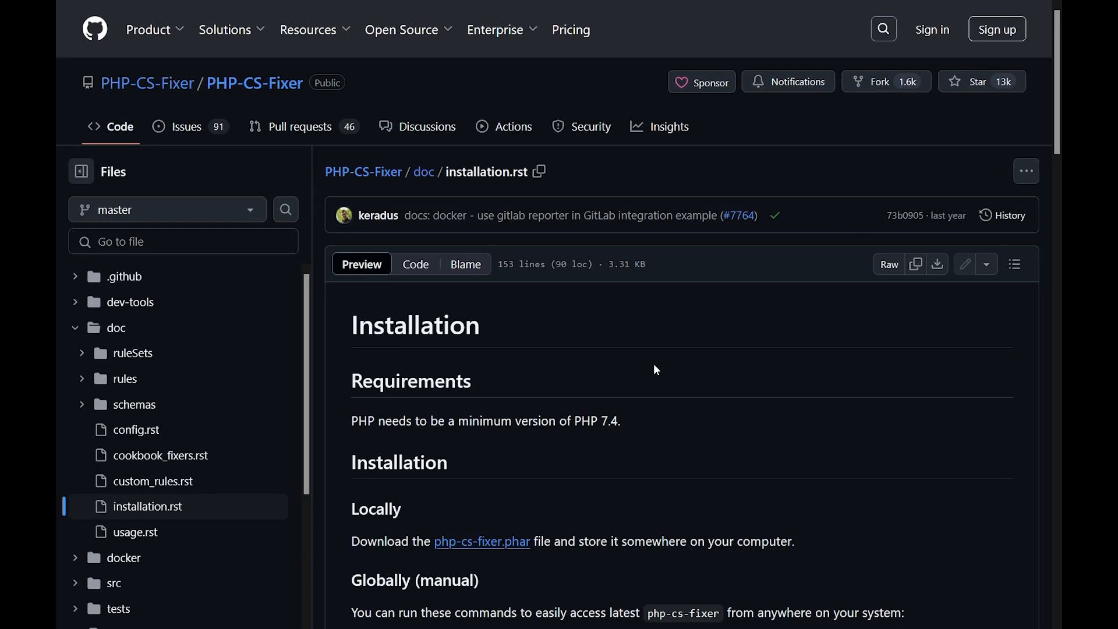
Scroll the PHP CS Fixer installation guide down to the manual install command and select it
scroll("down", 3)
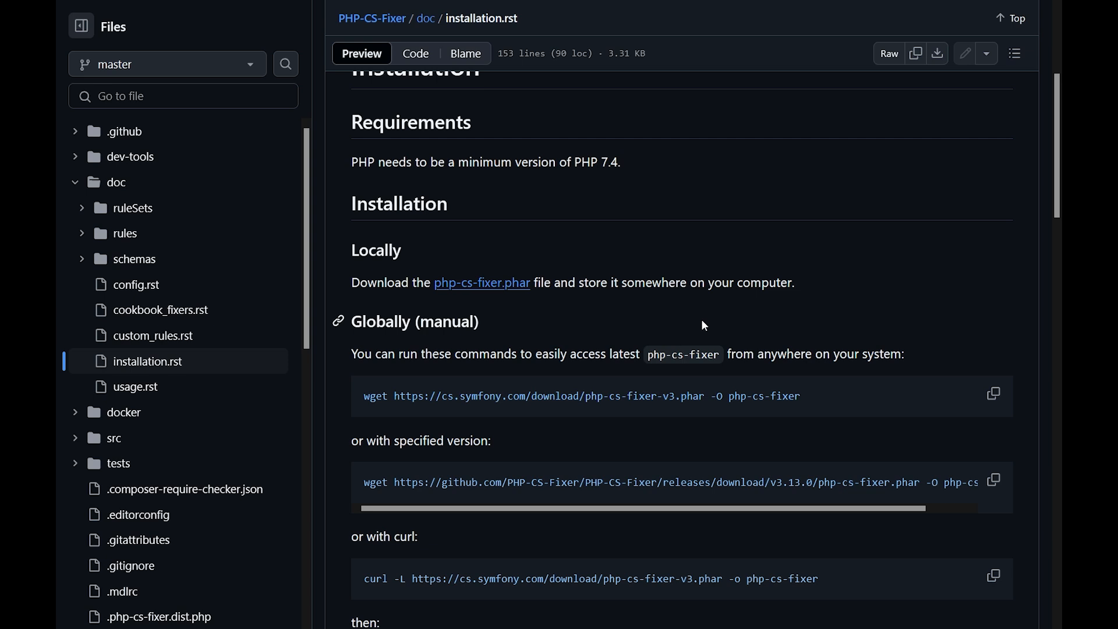
mouse_move(688, 338)
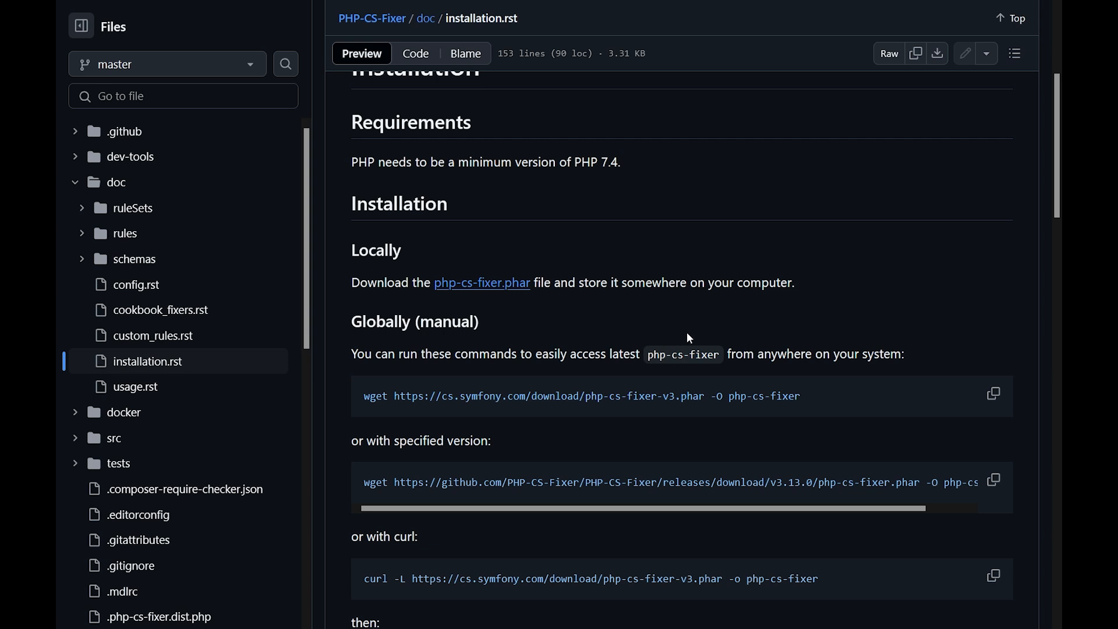
scroll("down", 3)
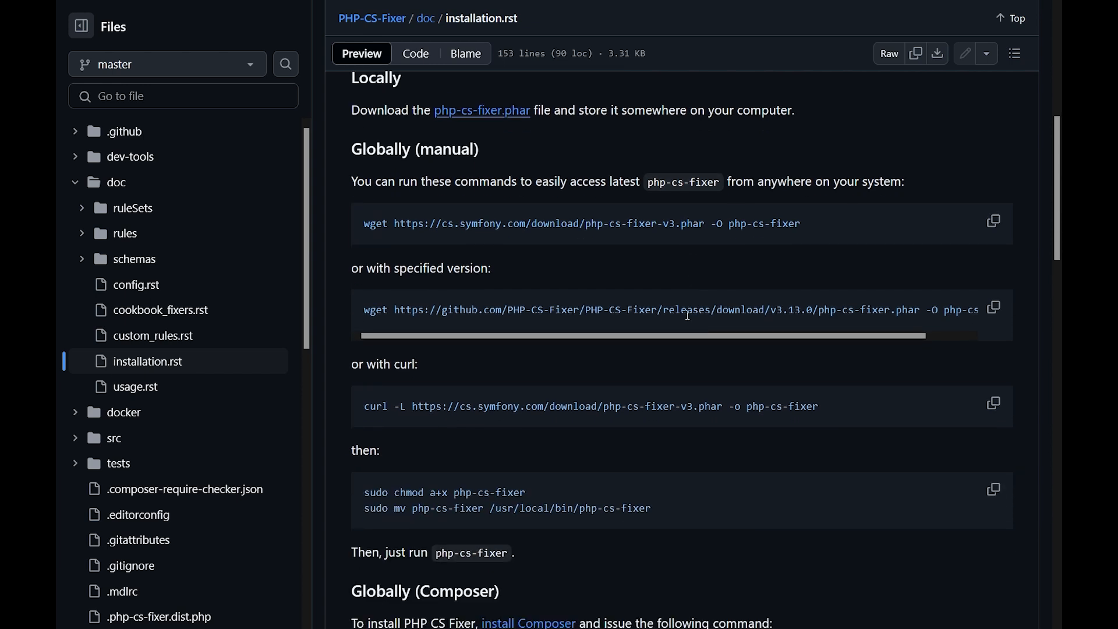
mouse_move(370, 417)
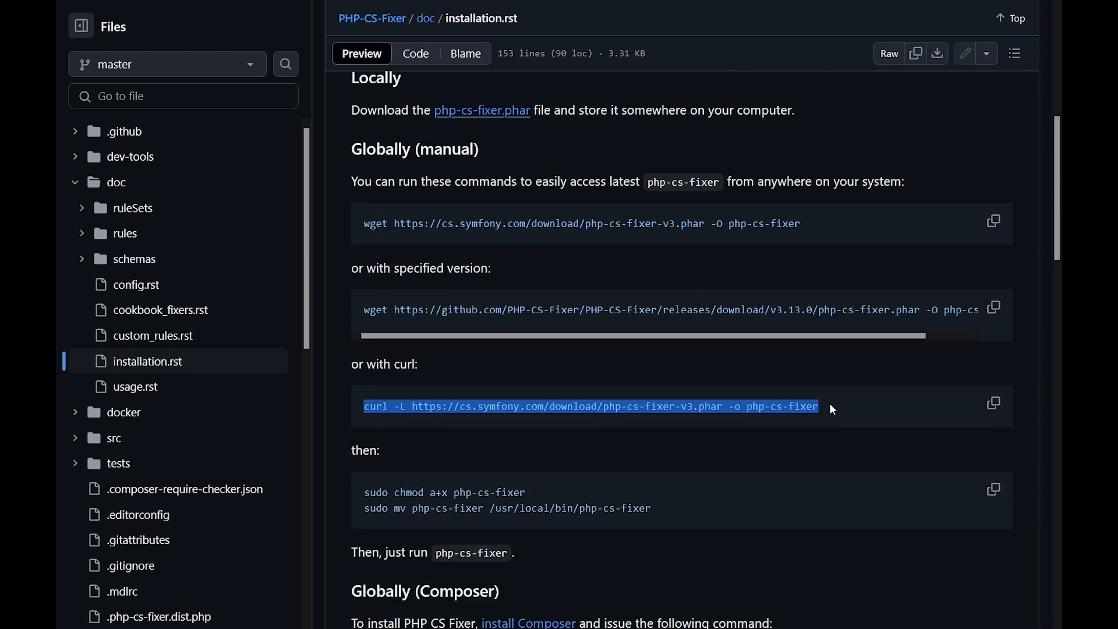
mouse_move(391, 511)
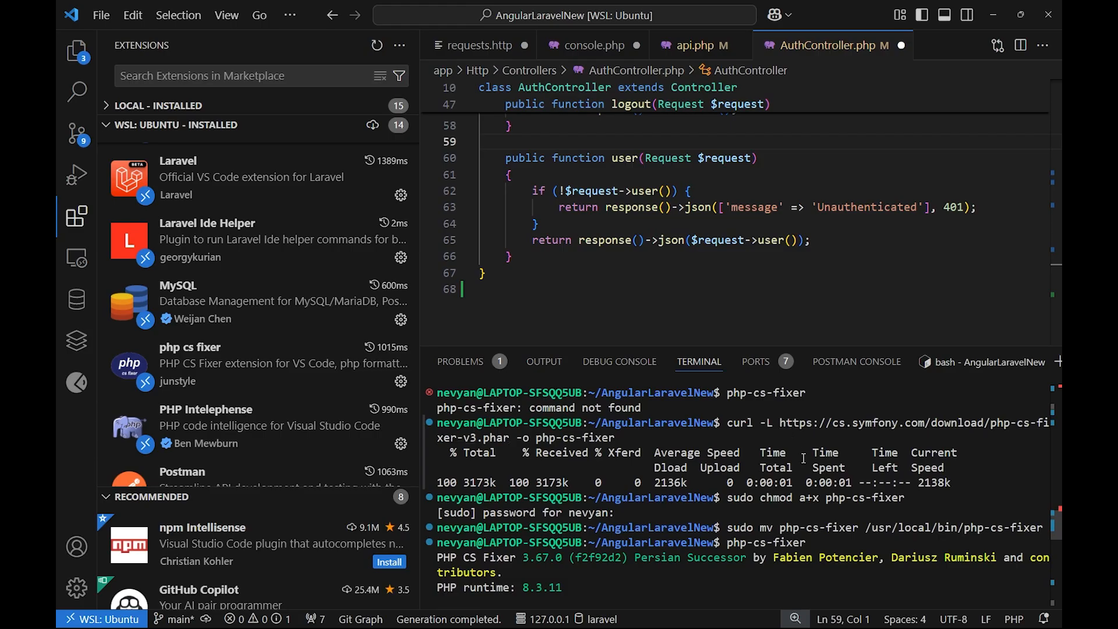
scroll("down", 3)
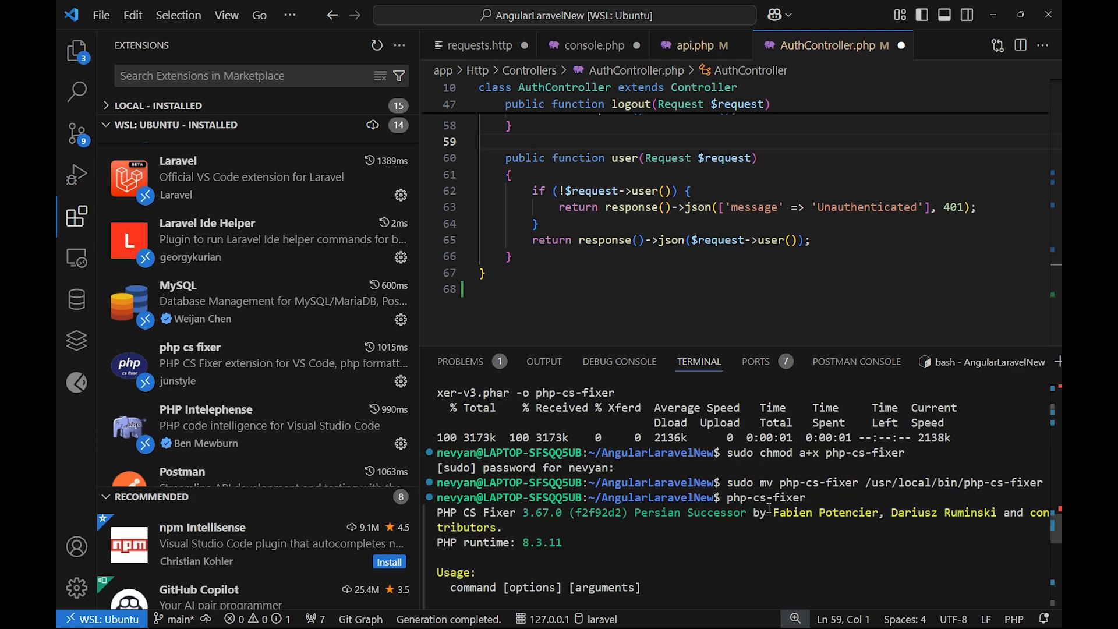
double_click(762, 497)
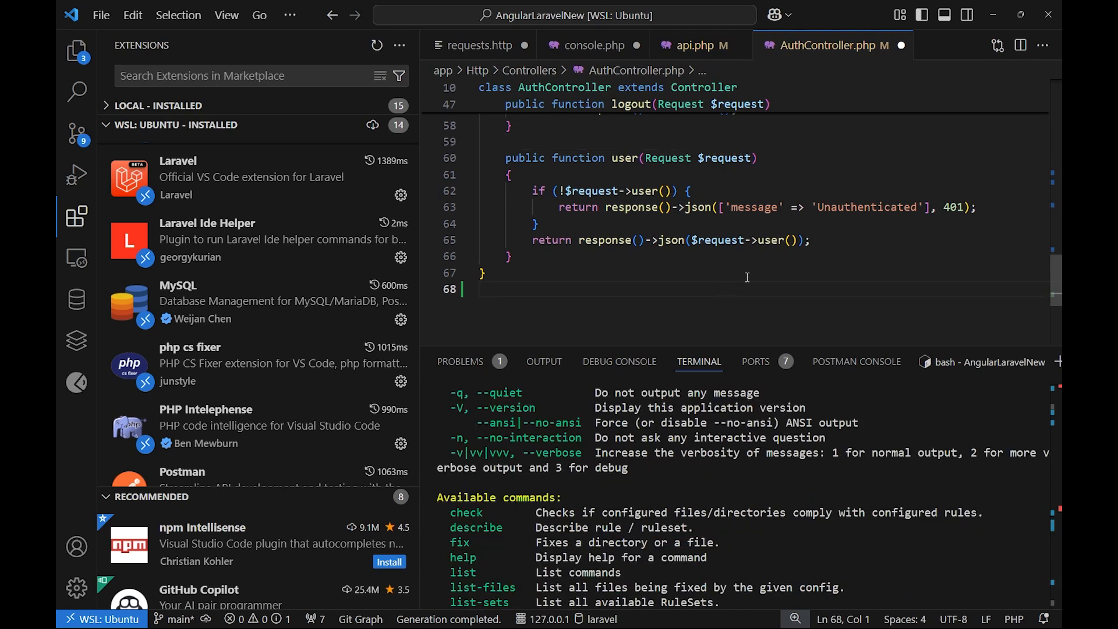
mouse_move(193, 439)
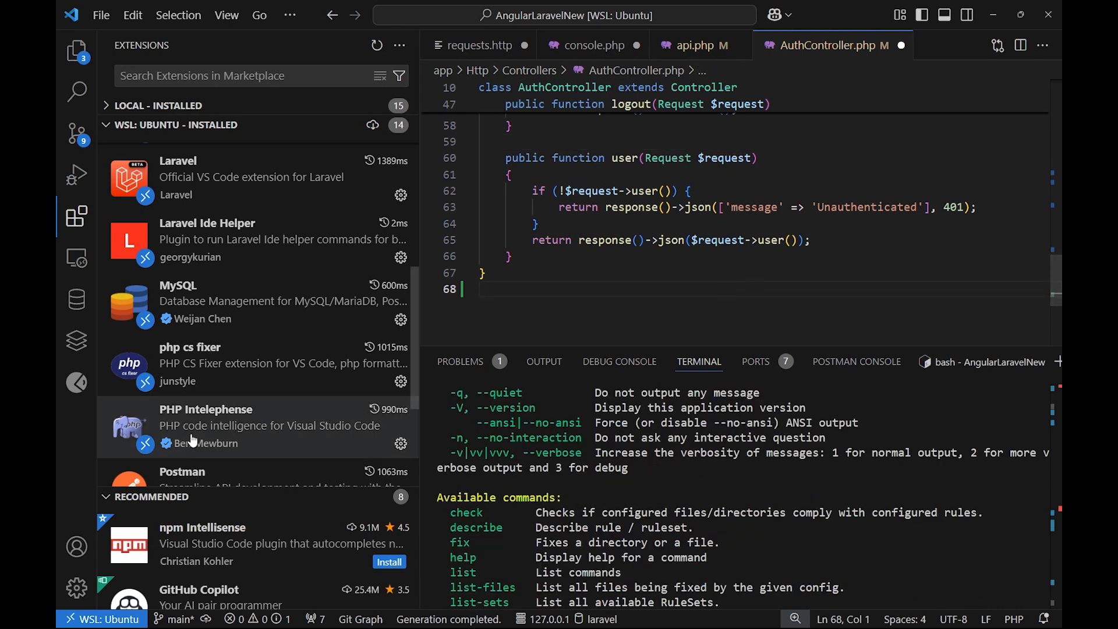
mouse_move(235, 363)
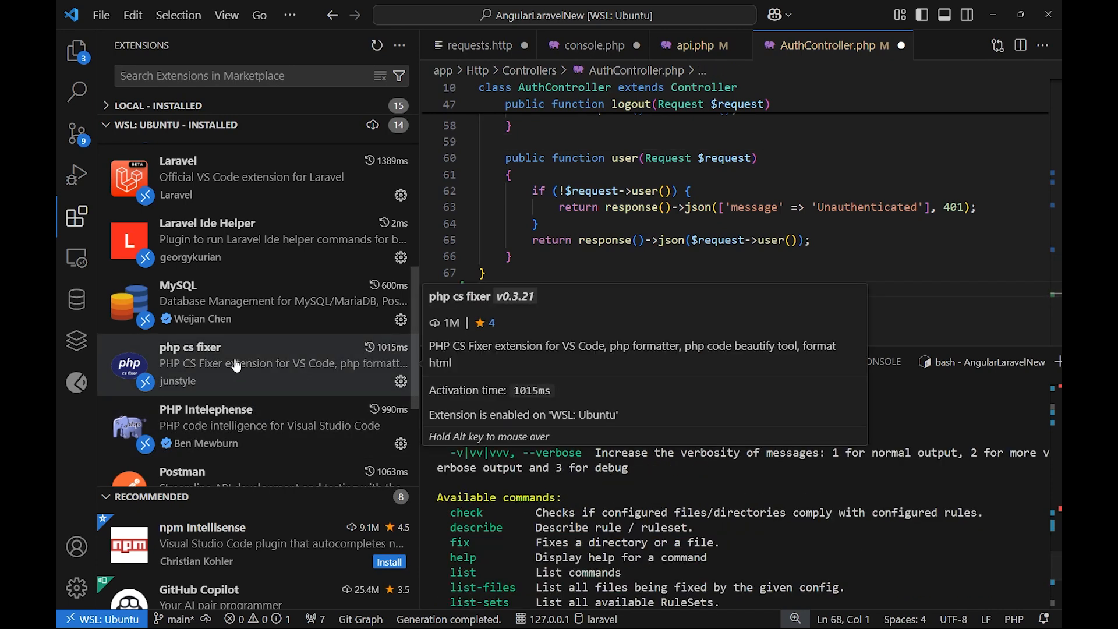
Review the junstyle php cs fixer extension details, then return to the top of AuthController.php
left_click(214, 364)
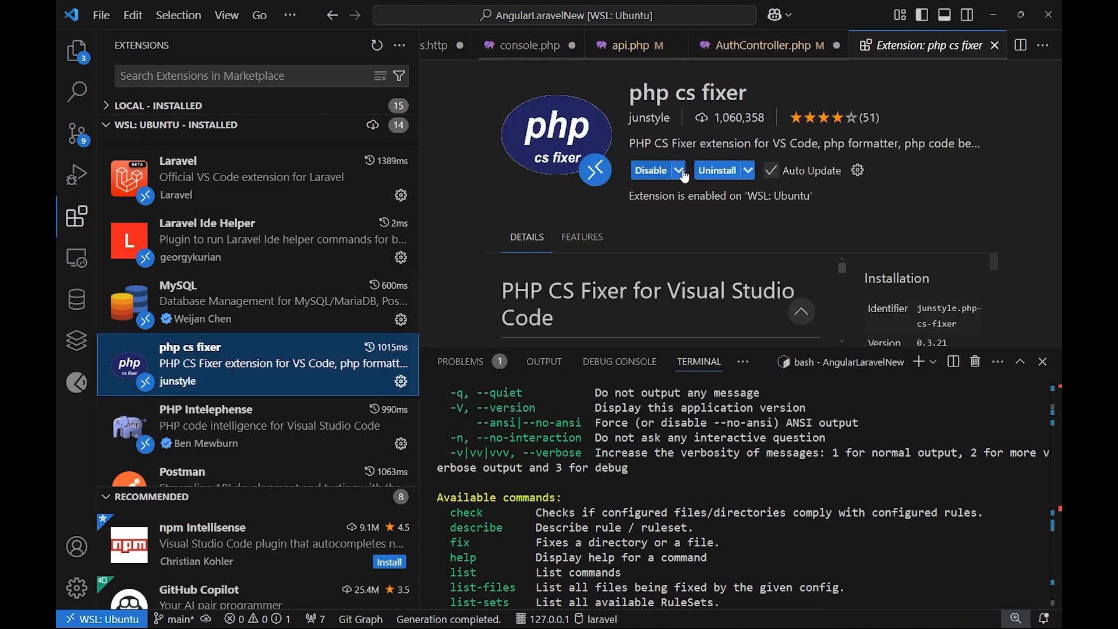
mouse_move(927, 84)
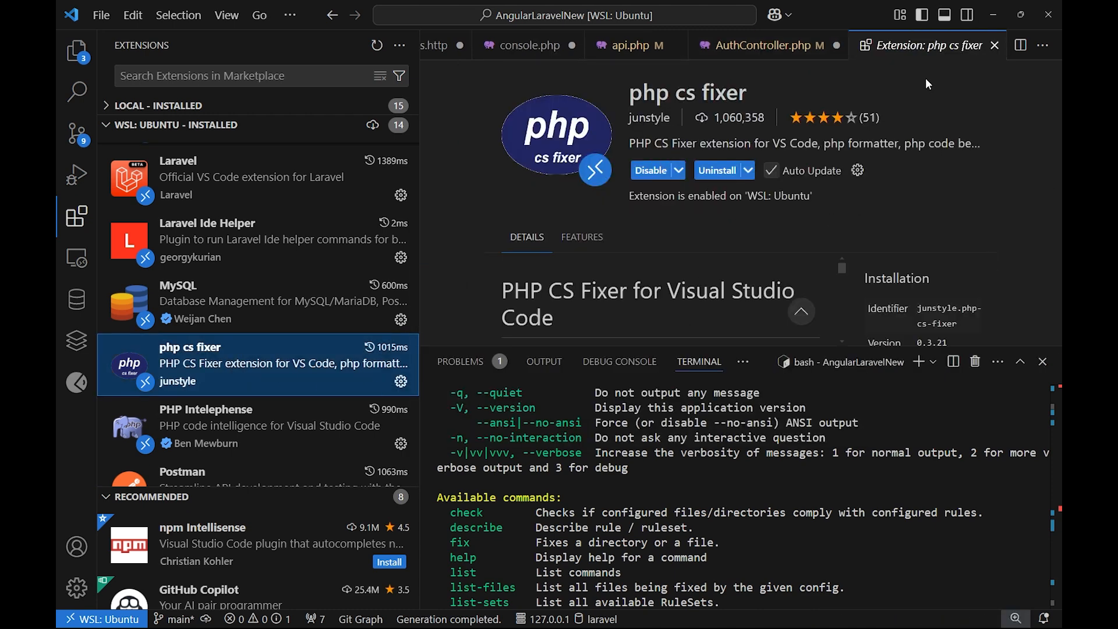
scroll("down", 3)
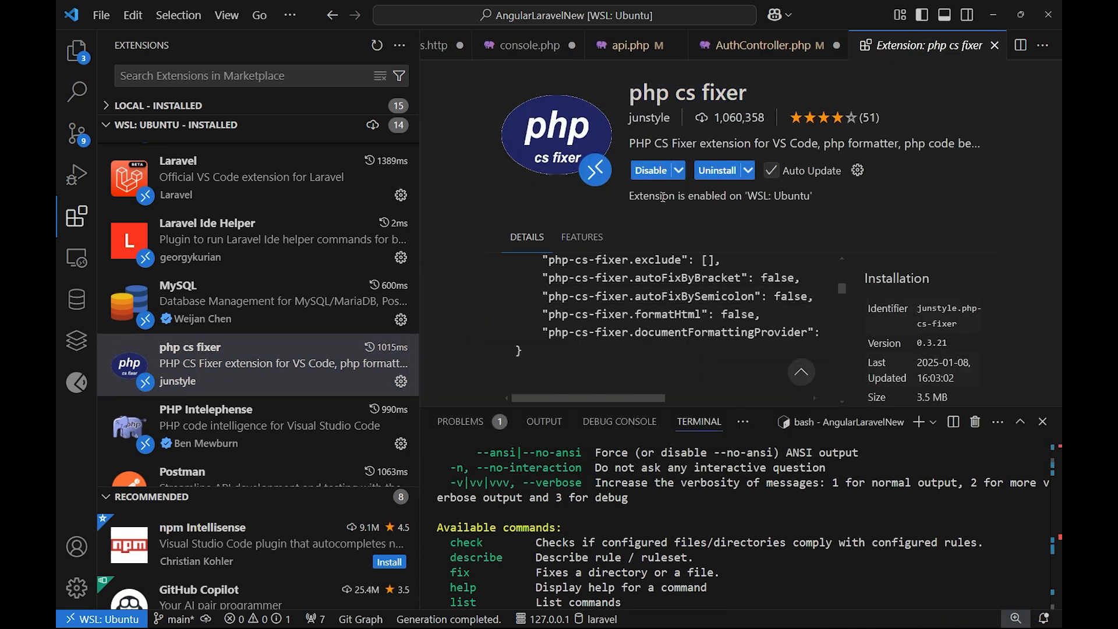
left_click(763, 44)
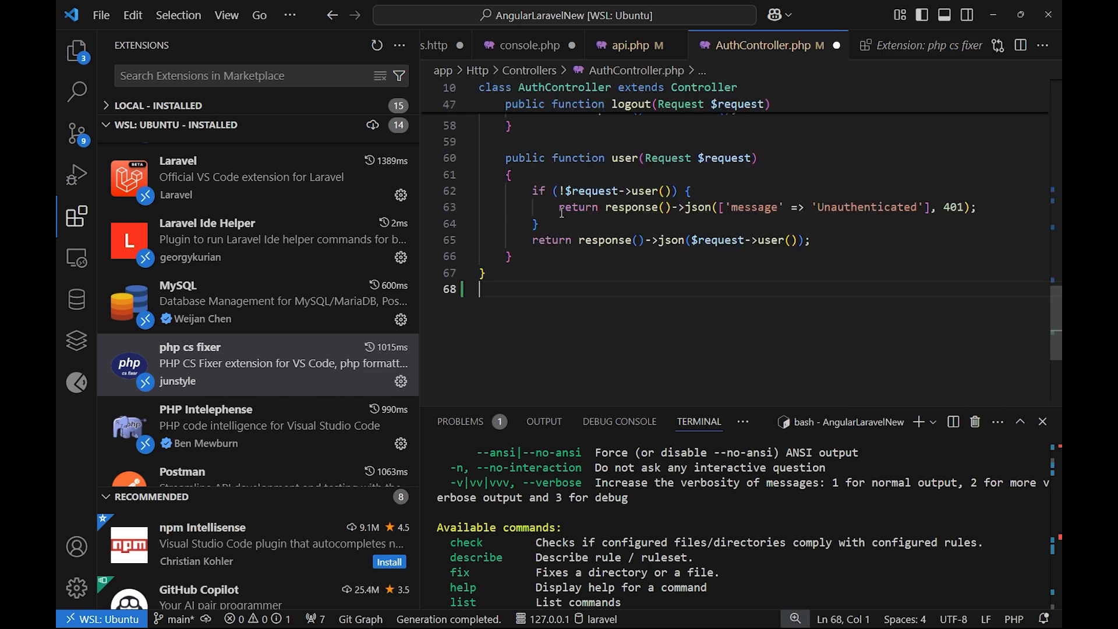
right_click(623, 158)
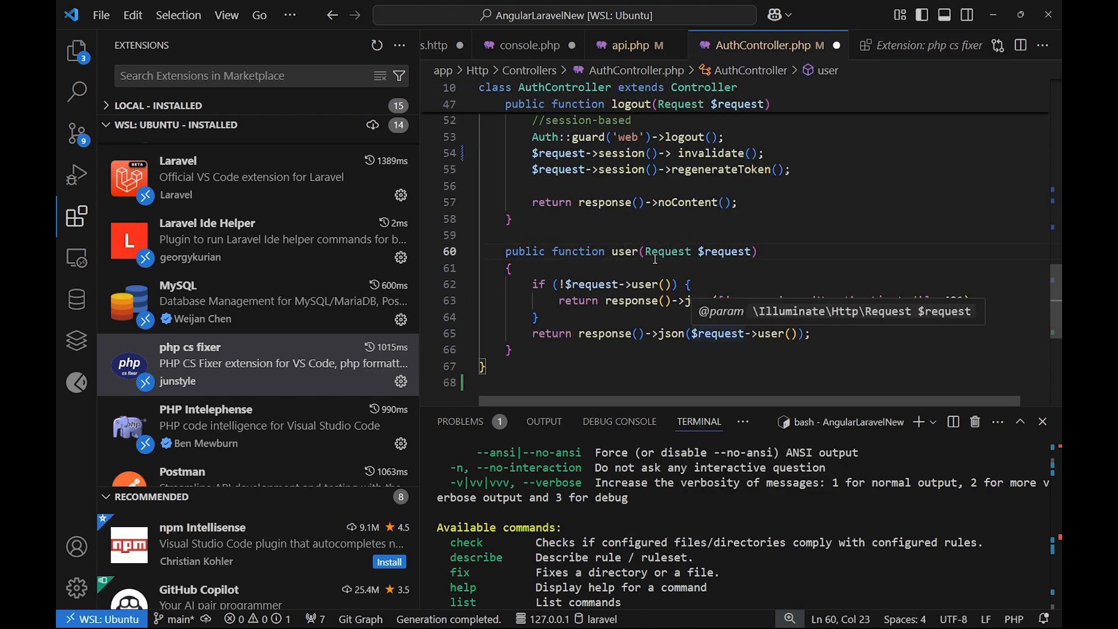
scroll("up", 3)
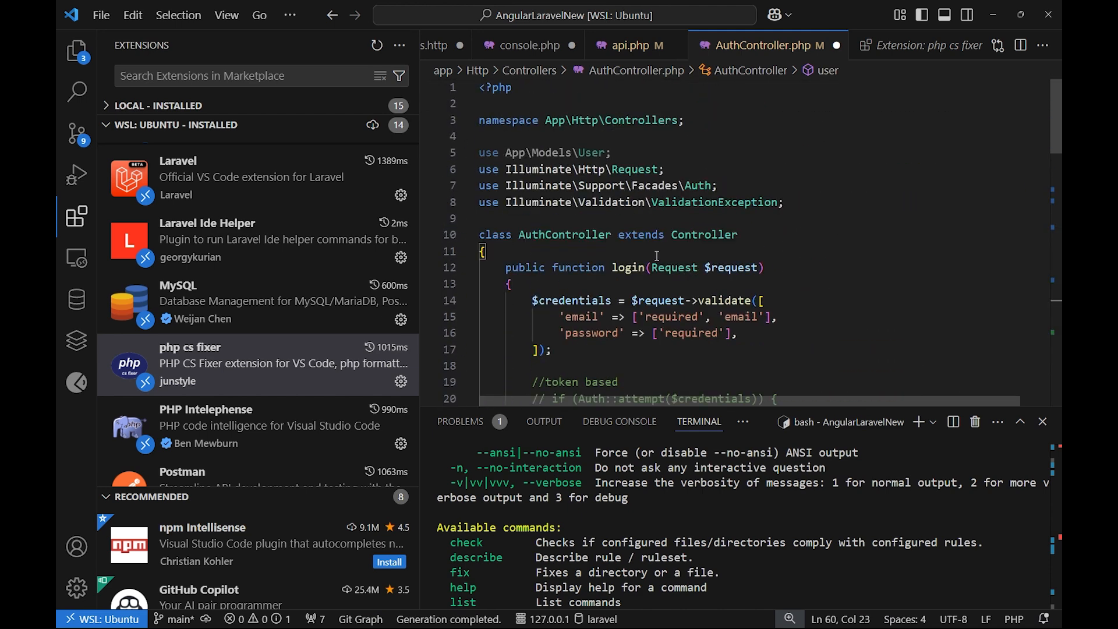
mouse_move(263, 270)
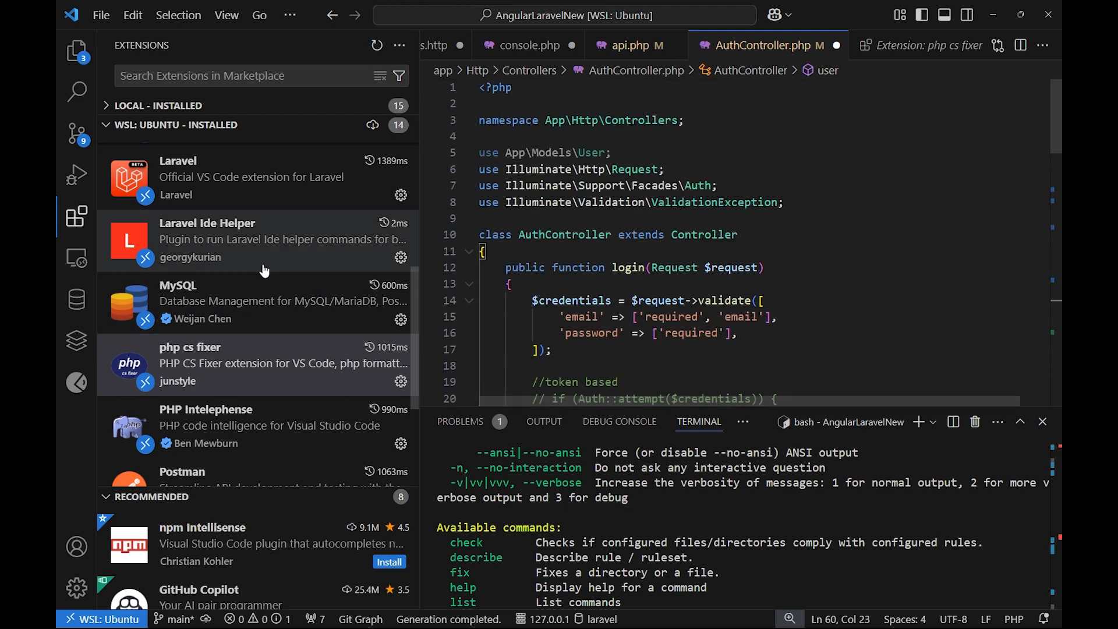
Open the Laravel, Laravel Ide Helper and PHP Intelephense extension pages in turn
left_click(250, 177)
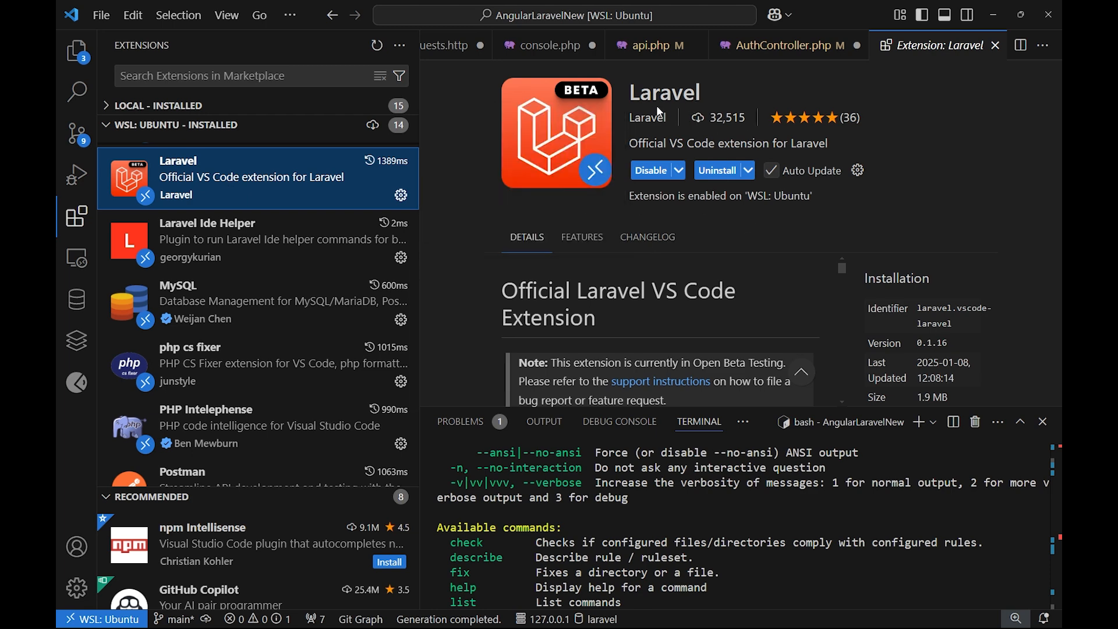
mouse_move(269, 243)
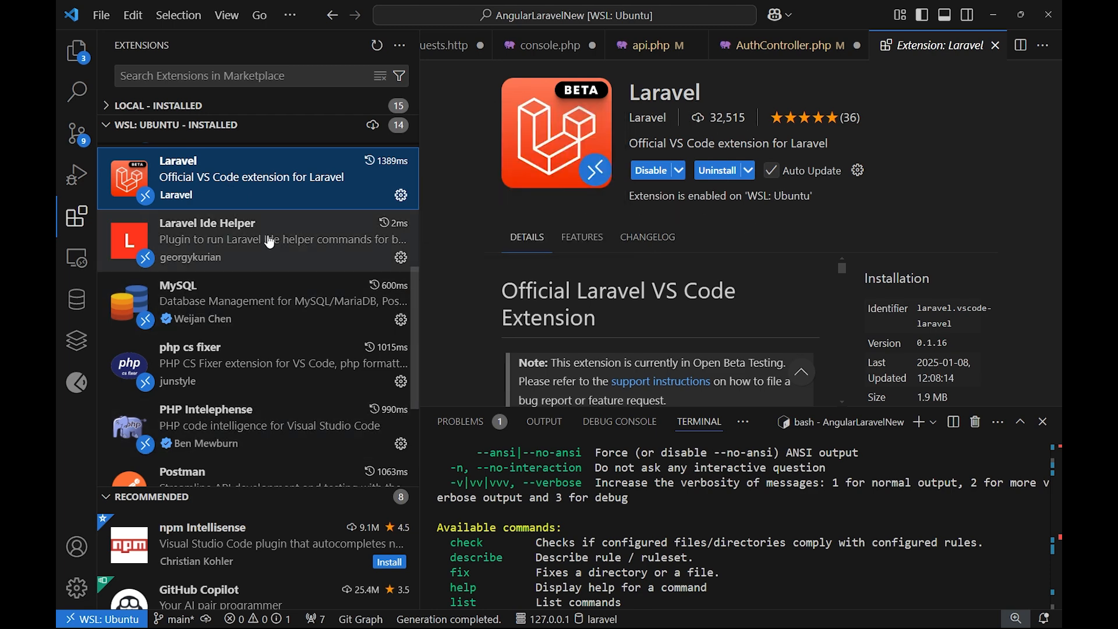
left_click(257, 239)
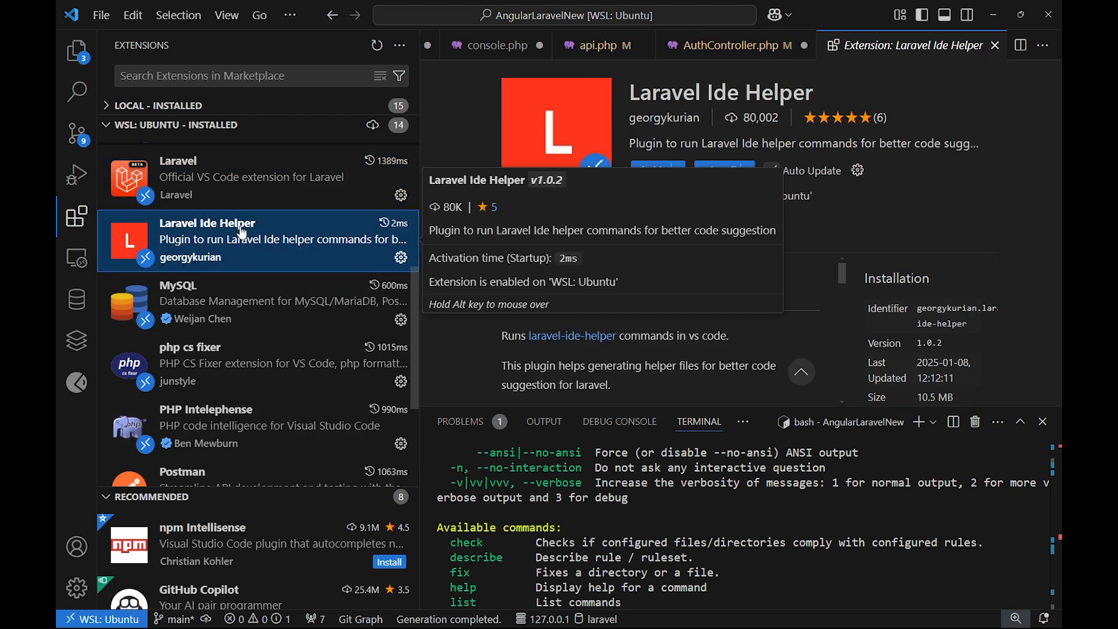
left_click(250, 425)
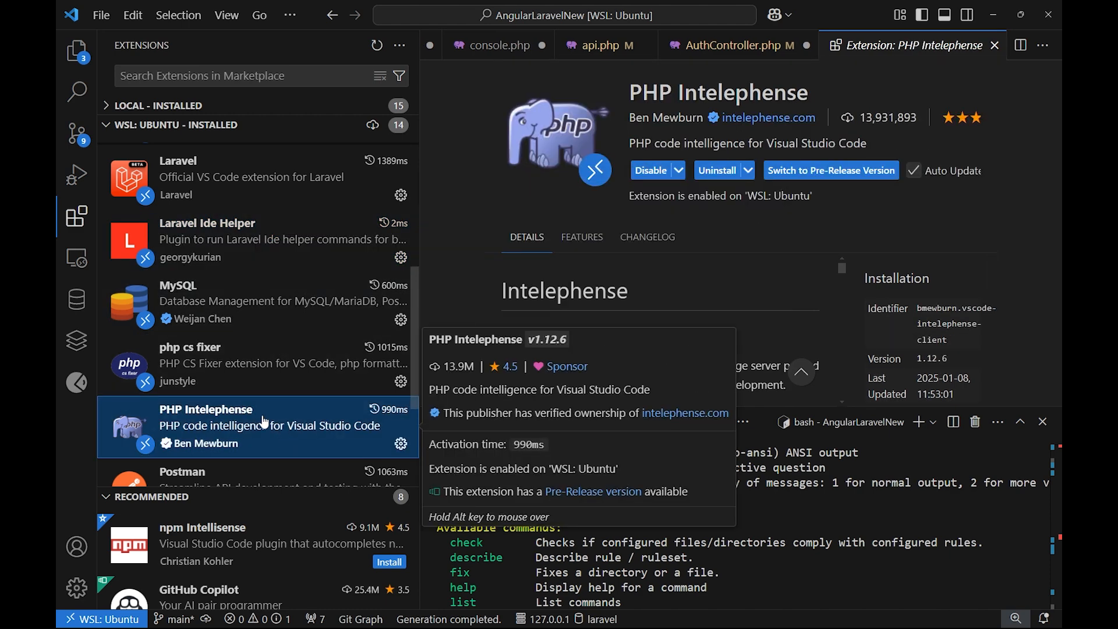
mouse_move(626, 321)
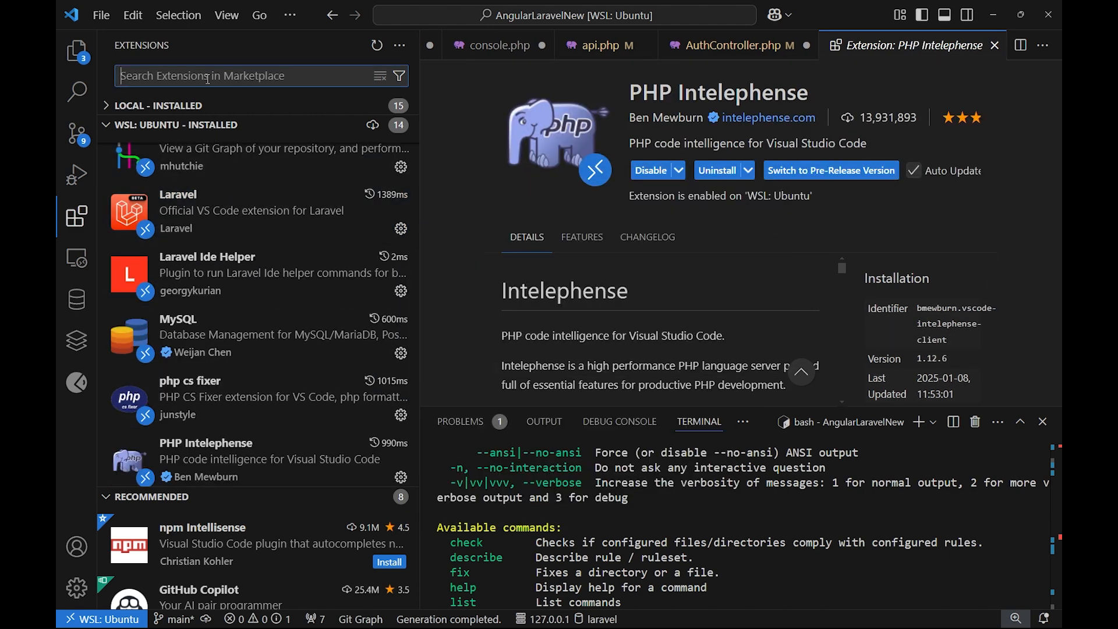
type("@builtin")
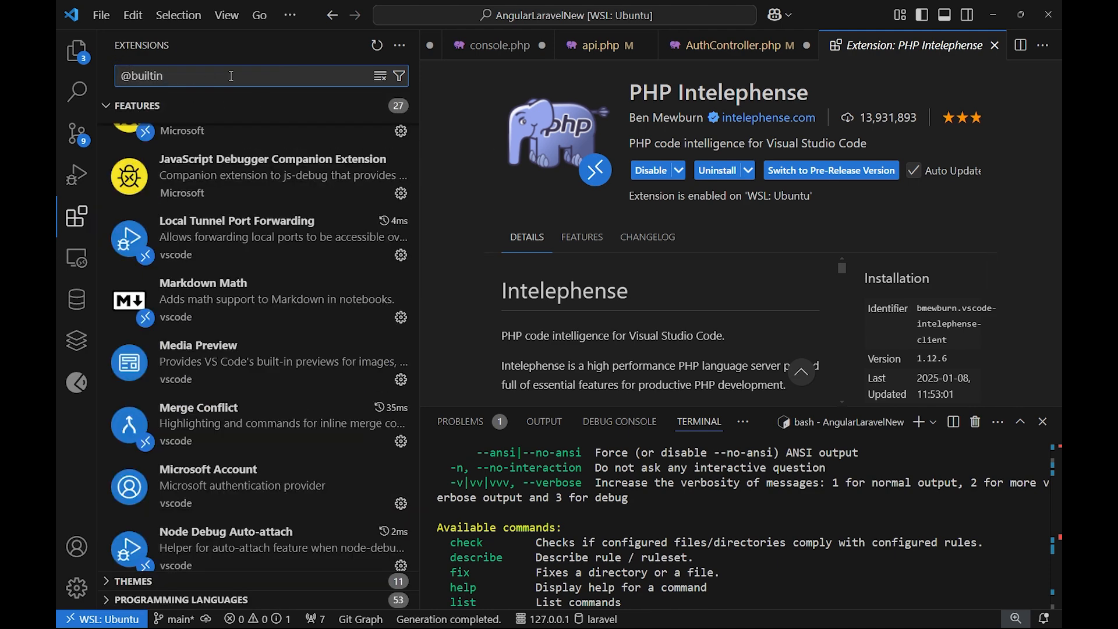
type("php")
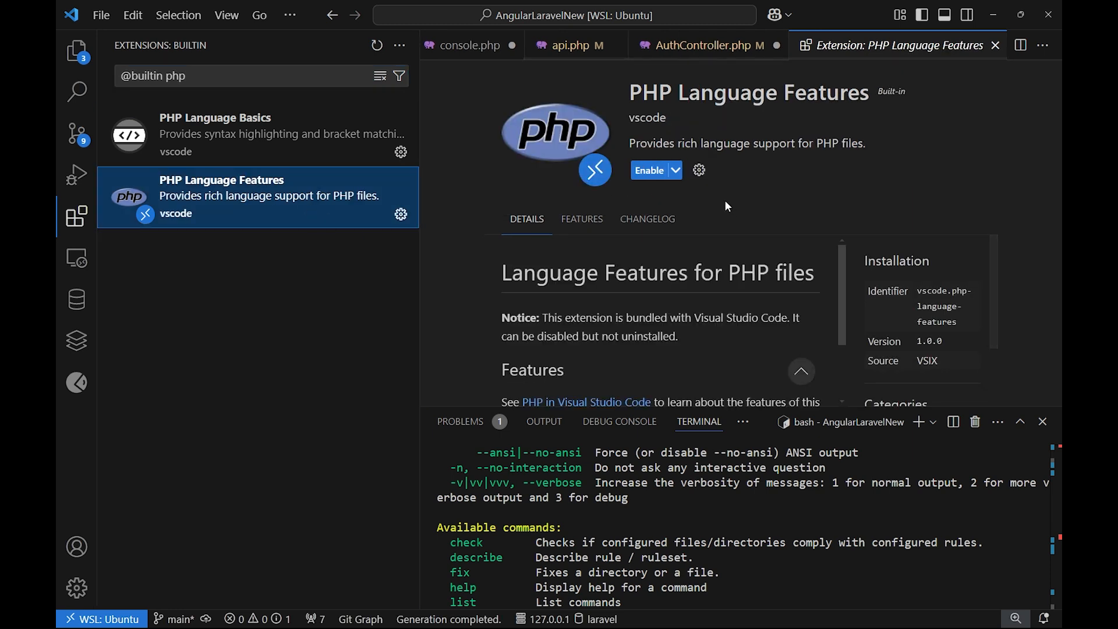
mouse_move(764, 126)
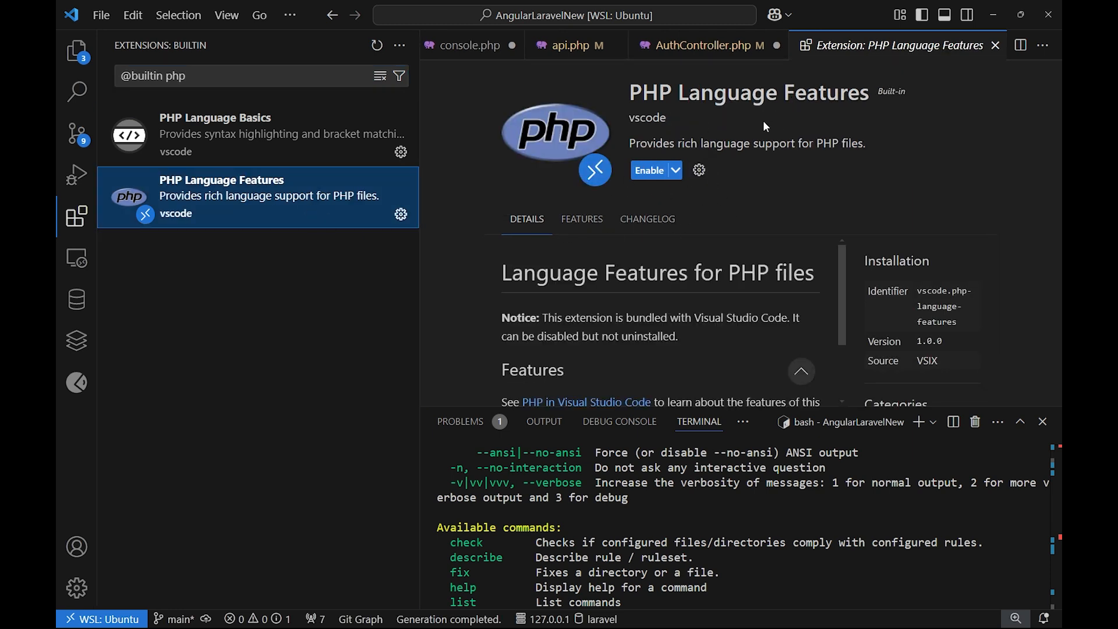
mouse_move(802, 158)
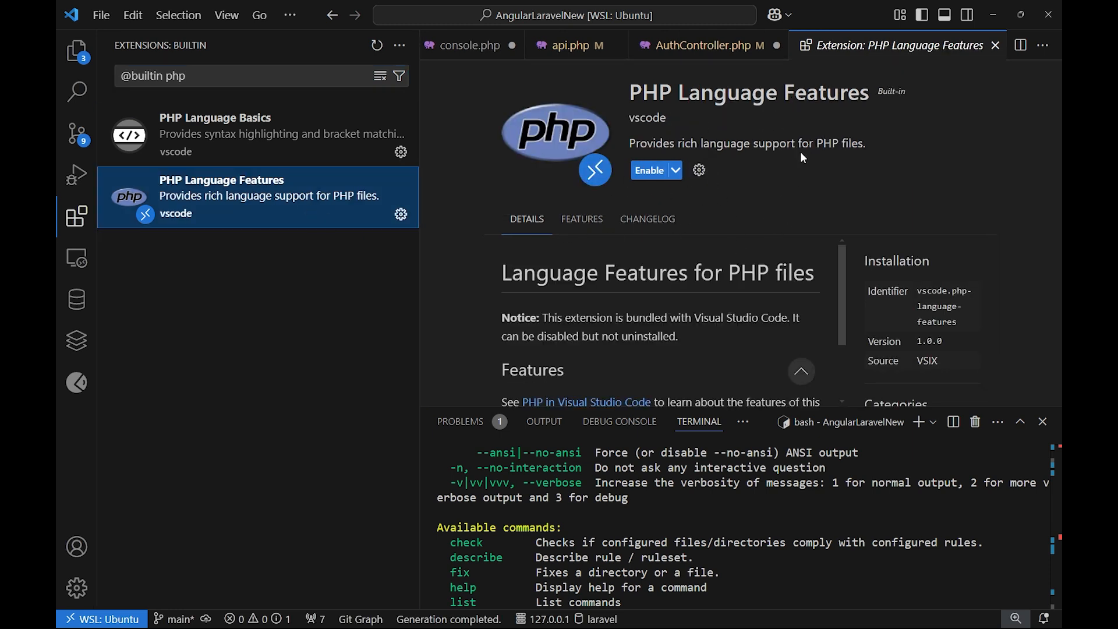
left_click(704, 44)
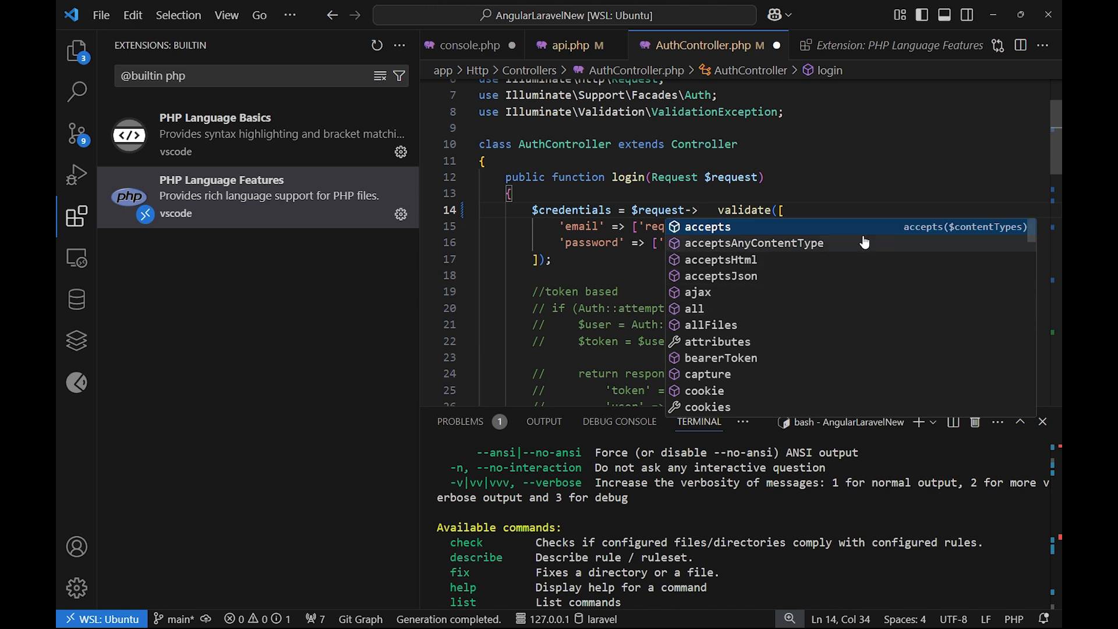
Scroll the $request-> method suggestions, then open the Laravel Ide Helper extension details
scroll("down", 3)
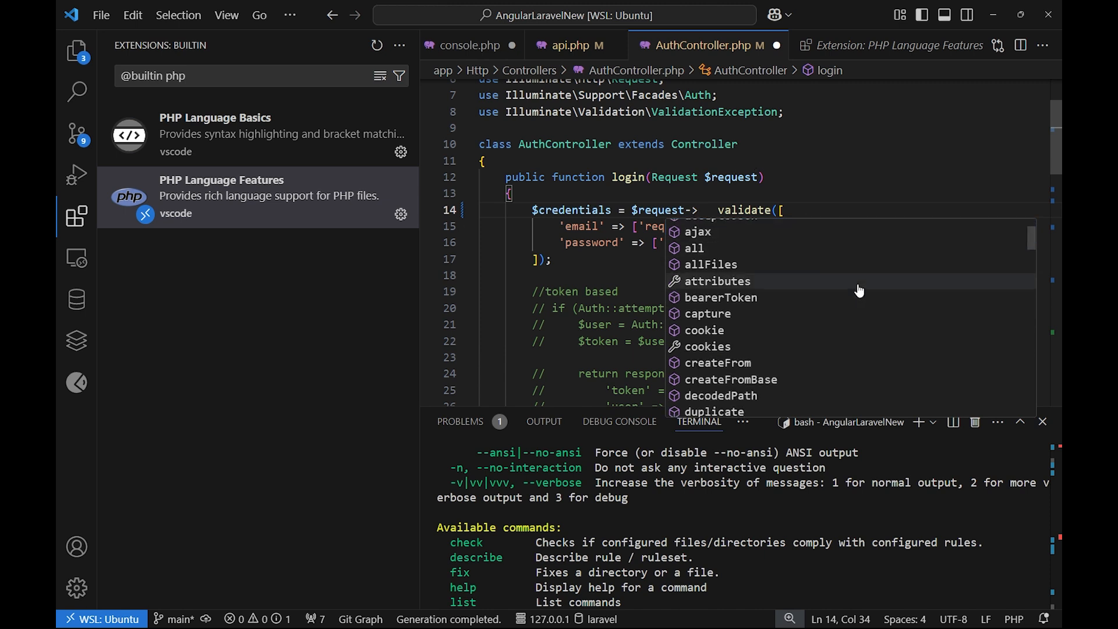
scroll("down", 3)
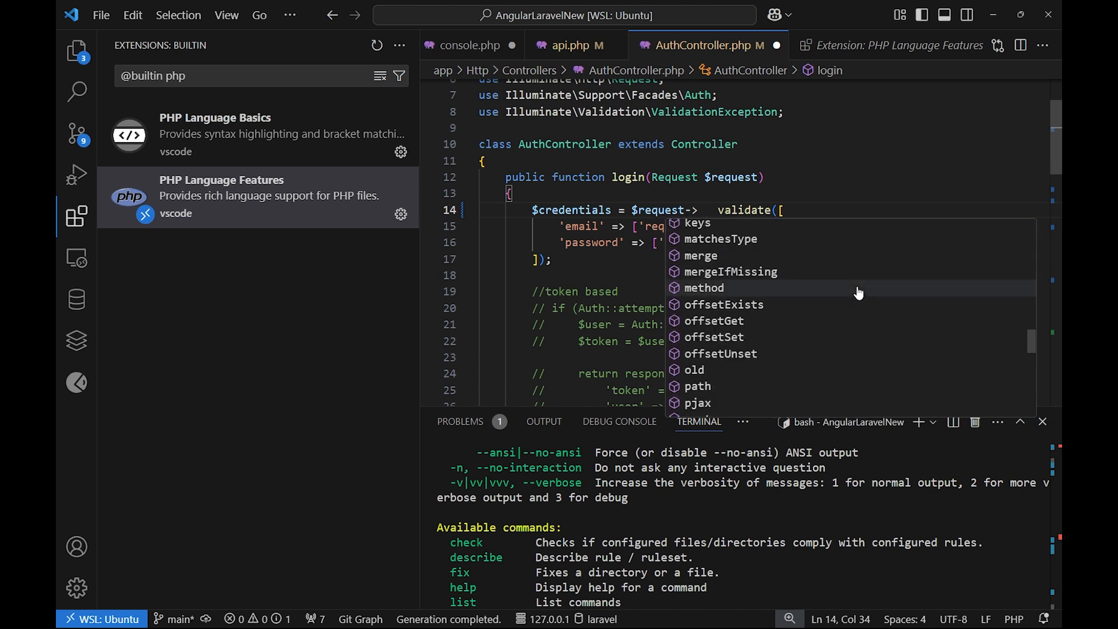
scroll("down", 3)
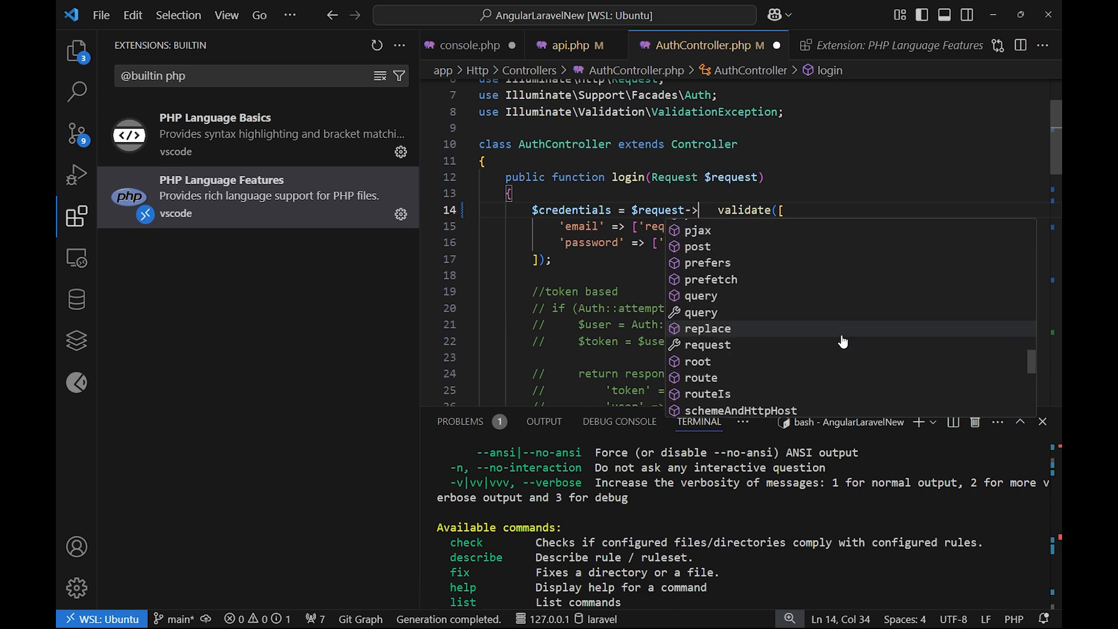
left_click(213, 333)
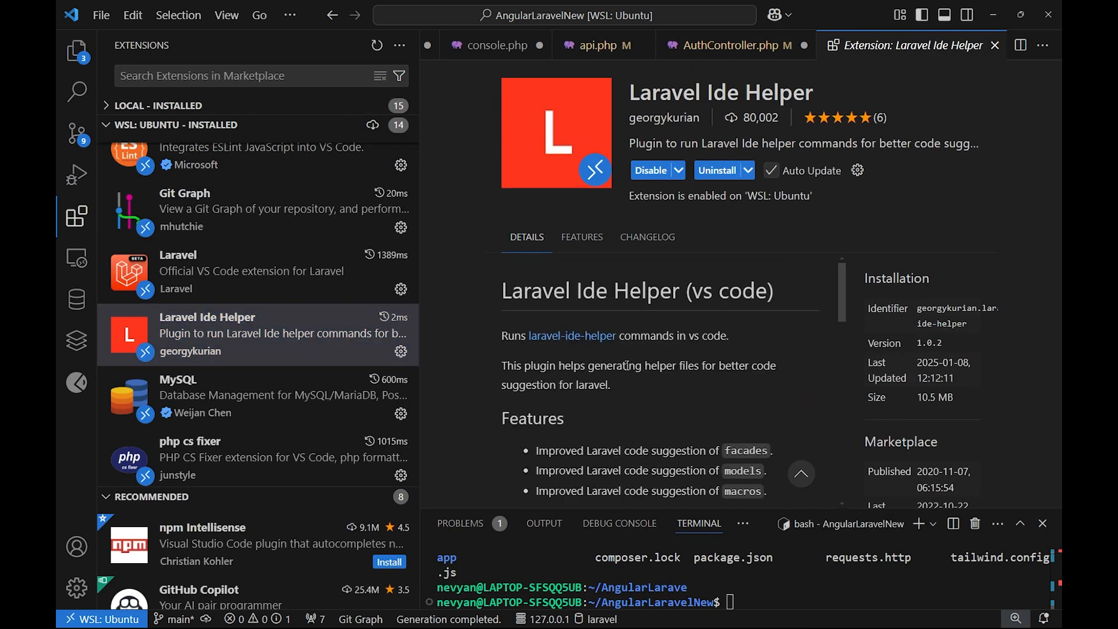
scroll("down", 3)
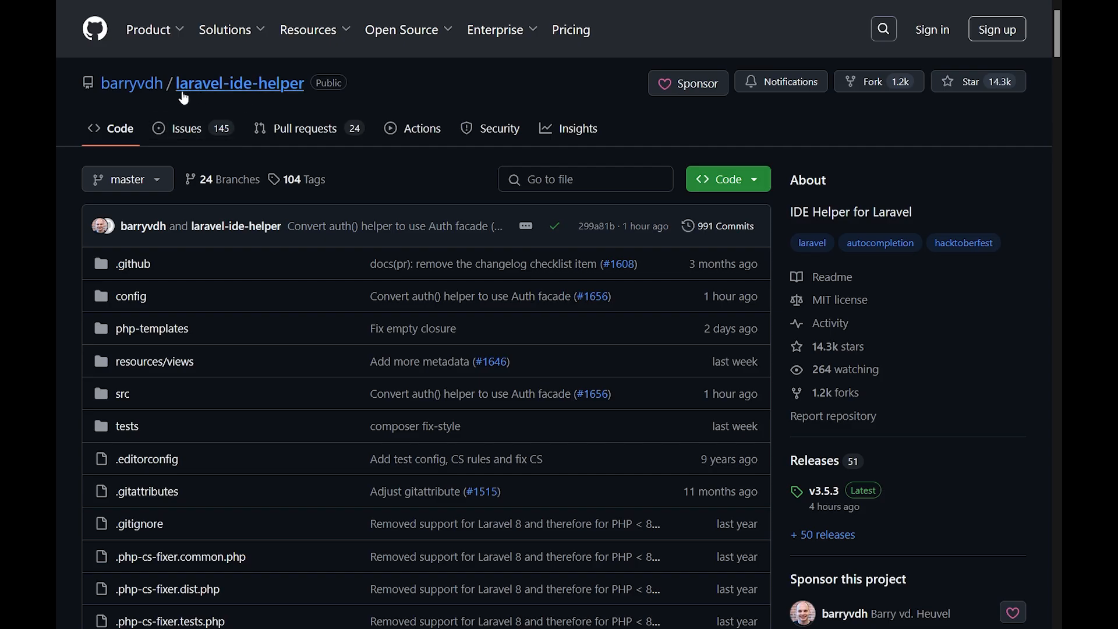
Scroll the laravel-ide-helper README to Installation and select the composer require command
scroll("down", 3)
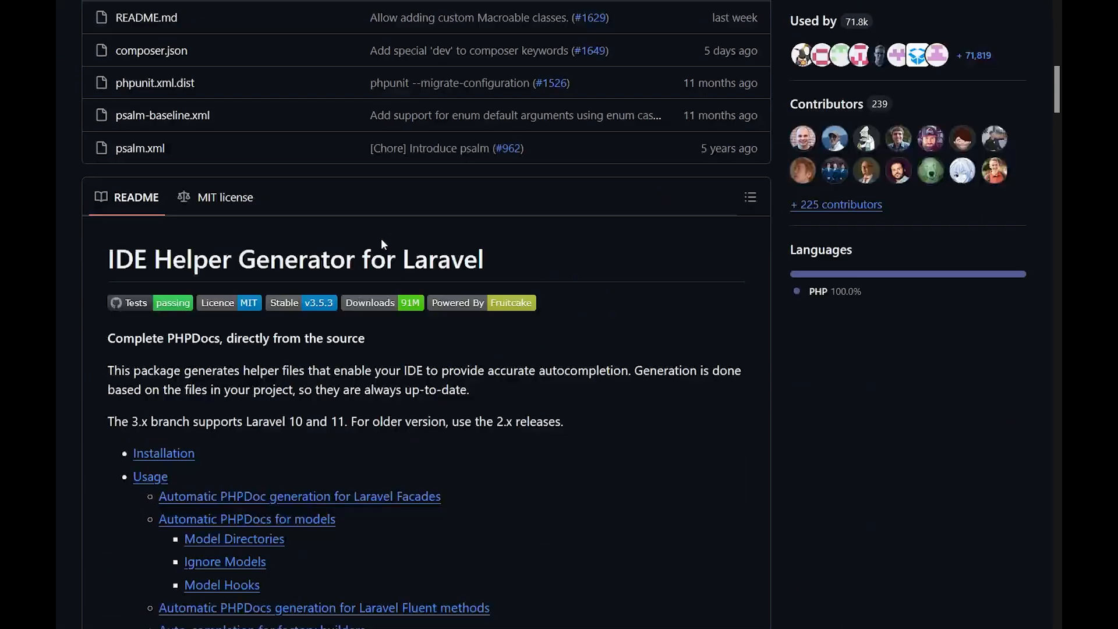
scroll("down", 3)
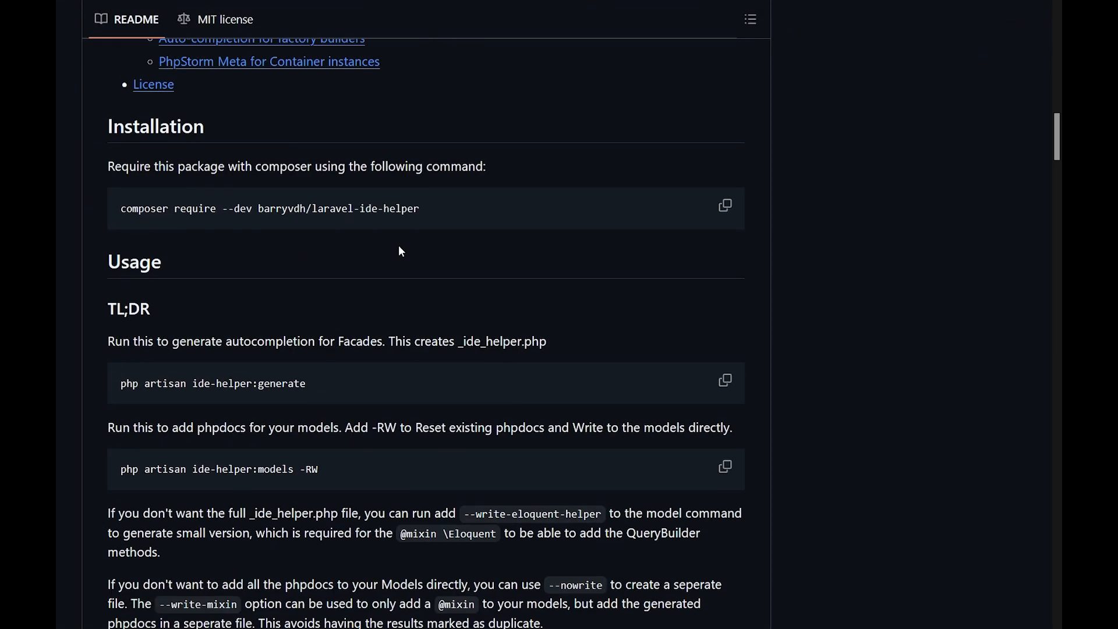
double_click(270, 208)
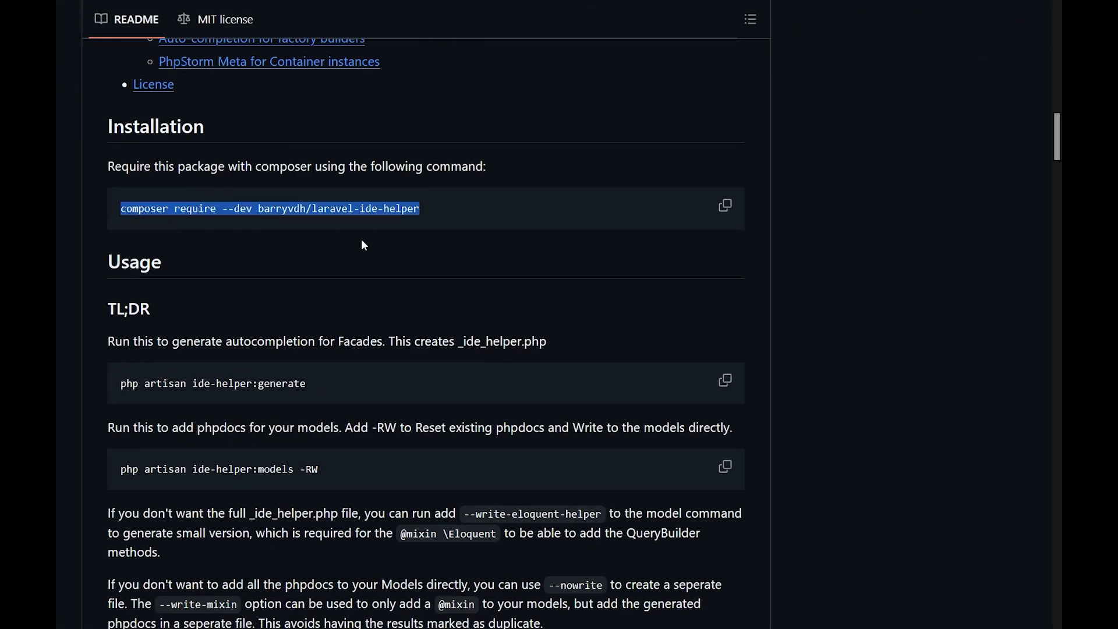
Select the ide-helper:generate usage command and read on toward the Facades section
scroll("down", 3)
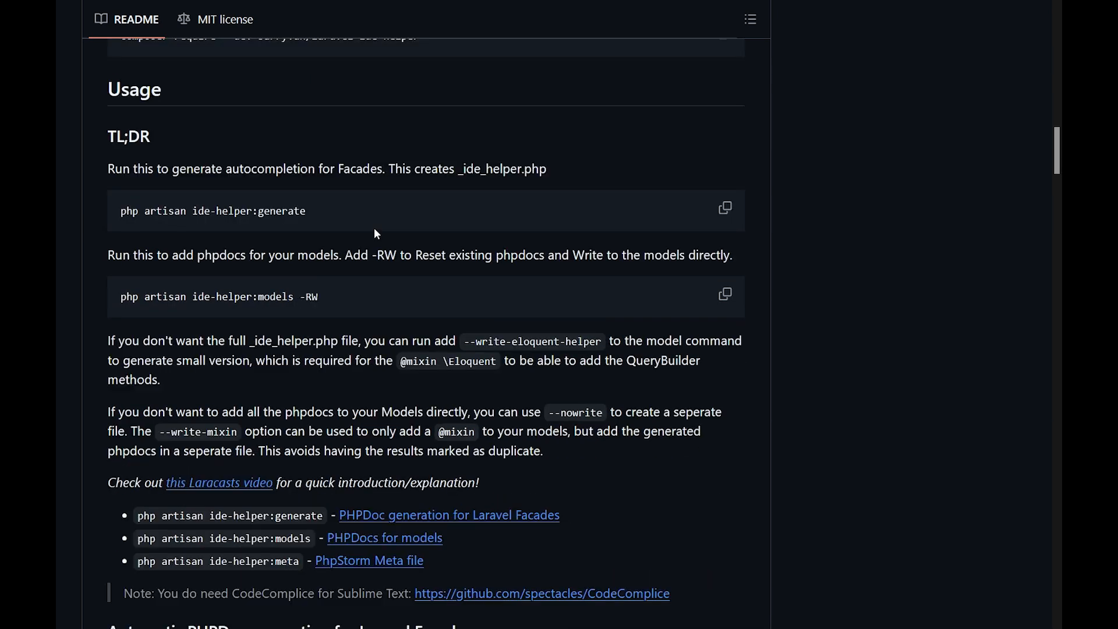
mouse_move(316, 217)
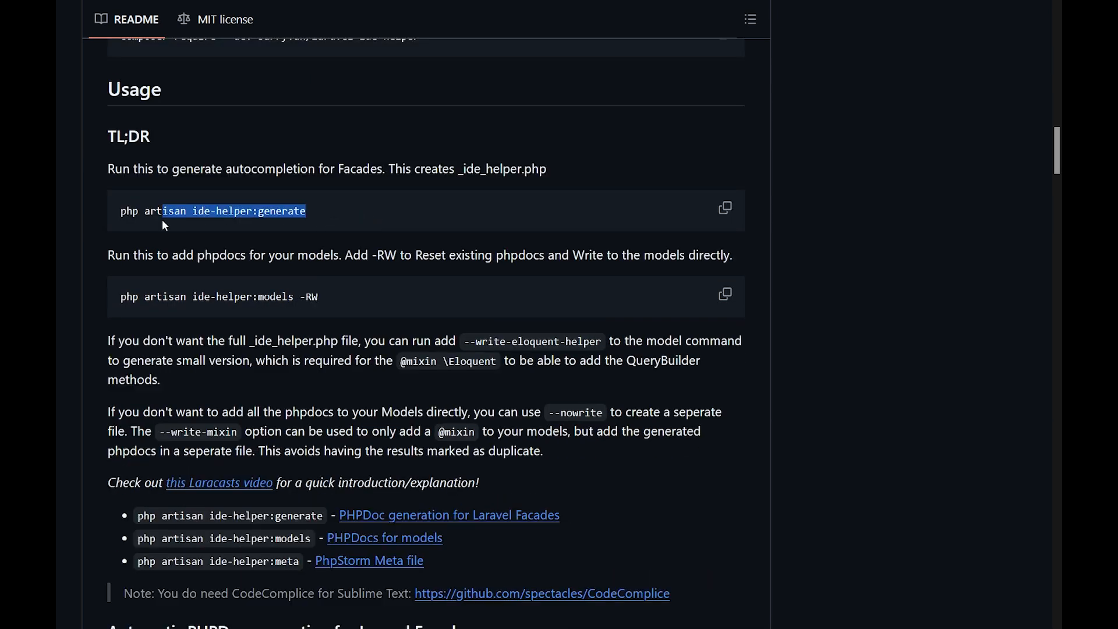
triple_click(213, 210)
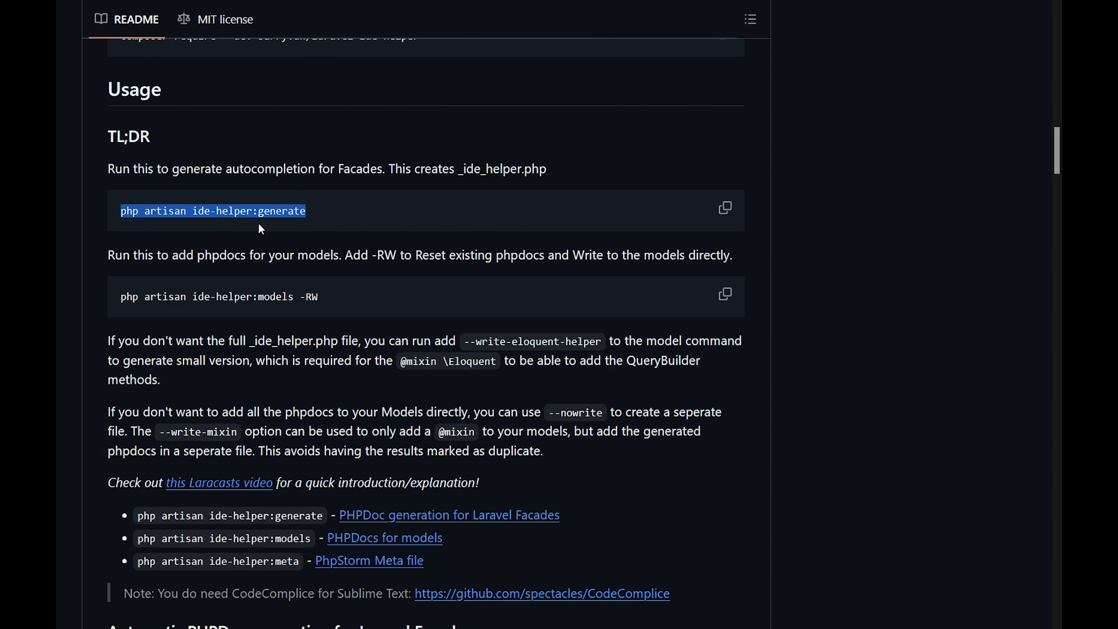
scroll("down", 3)
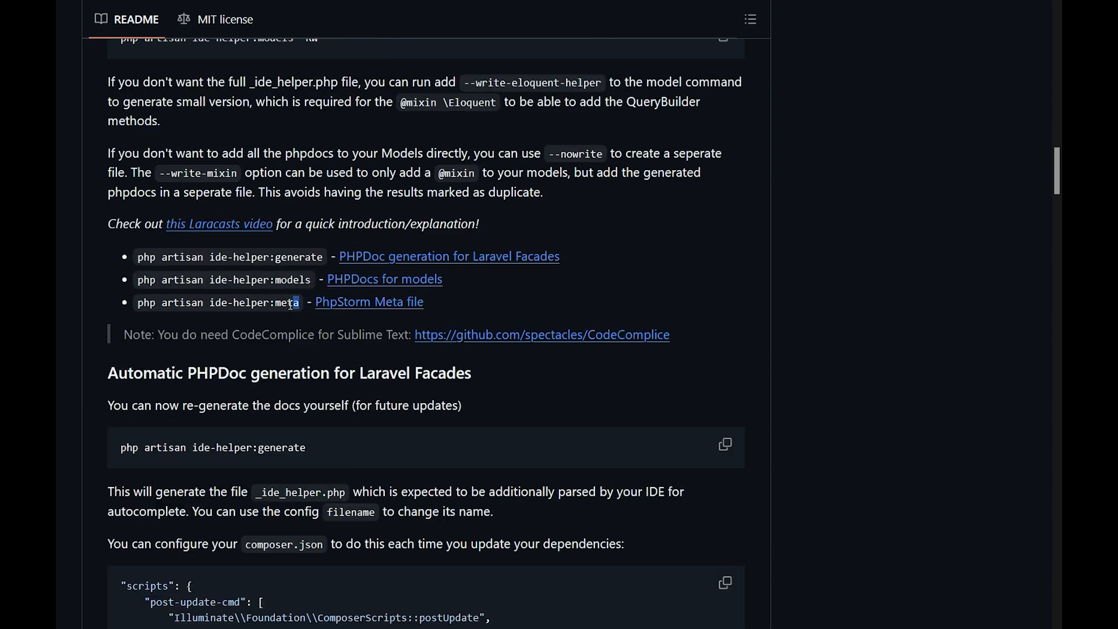
scroll("up", 3)
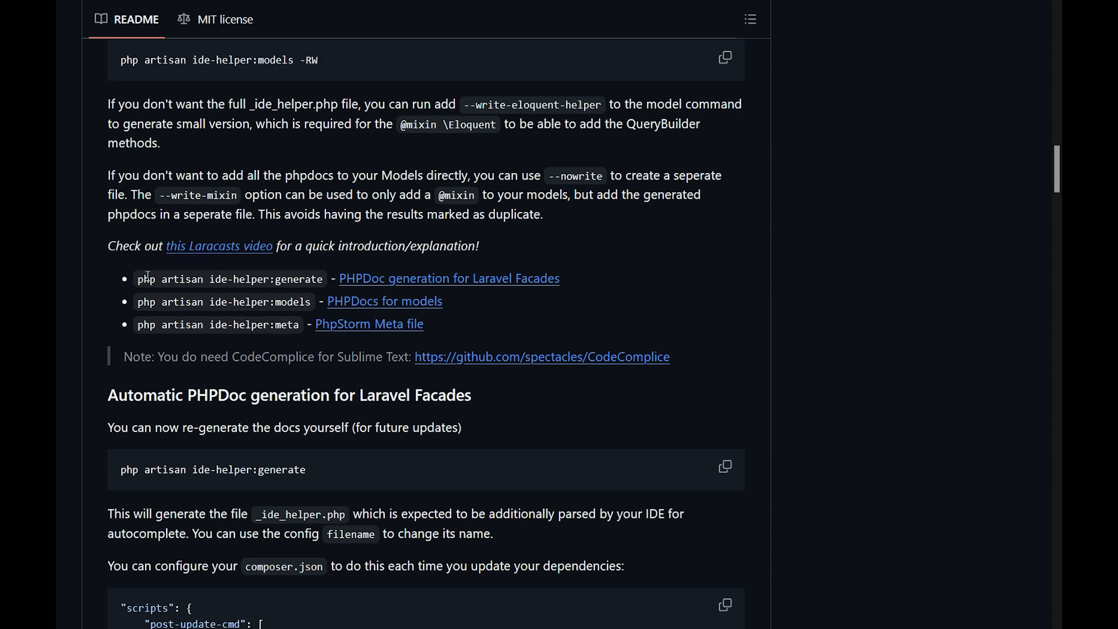
mouse_move(257, 330)
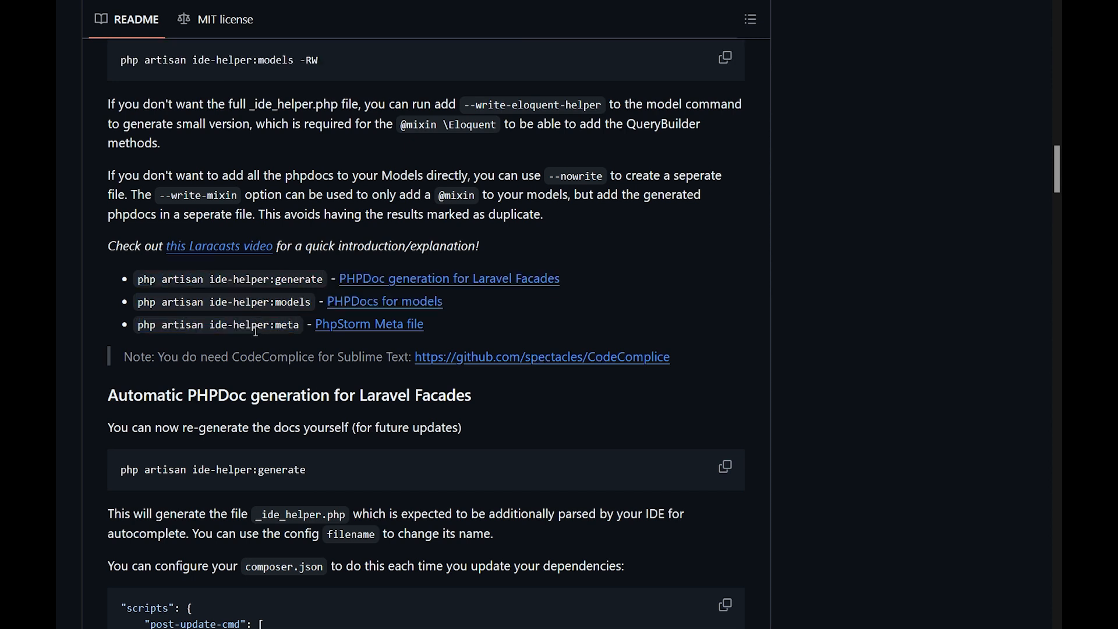
mouse_move(299, 328)
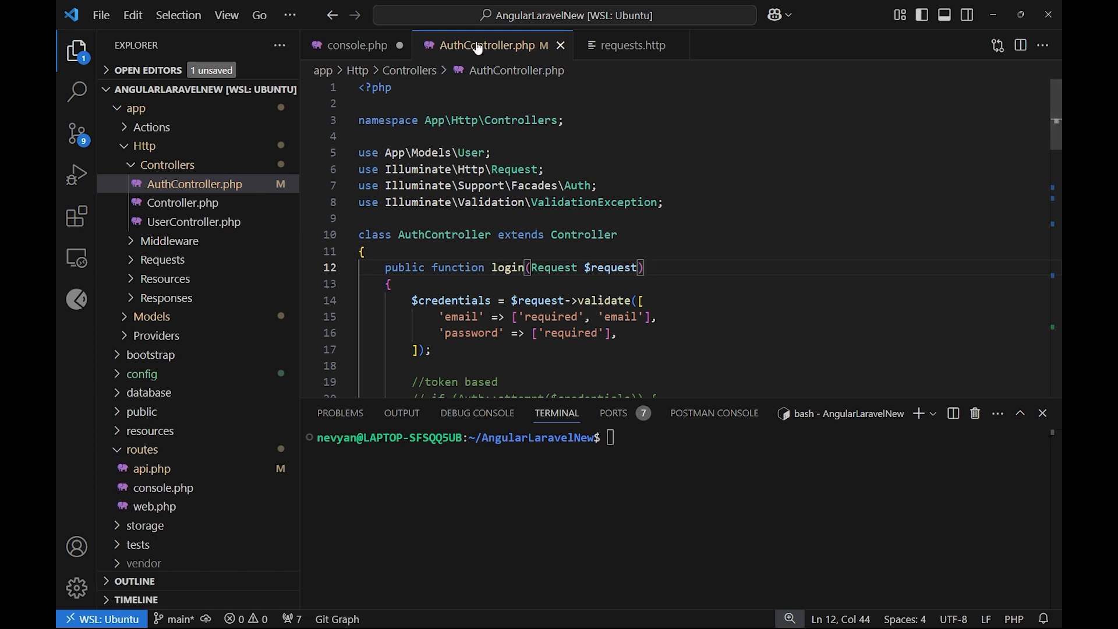
mouse_move(193, 184)
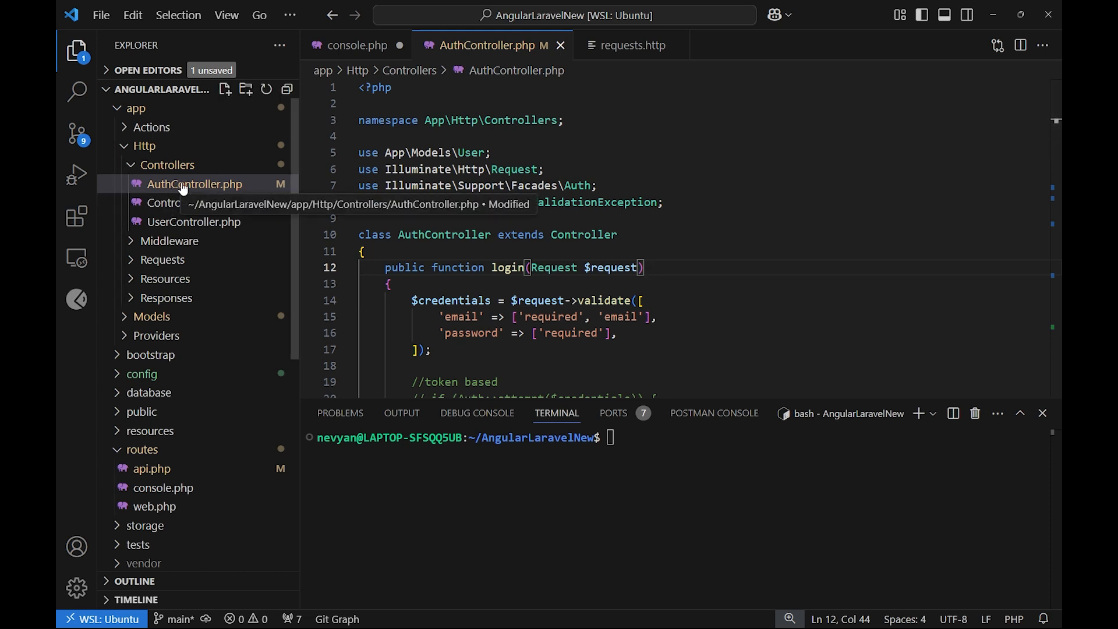
mouse_move(152, 316)
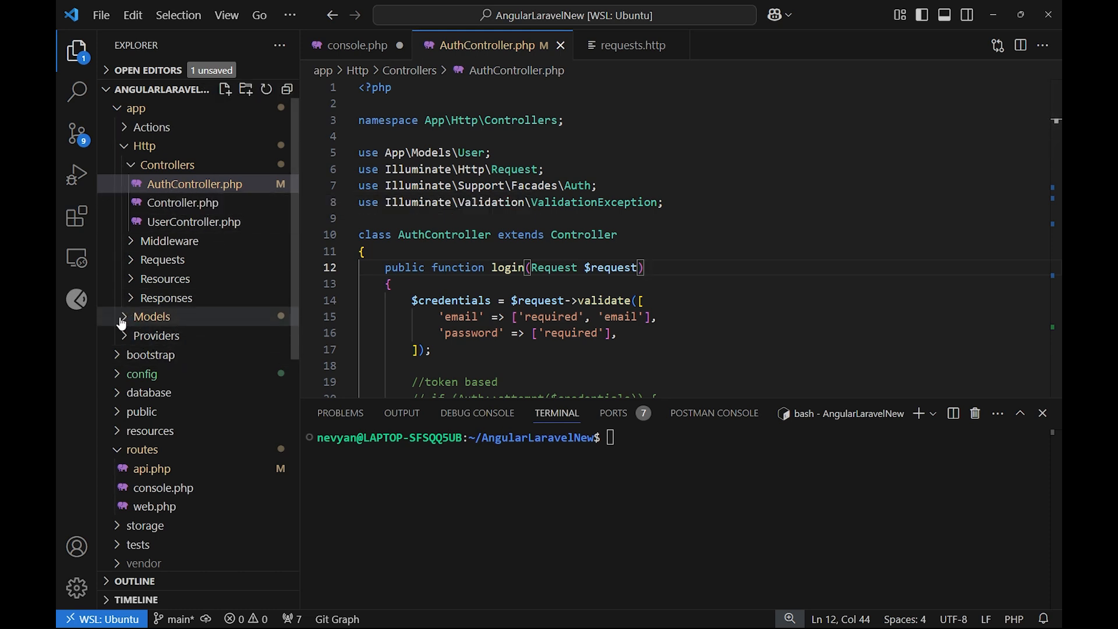
Open User.php from the Models folder, visit AuthController, then return to User.php with Alt+Right
left_click(152, 316)
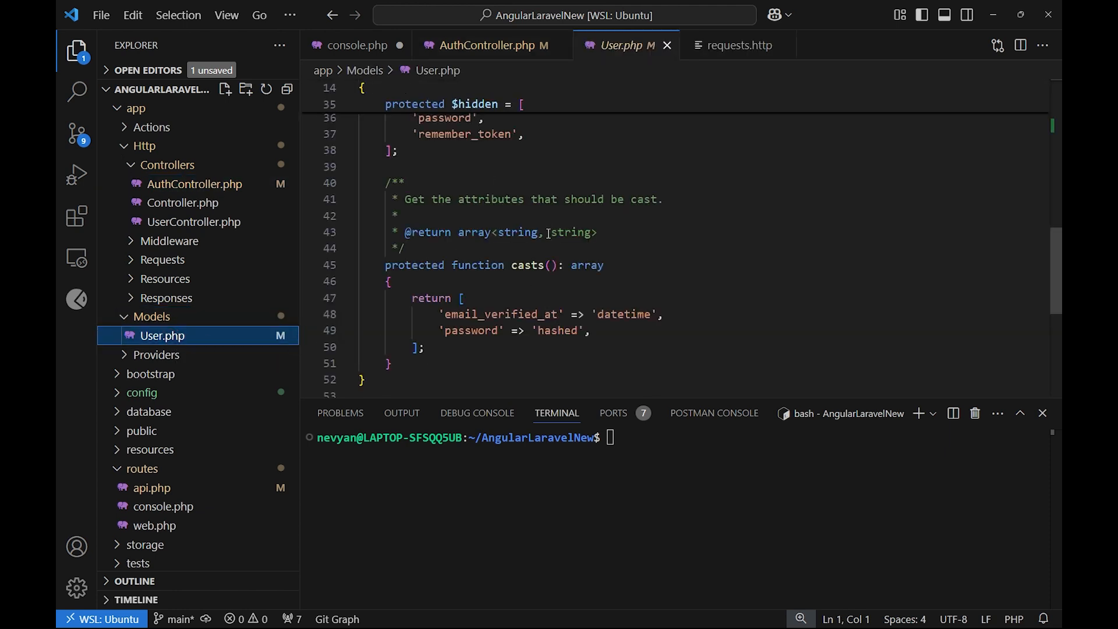
left_click(390, 281)
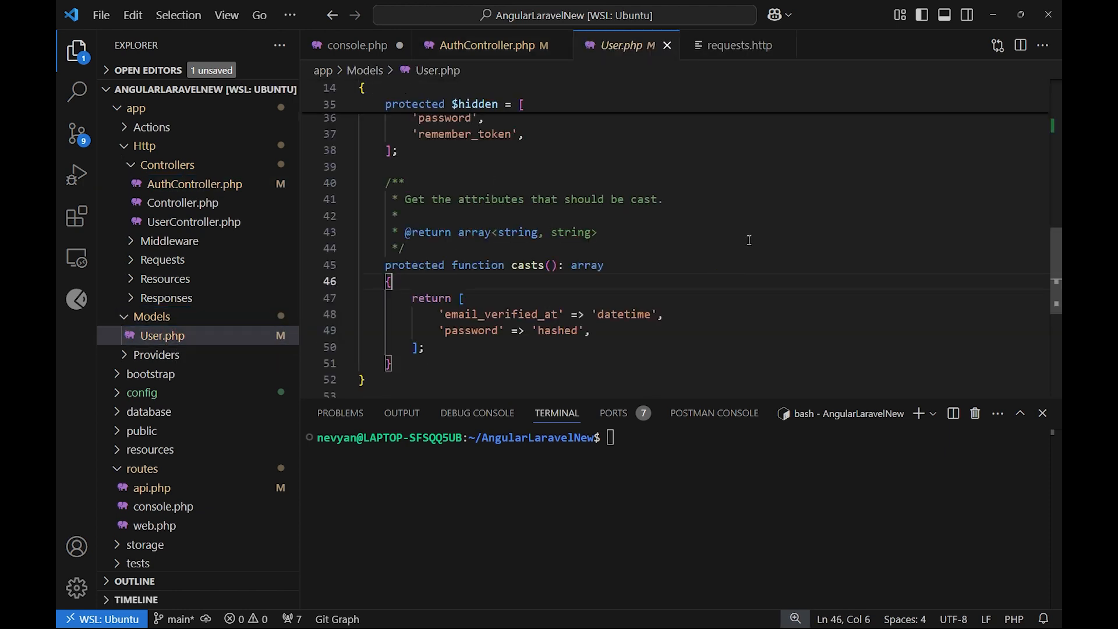
scroll("up", 3)
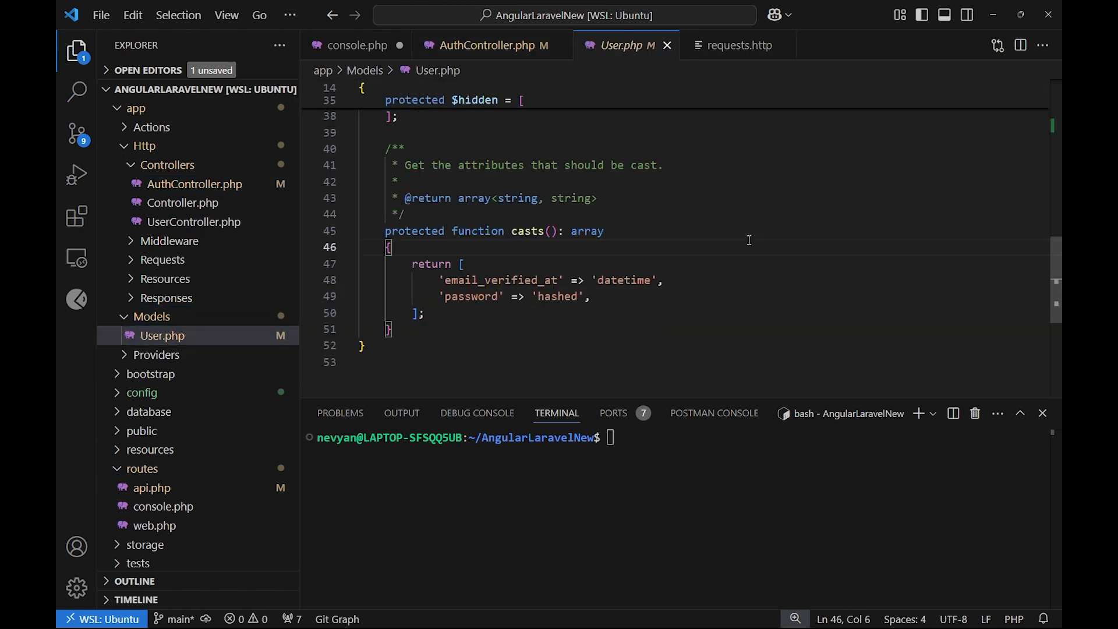
key("alt")
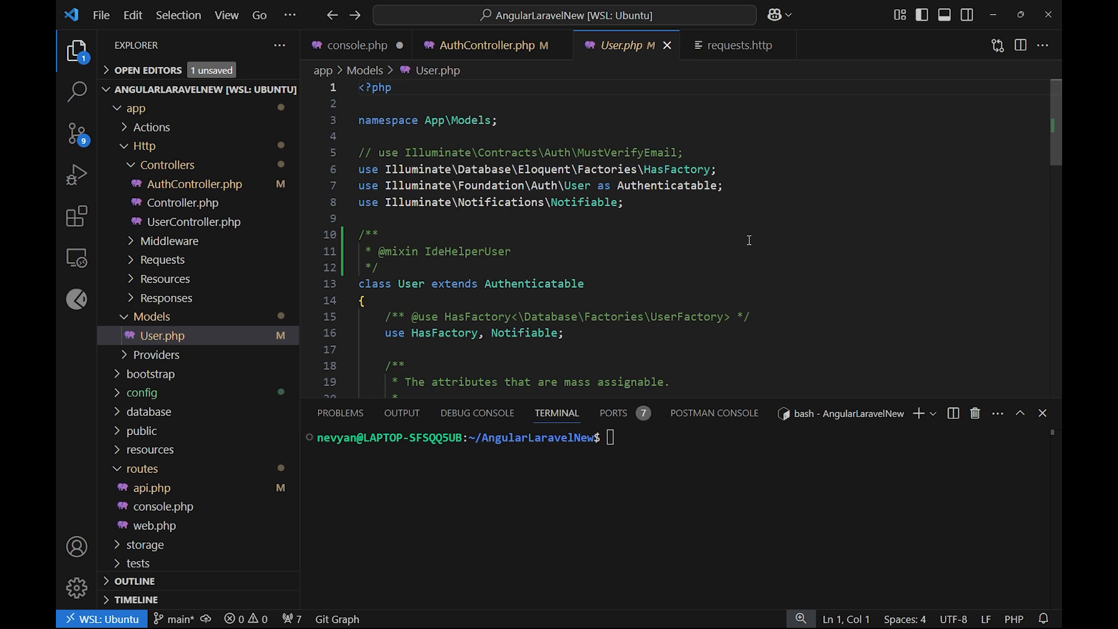
left_click(489, 45)
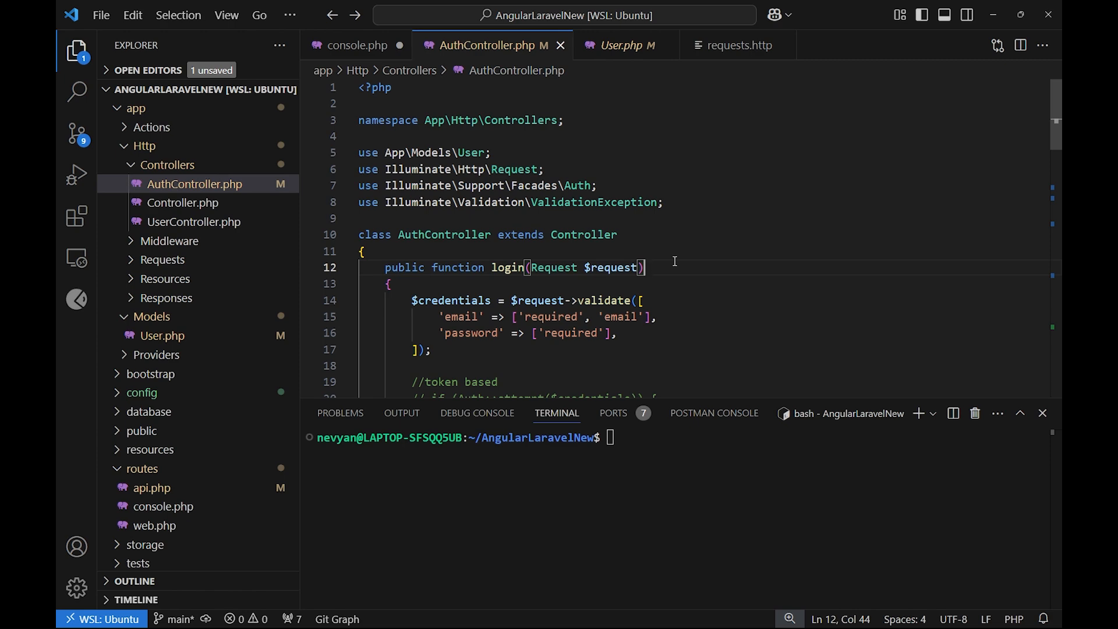
key("alt+Right")
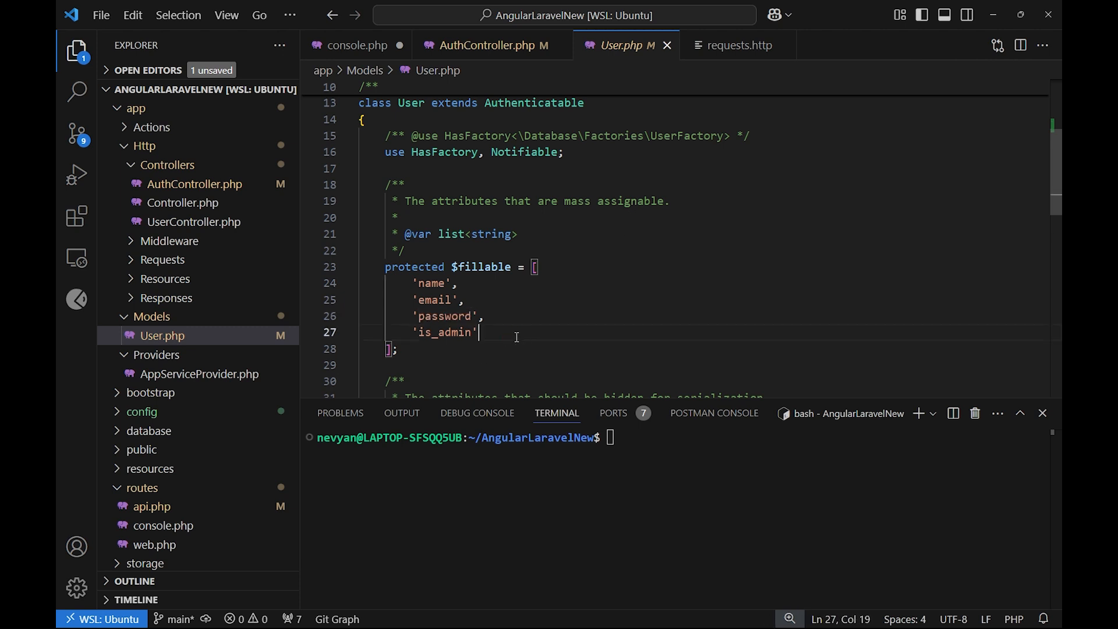
mouse_move(521, 331)
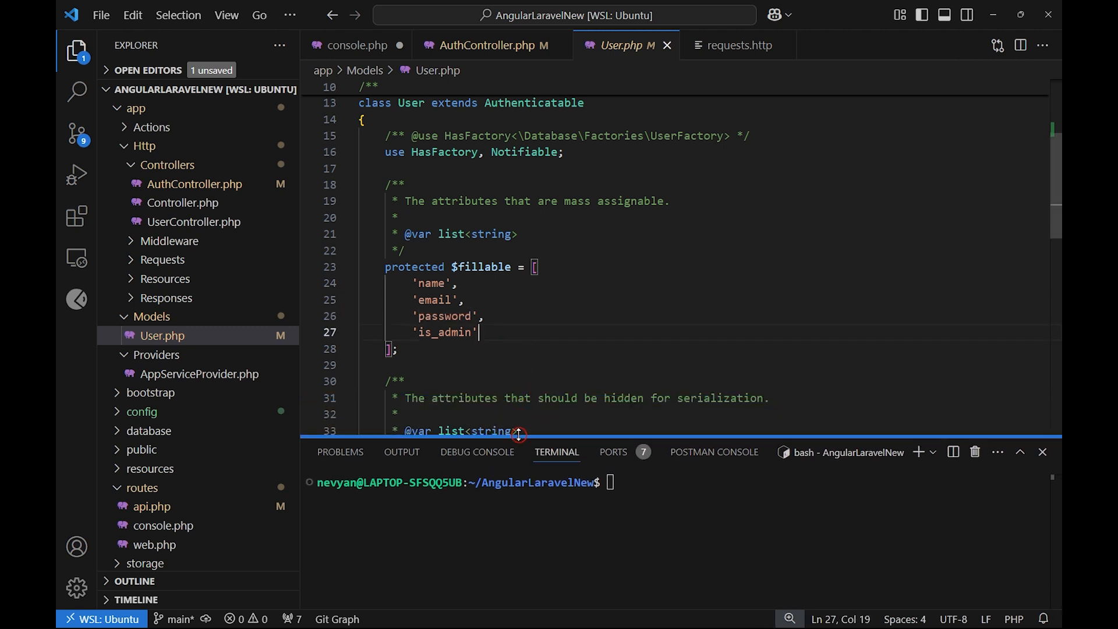
Select 'password' in User.php's fillable list and run a project-wide search for it
double_click(444, 316)
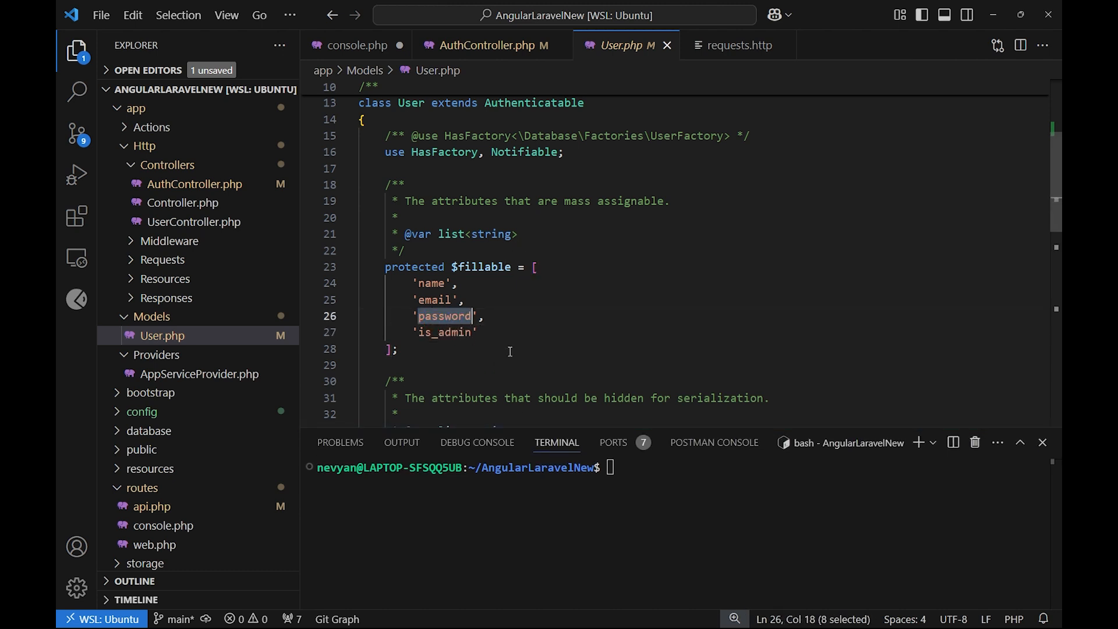
key("ctrl+shift")
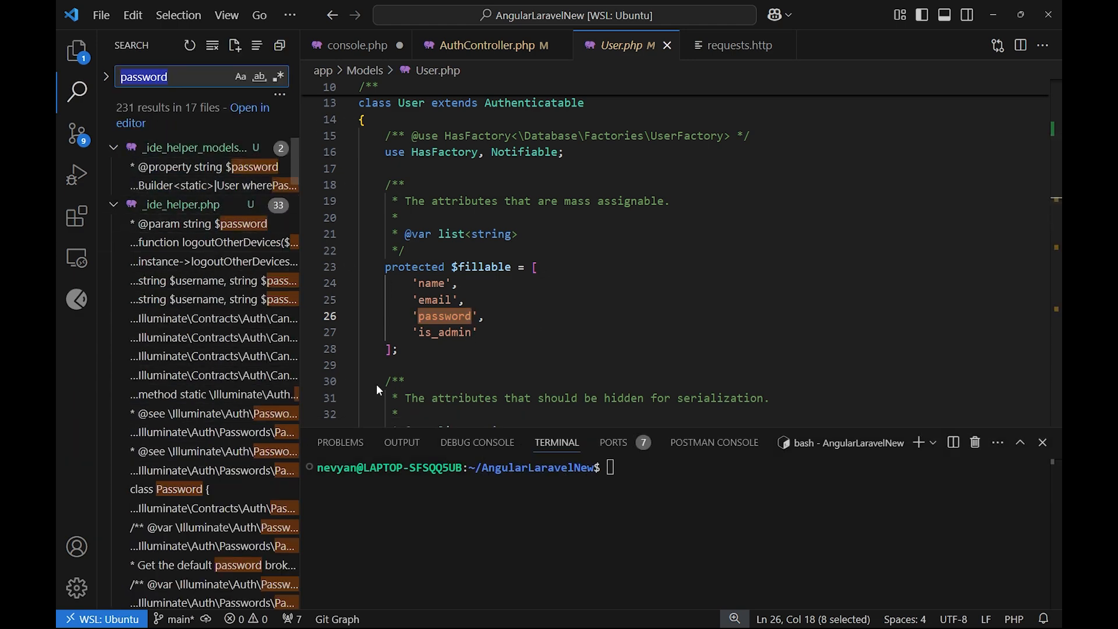
mouse_move(187, 337)
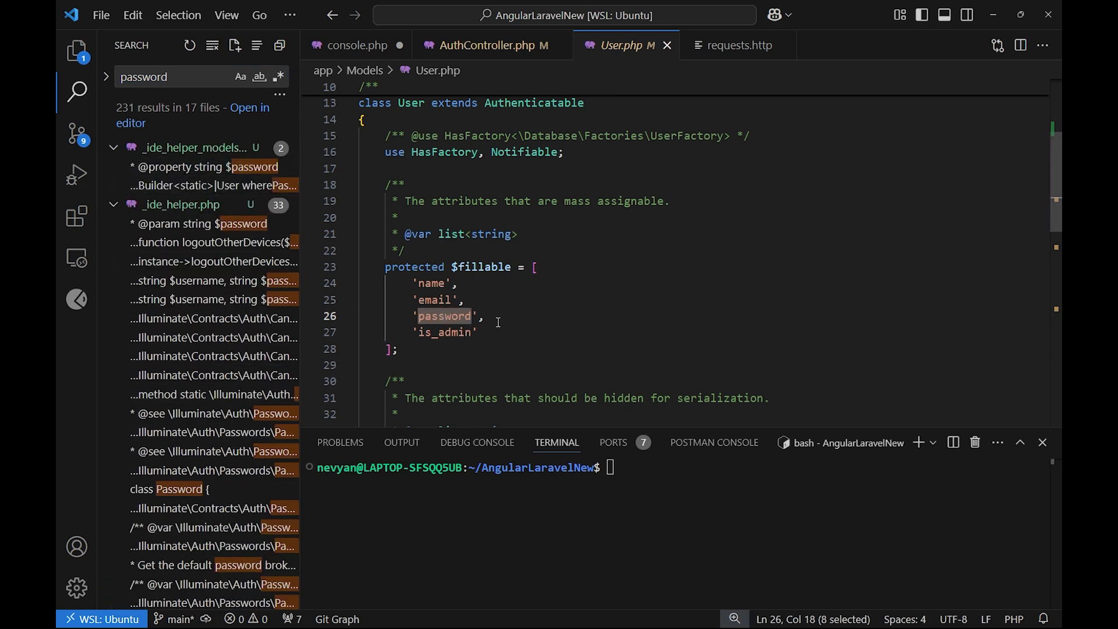
mouse_move(489, 301)
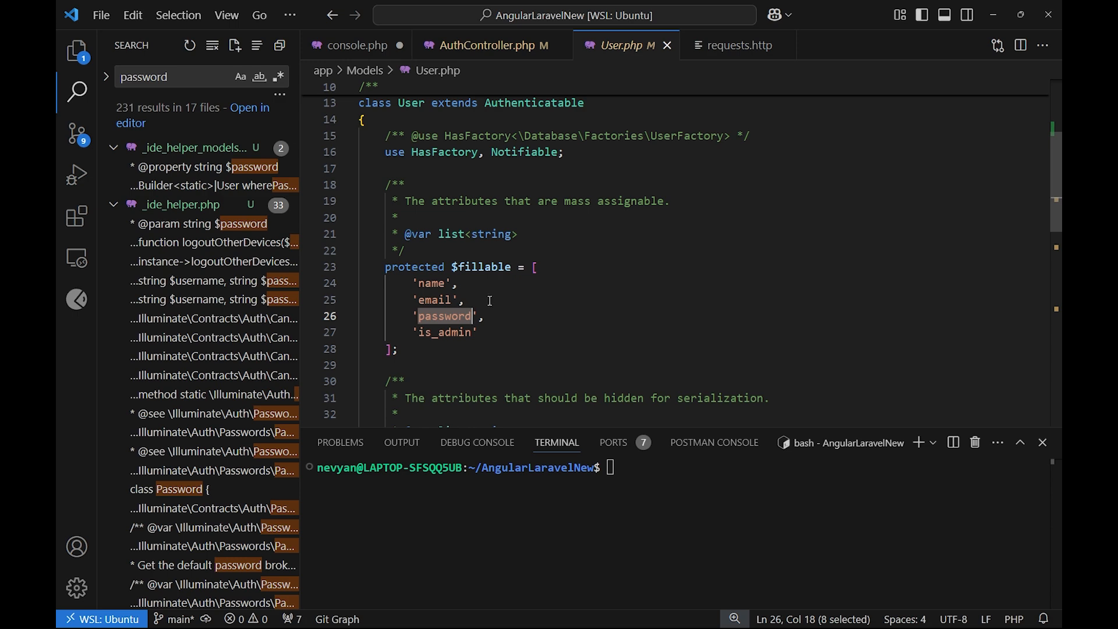
Close all editor tabs and reopen app/Models/User.php via quick open with 'user'
left_click(352, 45)
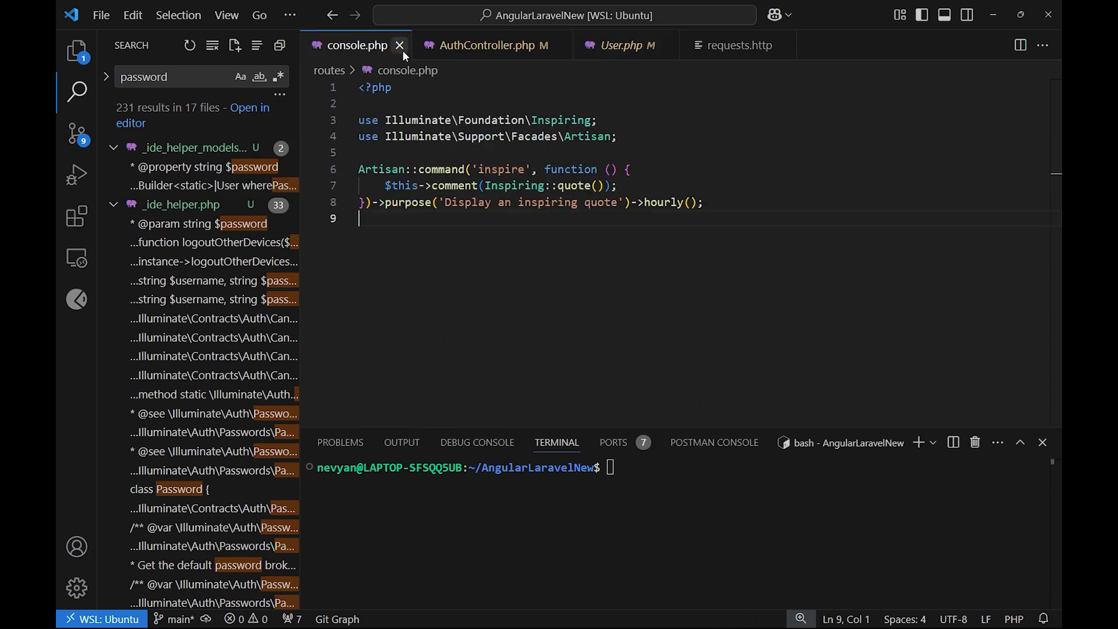
left_click(399, 45)
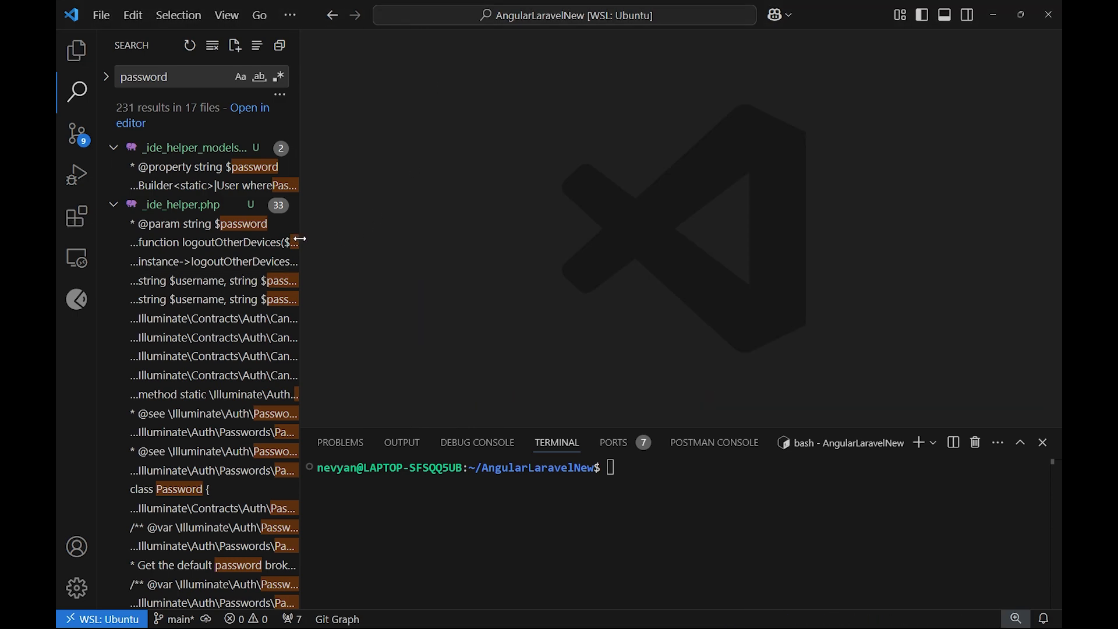
mouse_move(427, 244)
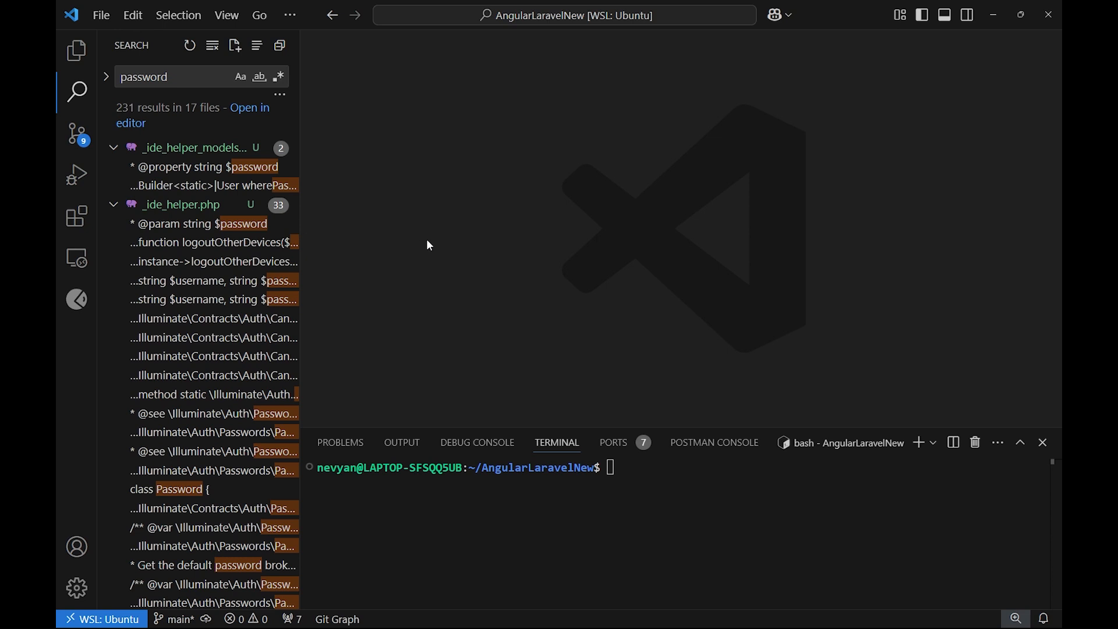
key("ctrl")
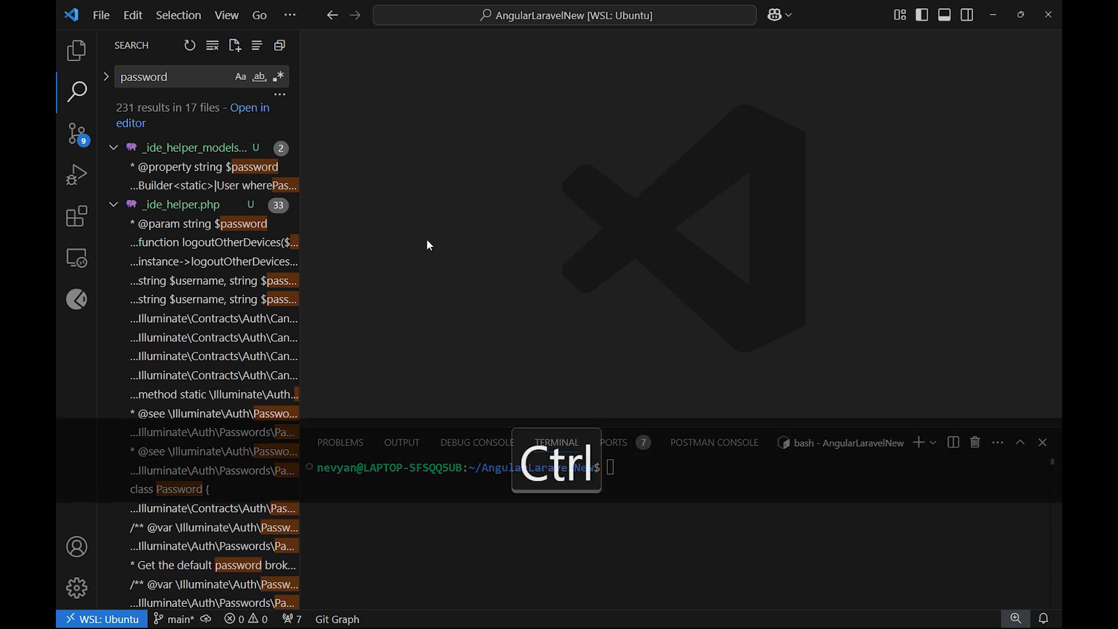
key("ctrl+p")
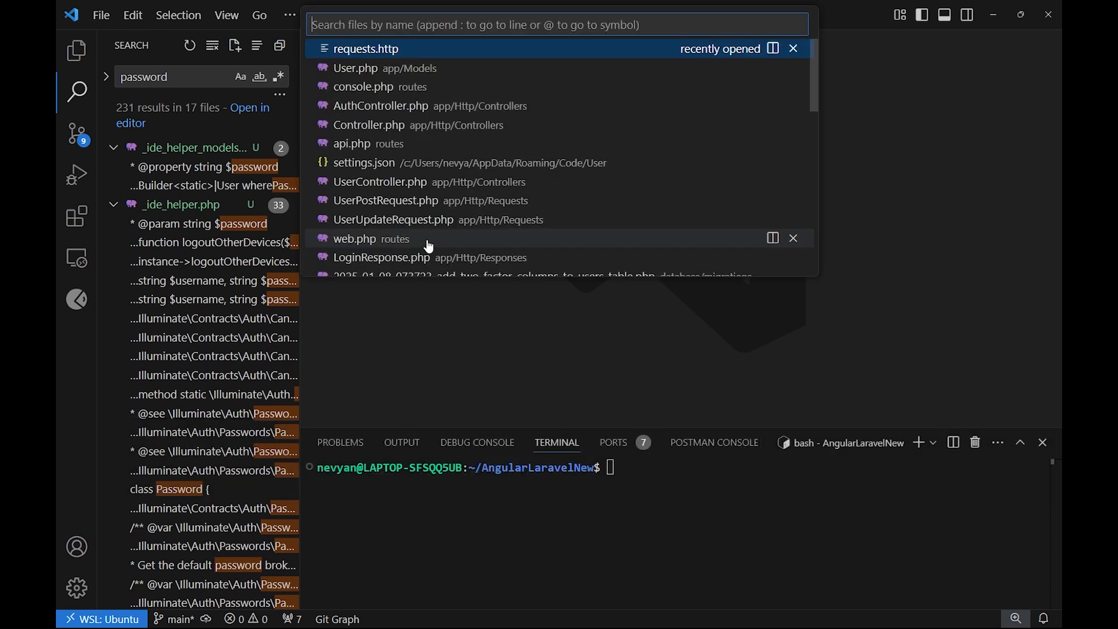
type("user")
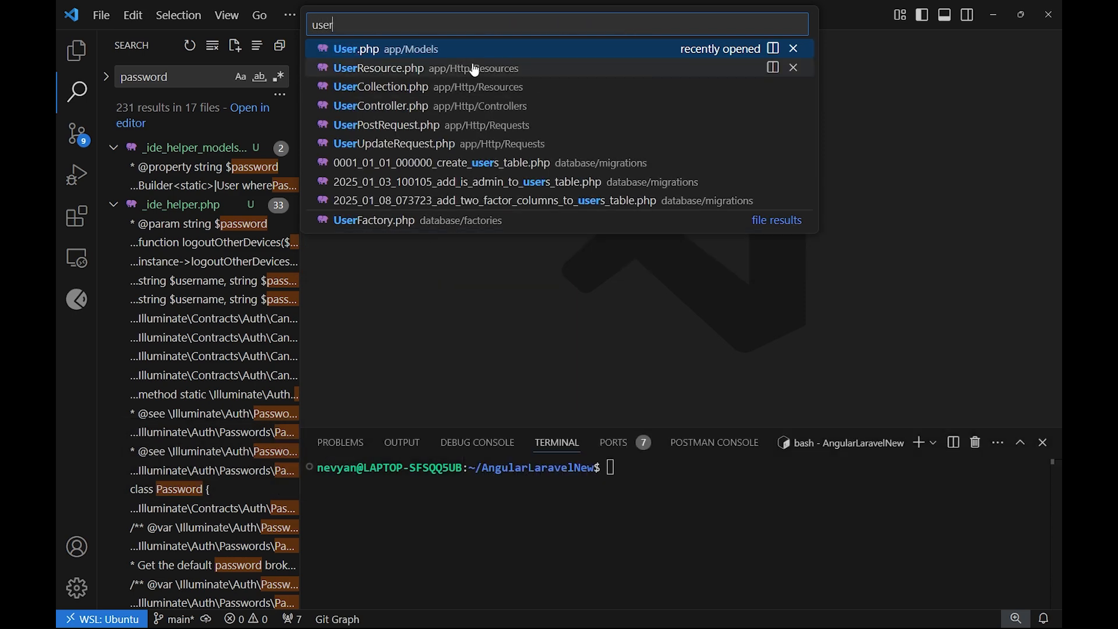
mouse_move(359, 57)
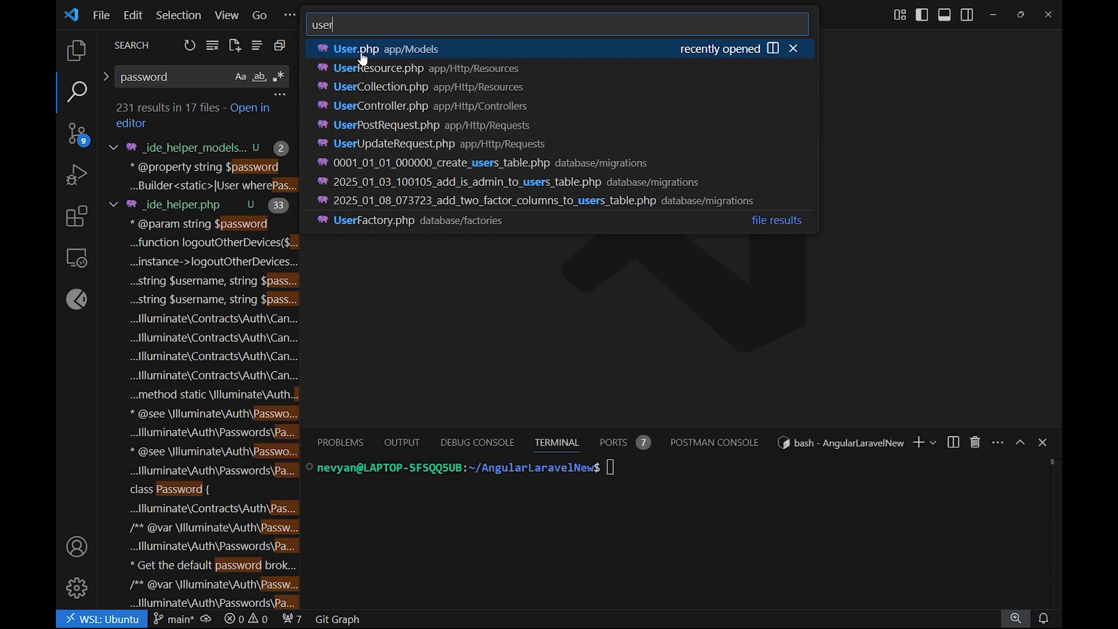
left_click(356, 48)
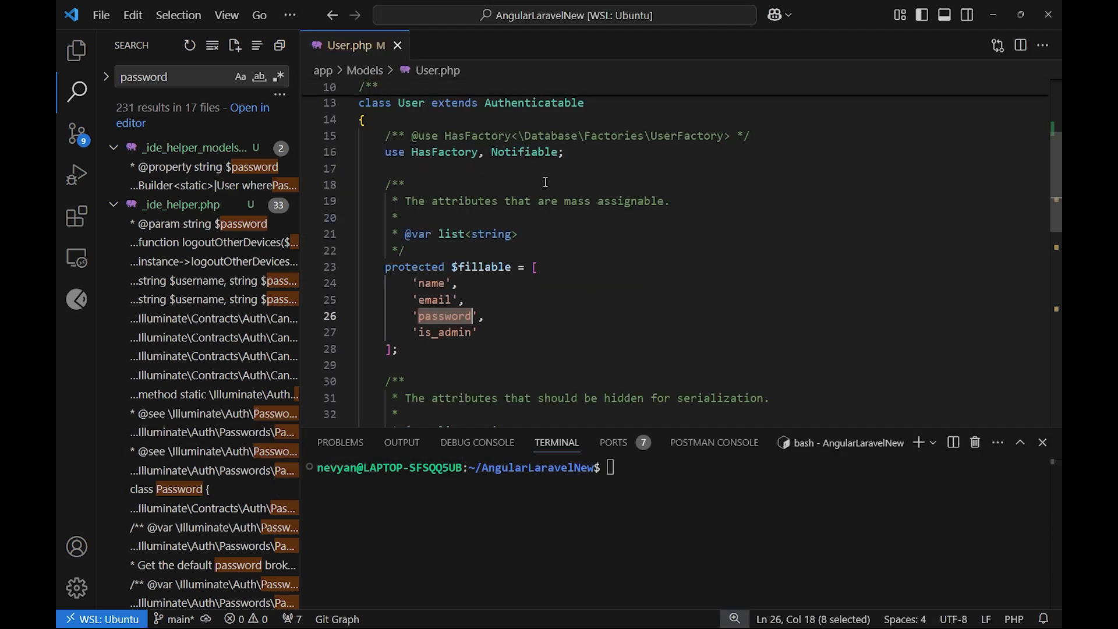
mouse_move(471, 276)
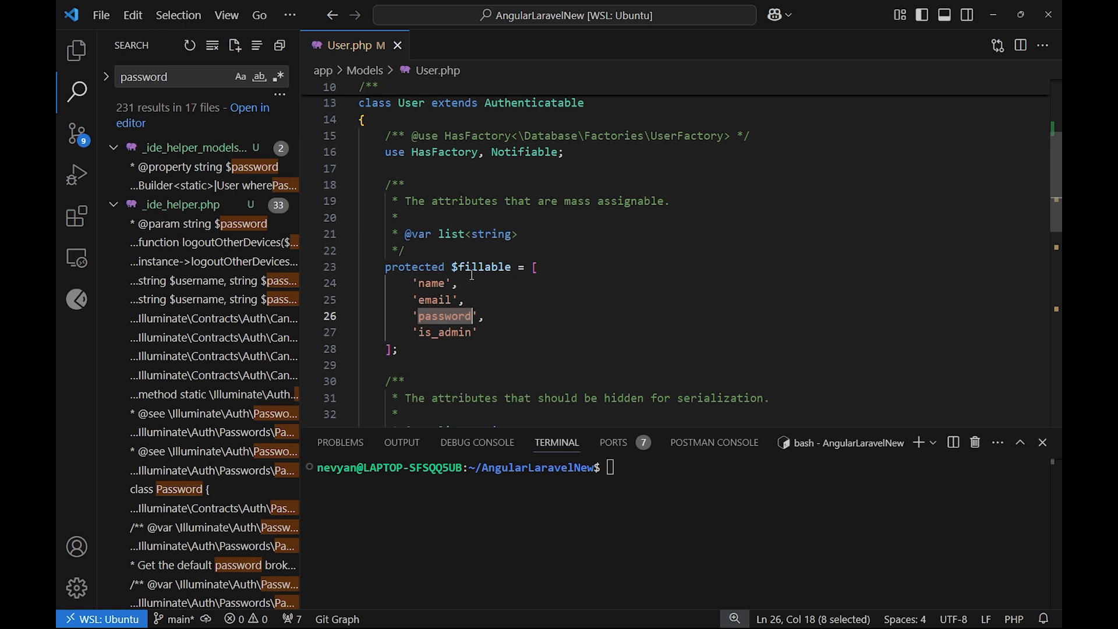
Select both 'password' entries in User.php with Ctrl+D and type 'newcontent' over them
left_click(76, 50)
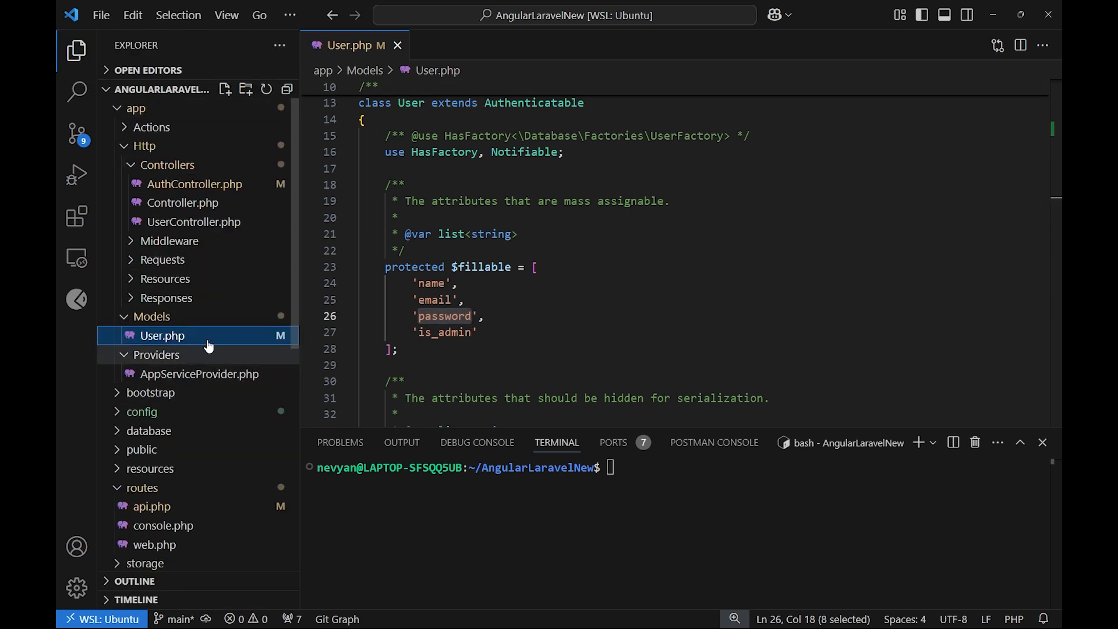
mouse_move(228, 289)
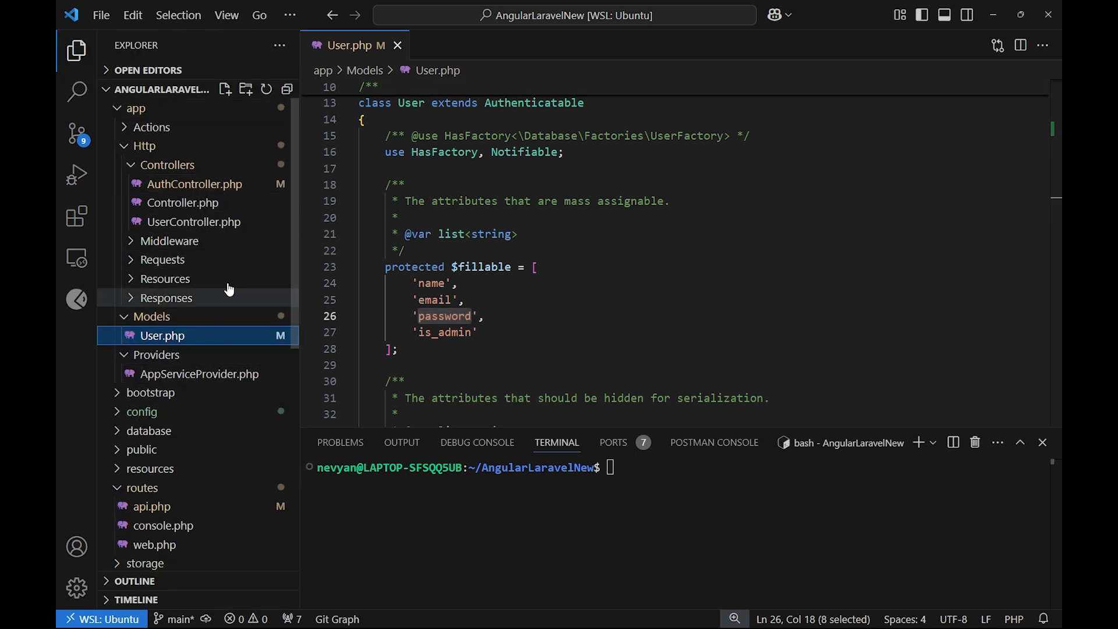
scroll("down", 3)
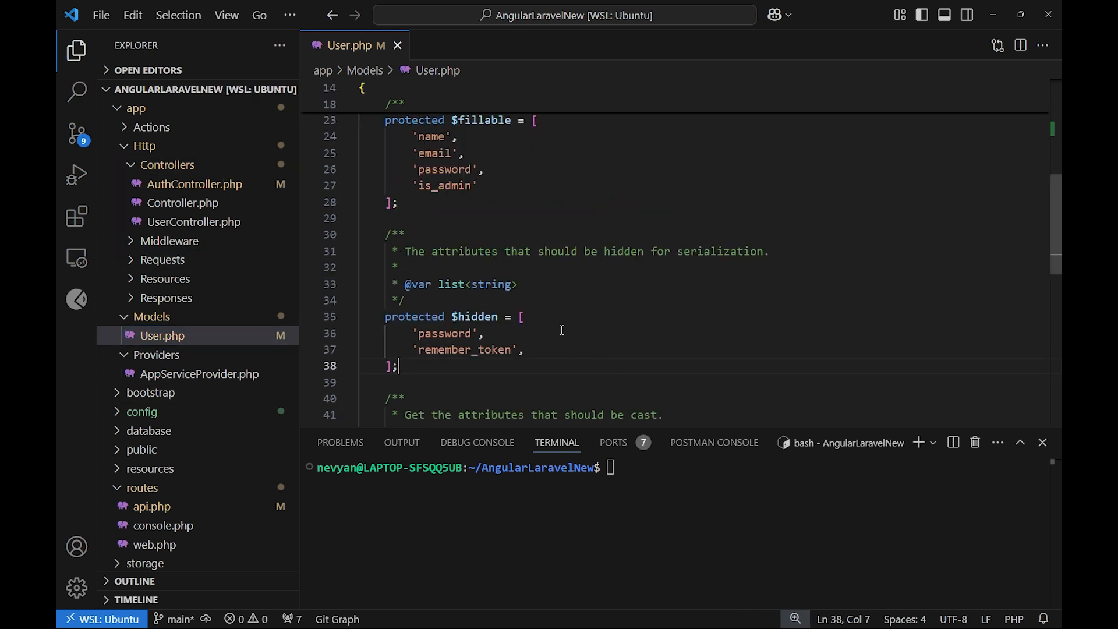
mouse_move(608, 322)
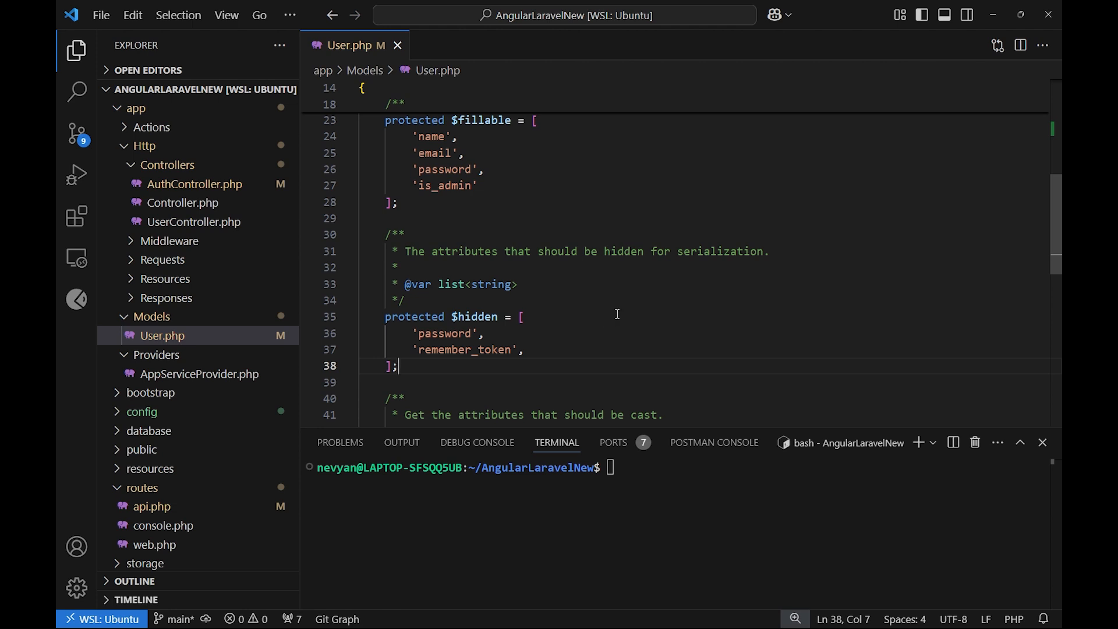
mouse_move(536, 301)
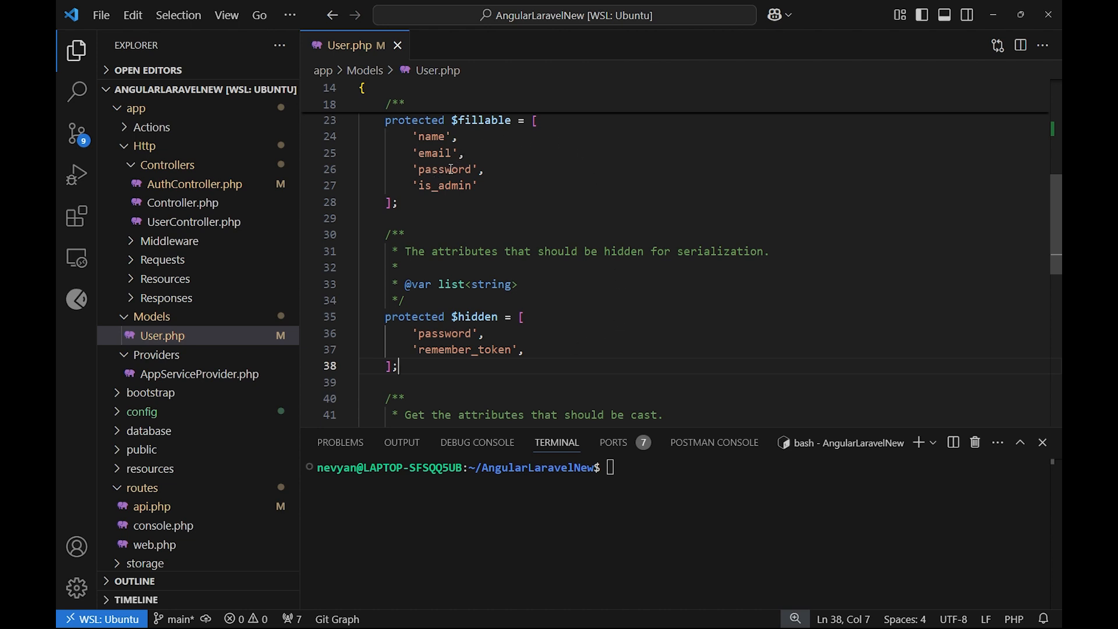
double_click(444, 169)
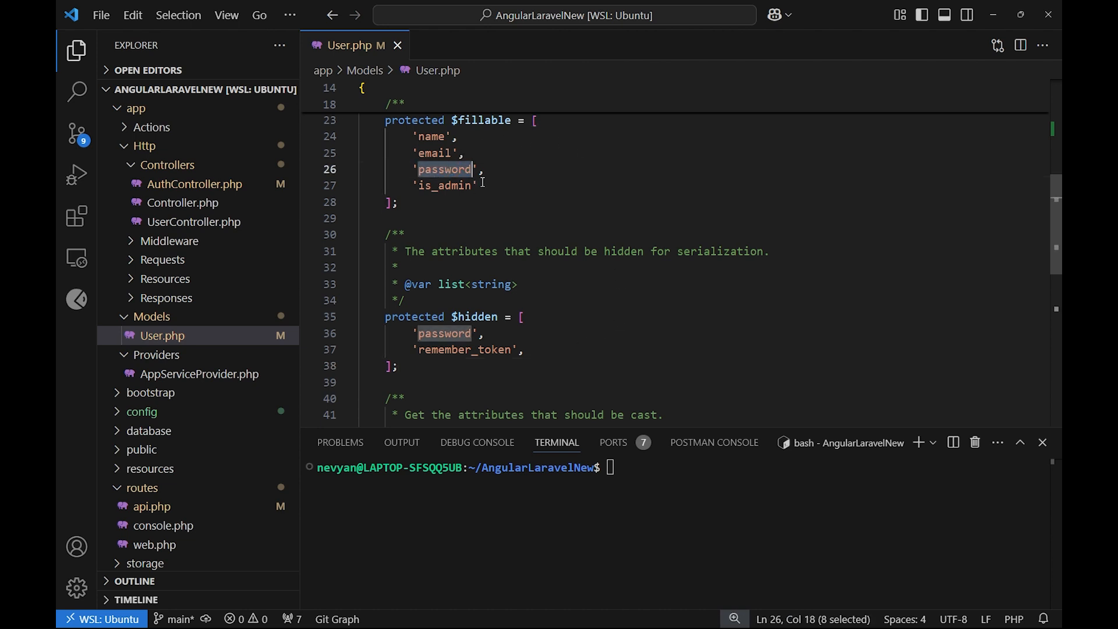
key("ctrl")
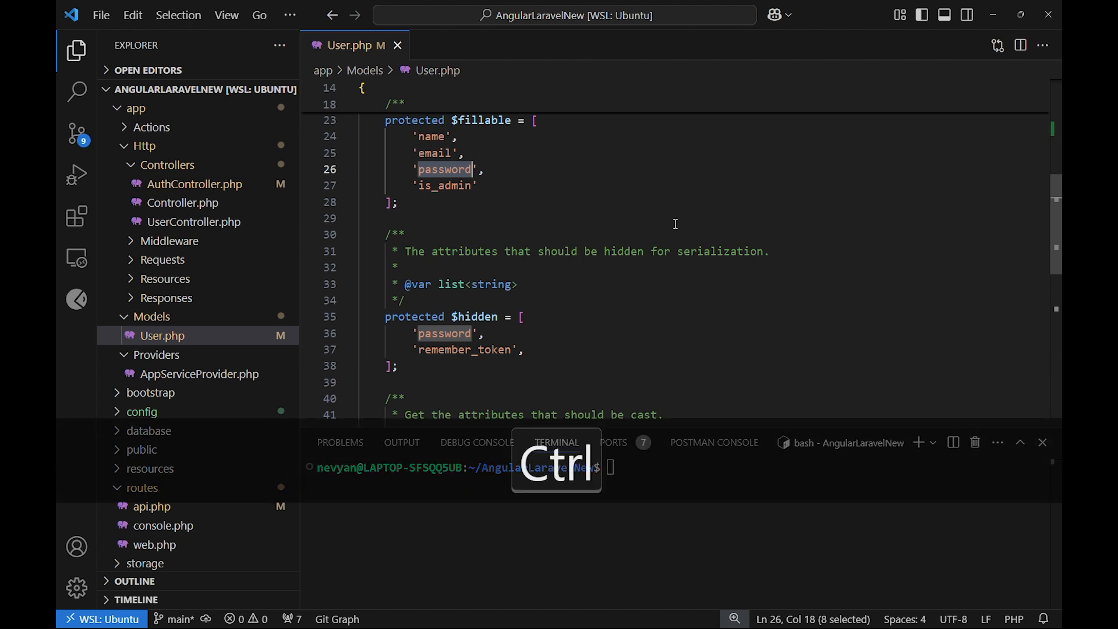
key("Ctrl+d")
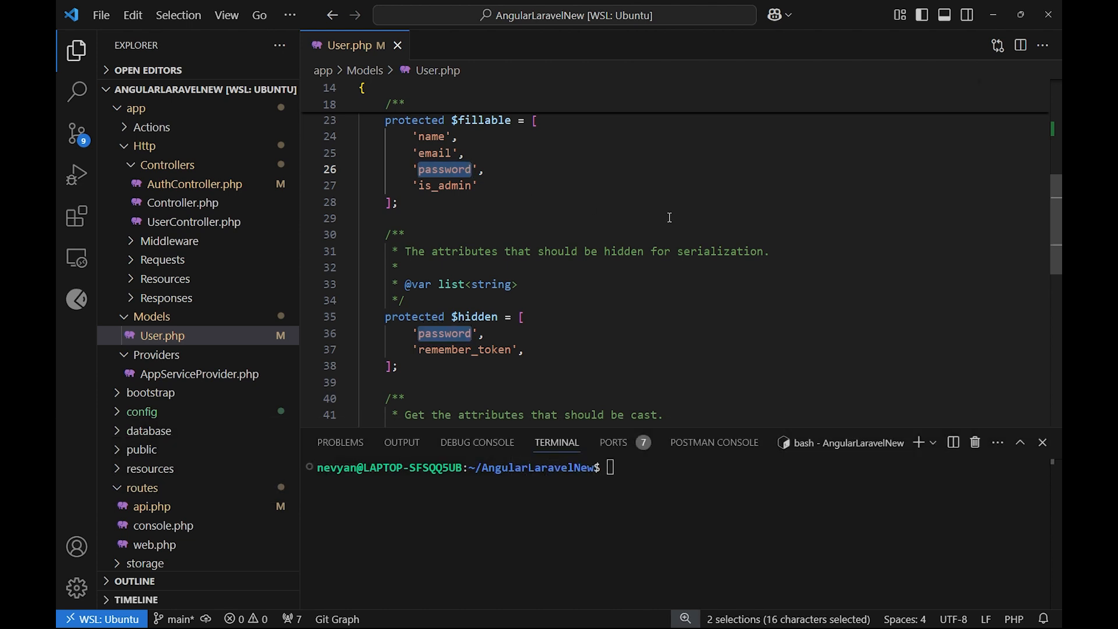
type("new',")
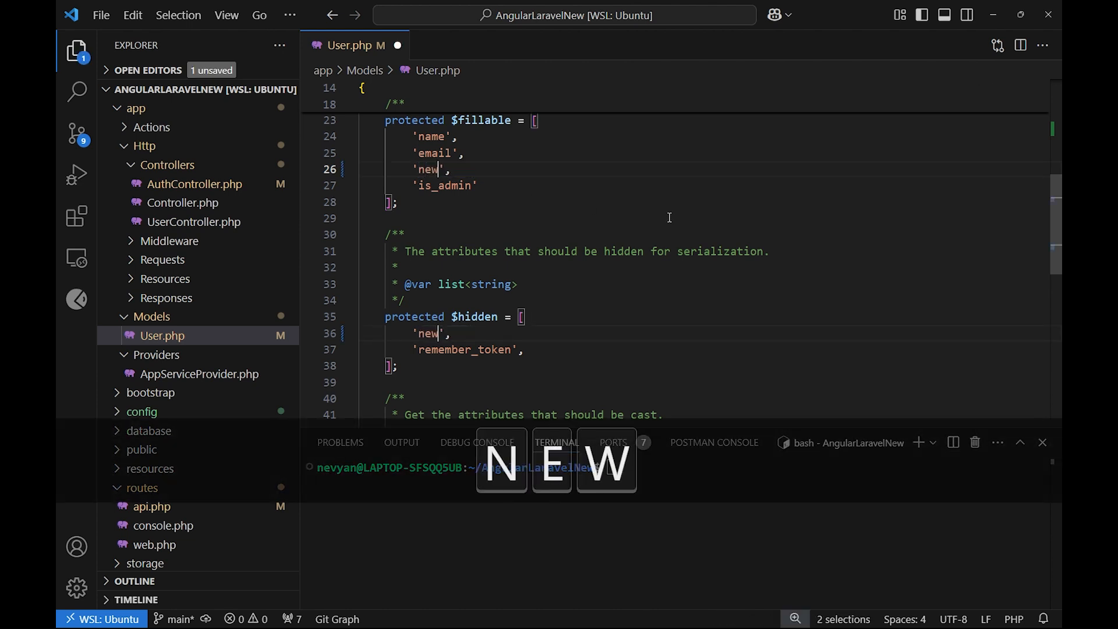
type("content")
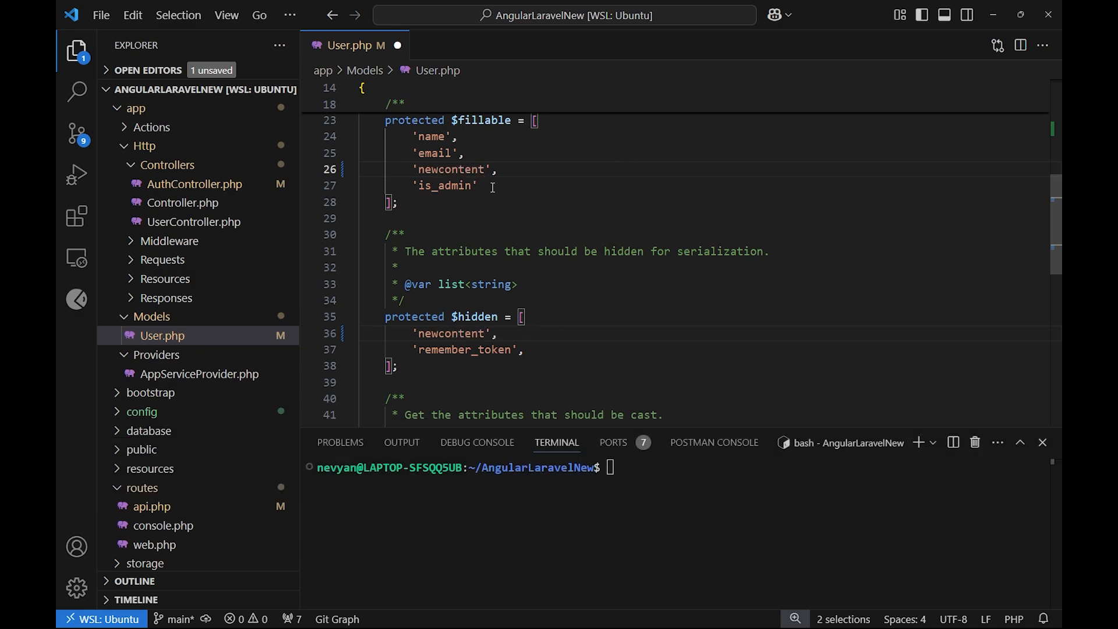
Show the installed WSL: Ubuntu extensions list, including Laravel Ide Helper
left_click(77, 216)
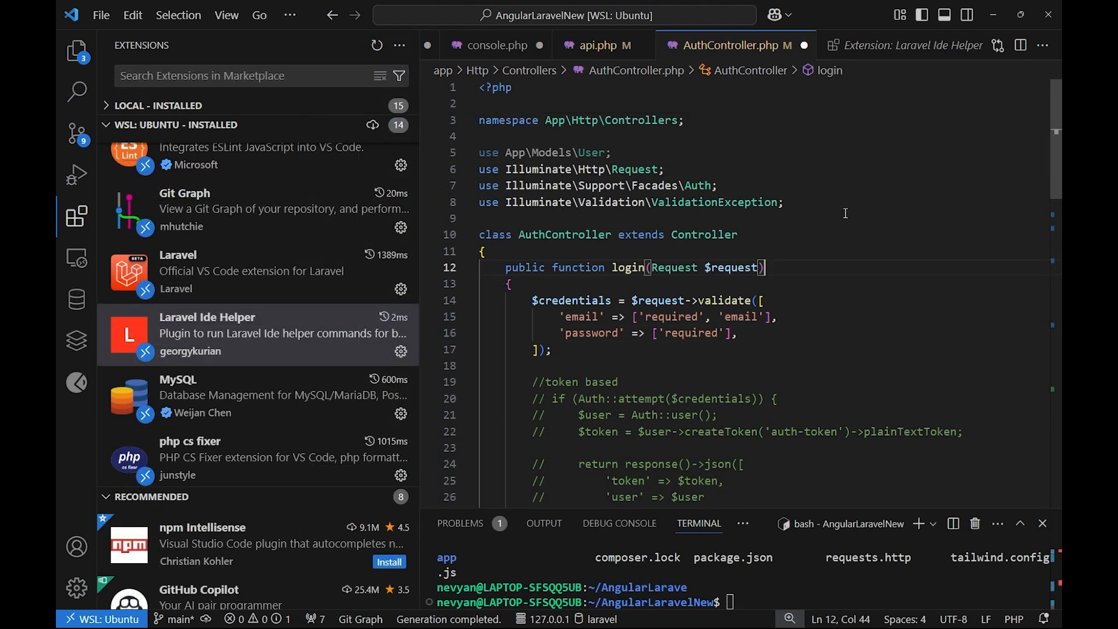
mouse_move(812, 174)
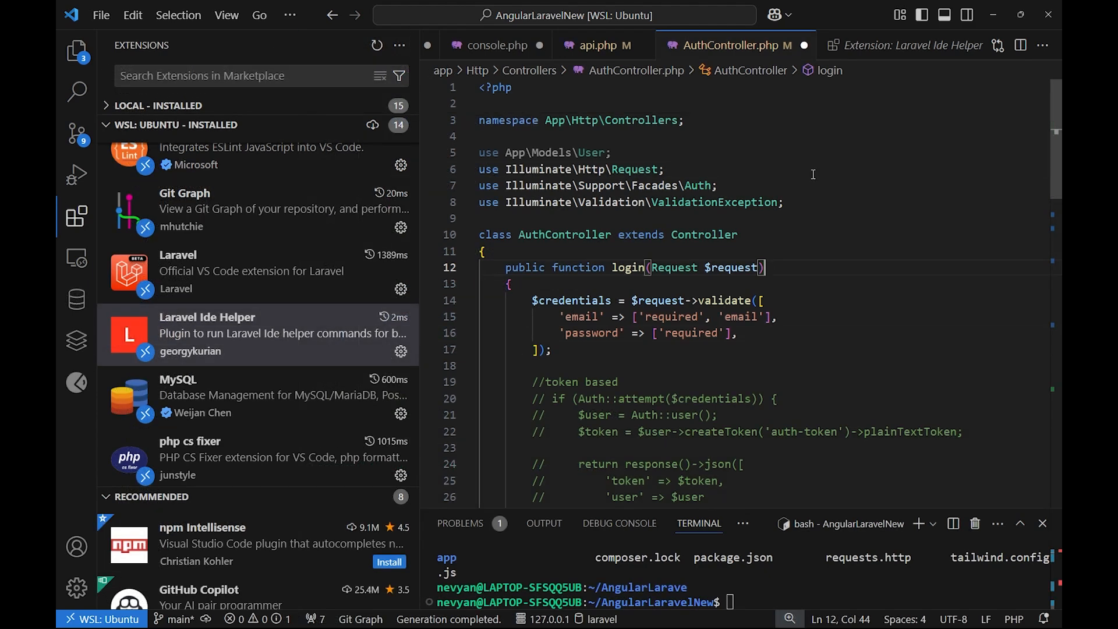